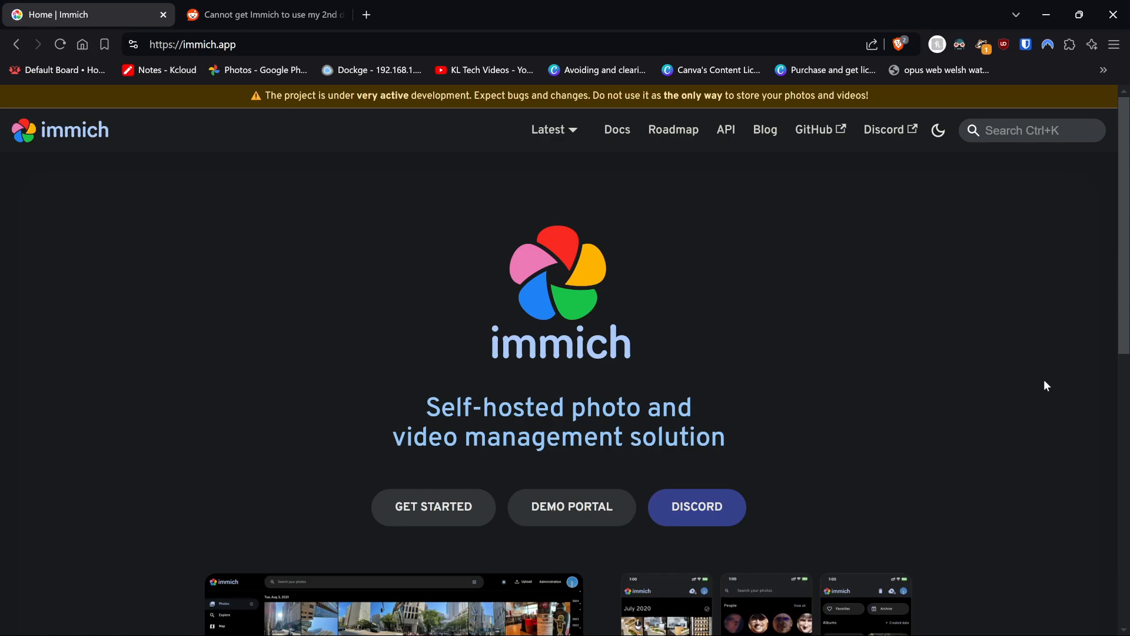
{"action": "mouse_move", "coordinate": [808, 352]}
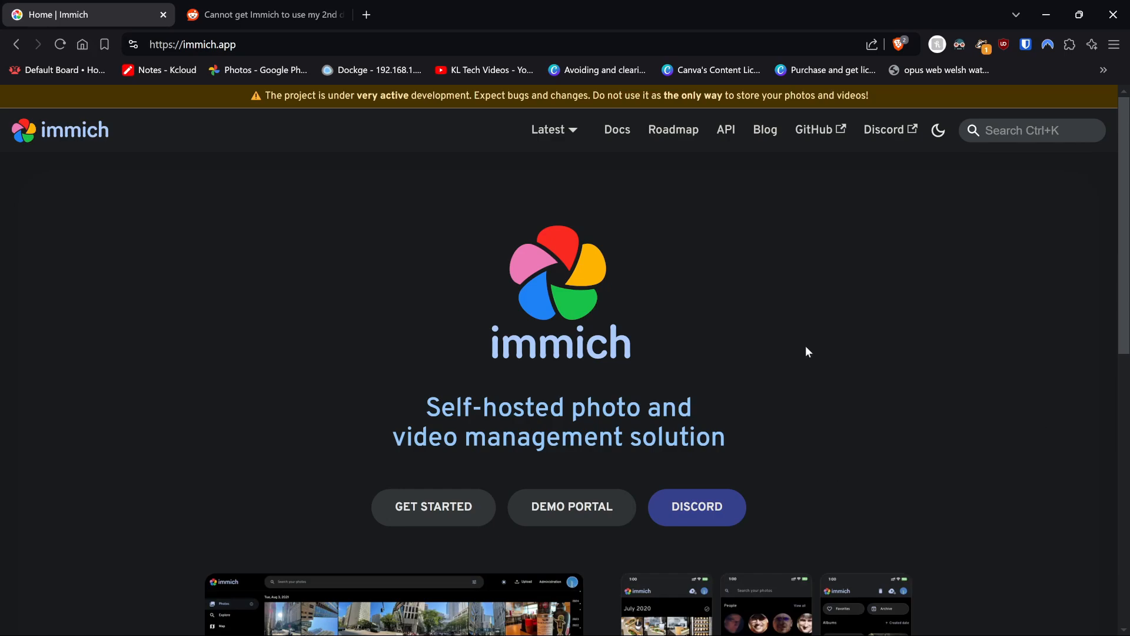
Switch to the Reddit post 'Cannot get Immich to use my 2nd drive'.
{"action": "left_click", "coordinate": [259, 14]}
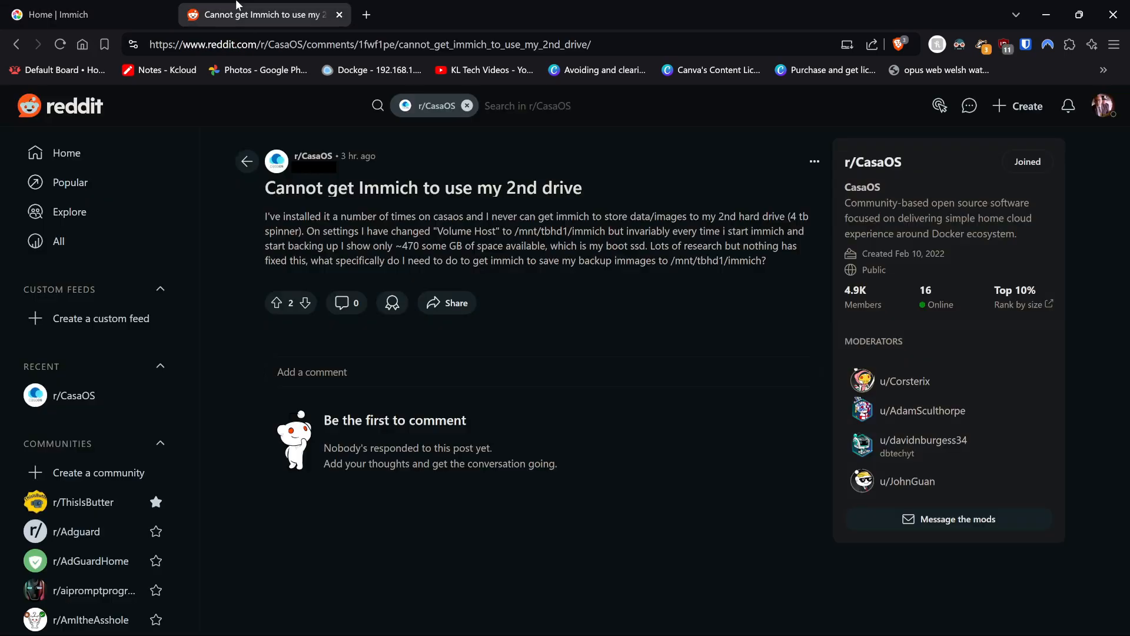
{"action": "mouse_move", "coordinate": [558, 488]}
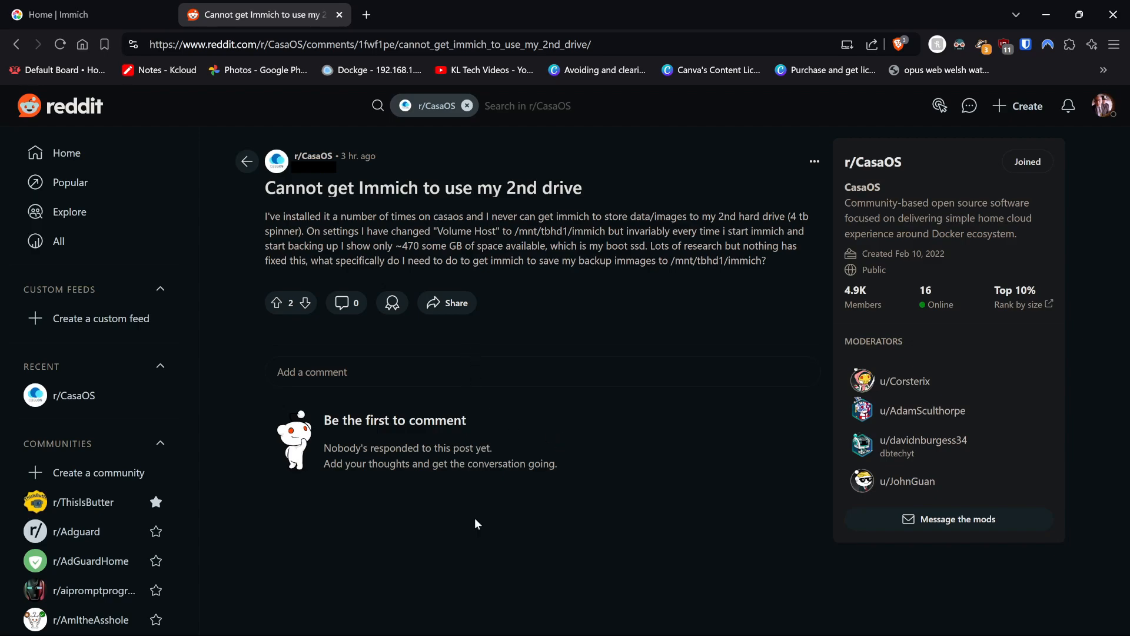
{"action": "mouse_move", "coordinate": [365, 502]}
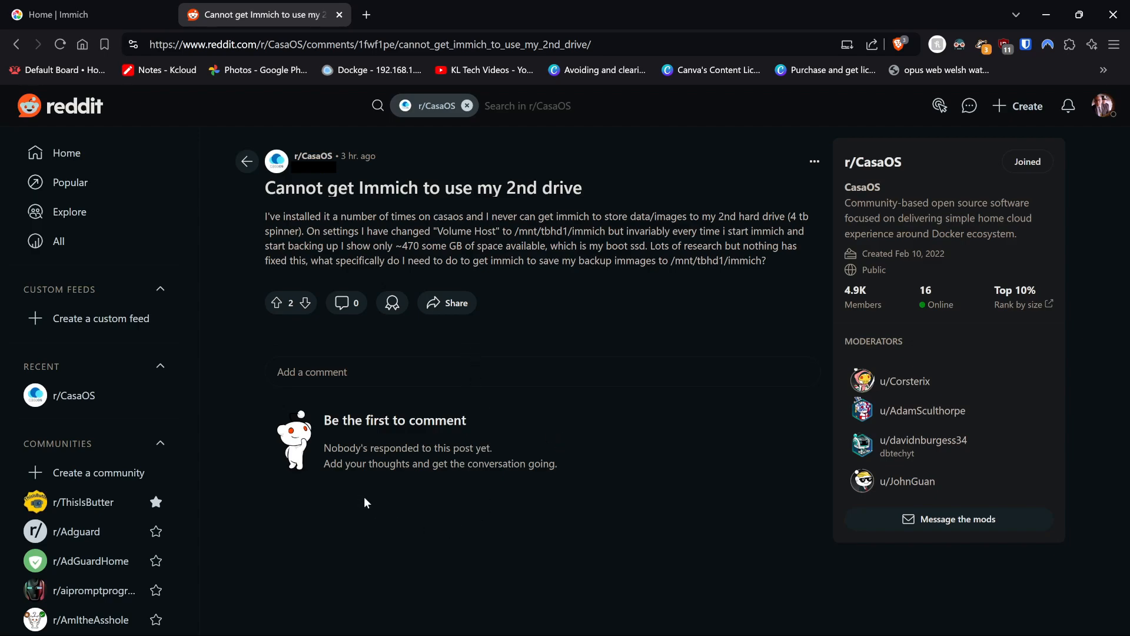
Review the Immich homepage feature screenshots, then bring up the CasaOS dashboard.
{"action": "left_click", "coordinate": [72, 14]}
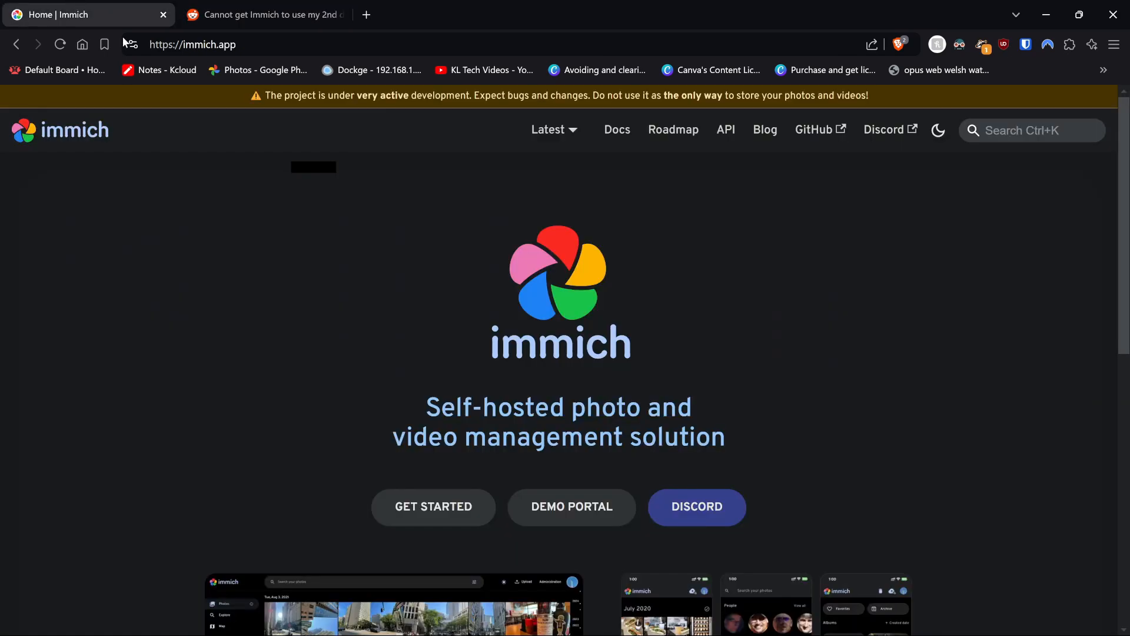
{"action": "scroll", "scroll_direction": "down", "scroll_amount": 3}
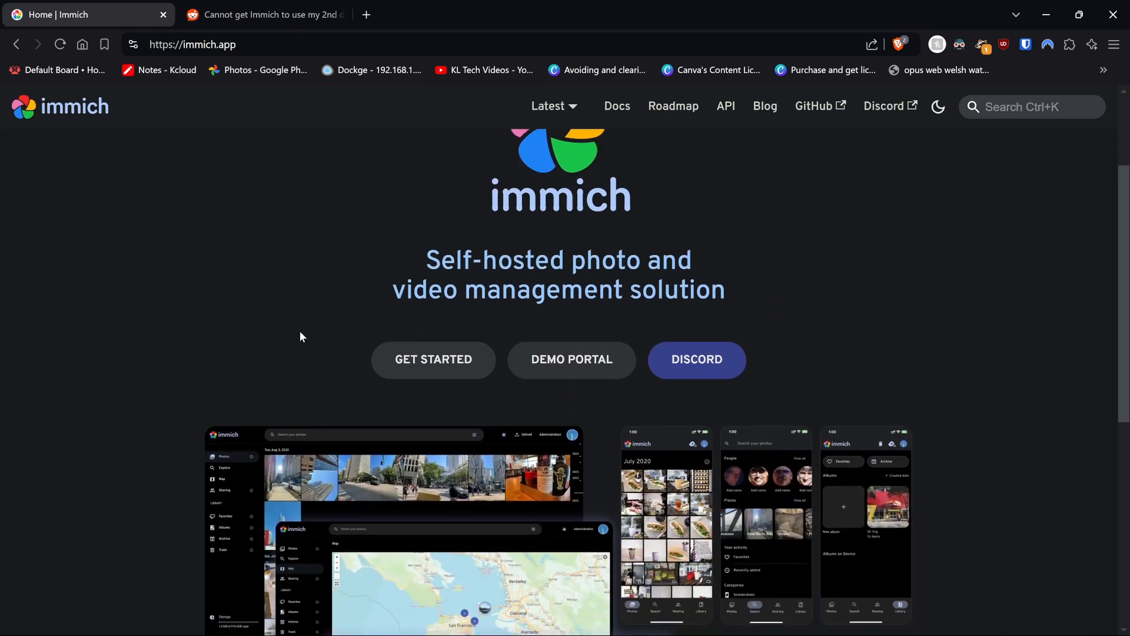
{"action": "scroll", "scroll_direction": "down", "scroll_amount": 3}
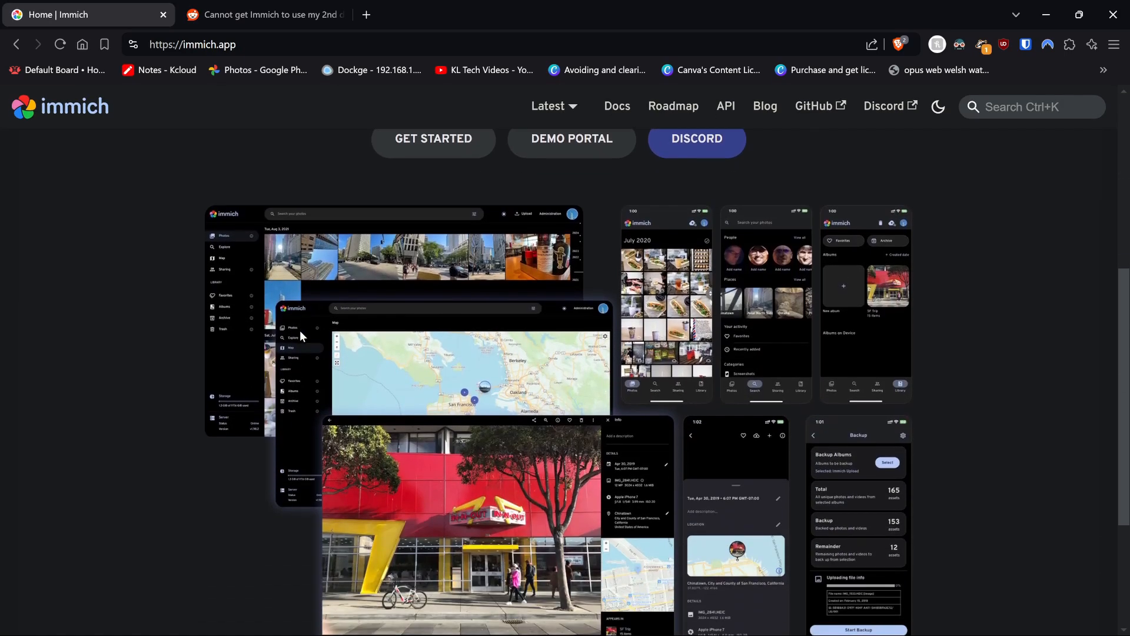
{"action": "mouse_move", "coordinate": [152, 350]}
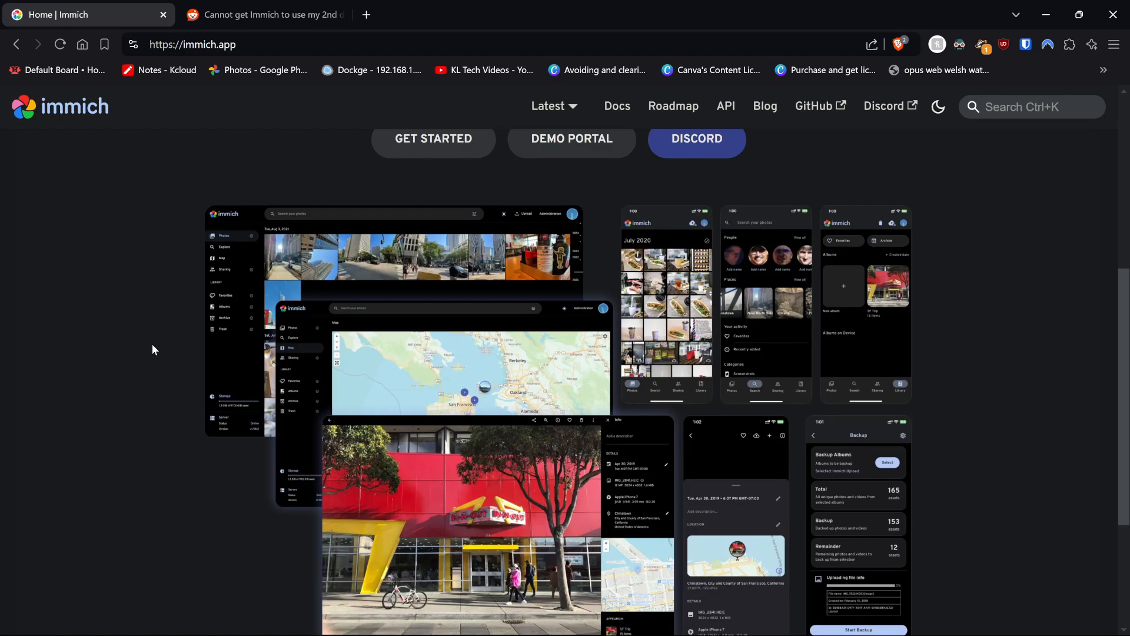
{"action": "scroll", "scroll_direction": "up", "scroll_amount": 3}
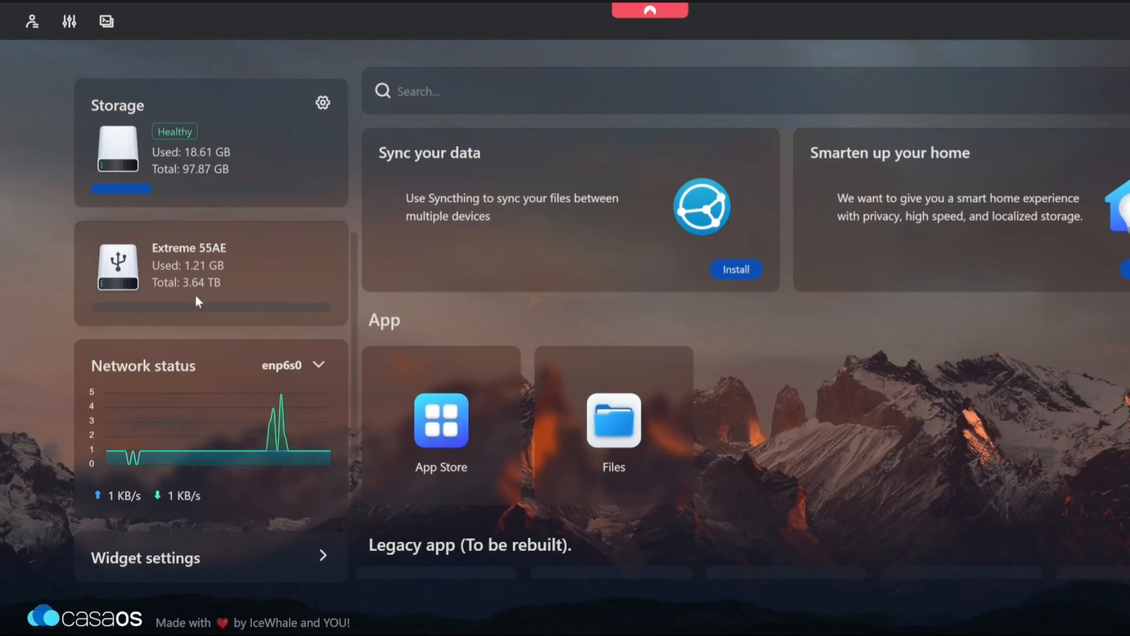
{"action": "mouse_move", "coordinate": [322, 103]}
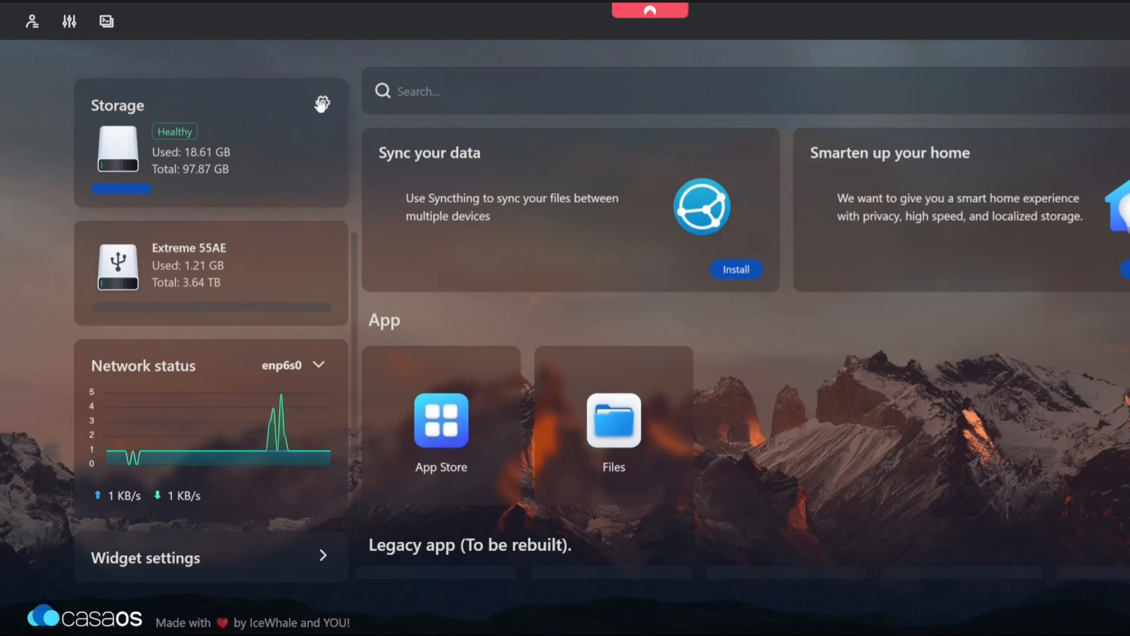
Show the Storage Manager listing boot, efi and the 3.64 TB sda1 NTFS drive.
{"action": "left_click", "coordinate": [322, 104]}
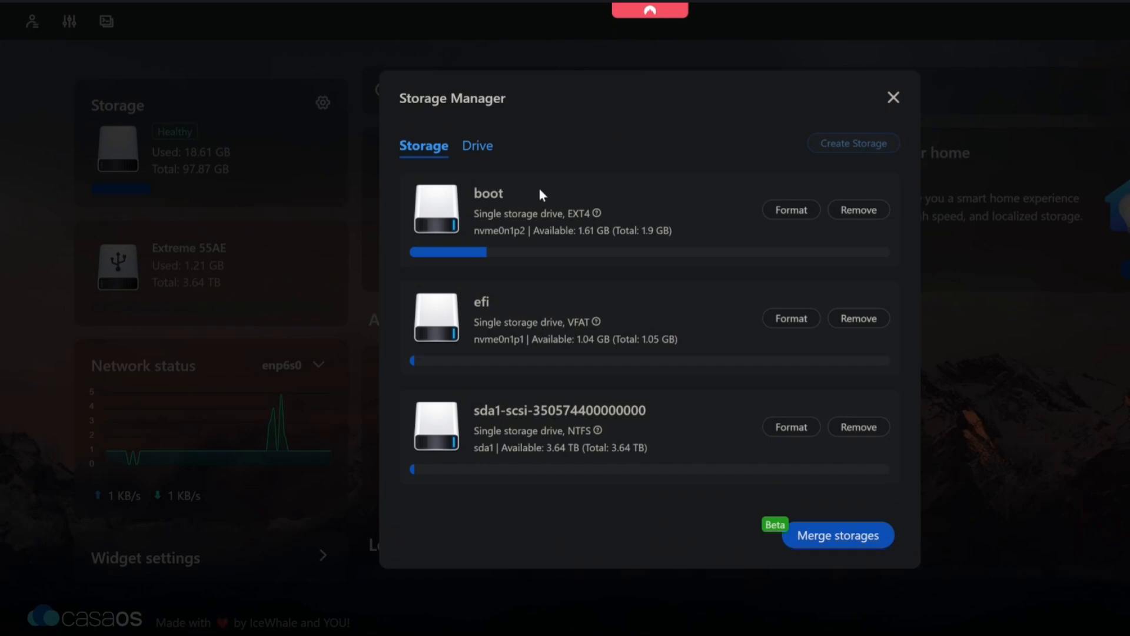
{"action": "mouse_move", "coordinate": [534, 467]}
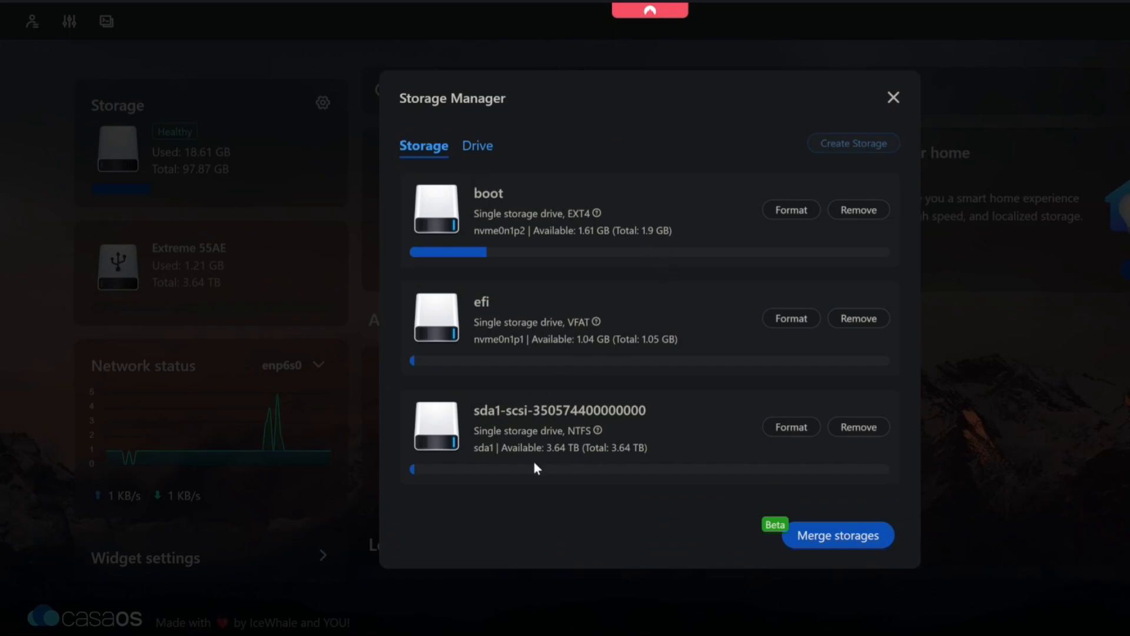
{"action": "mouse_move", "coordinate": [825, 435]}
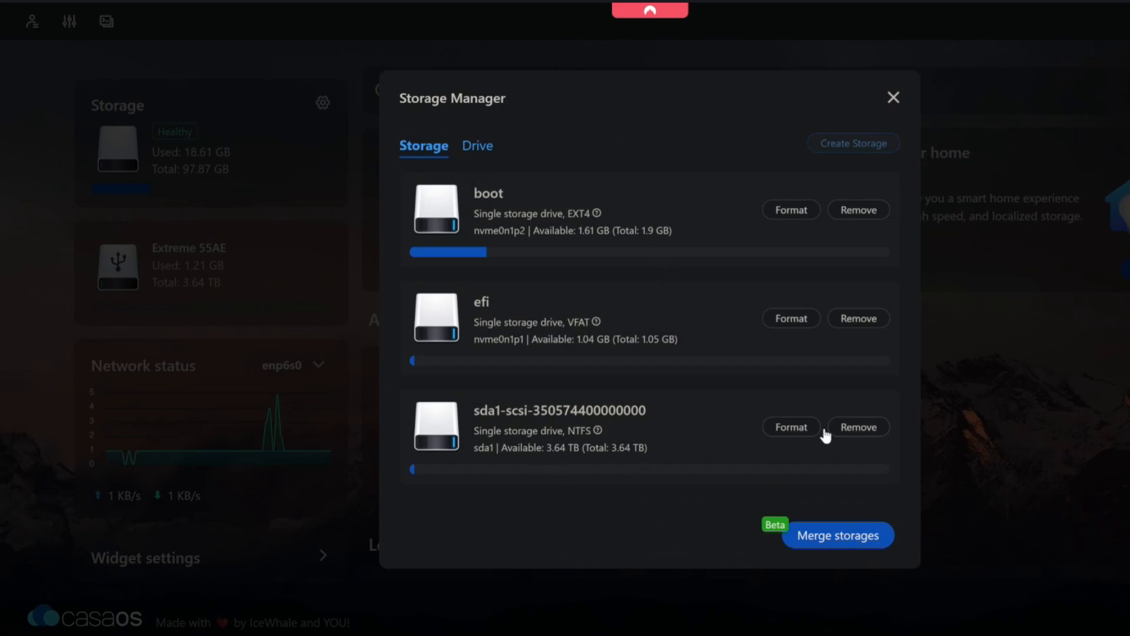
{"action": "mouse_move", "coordinate": [644, 480]}
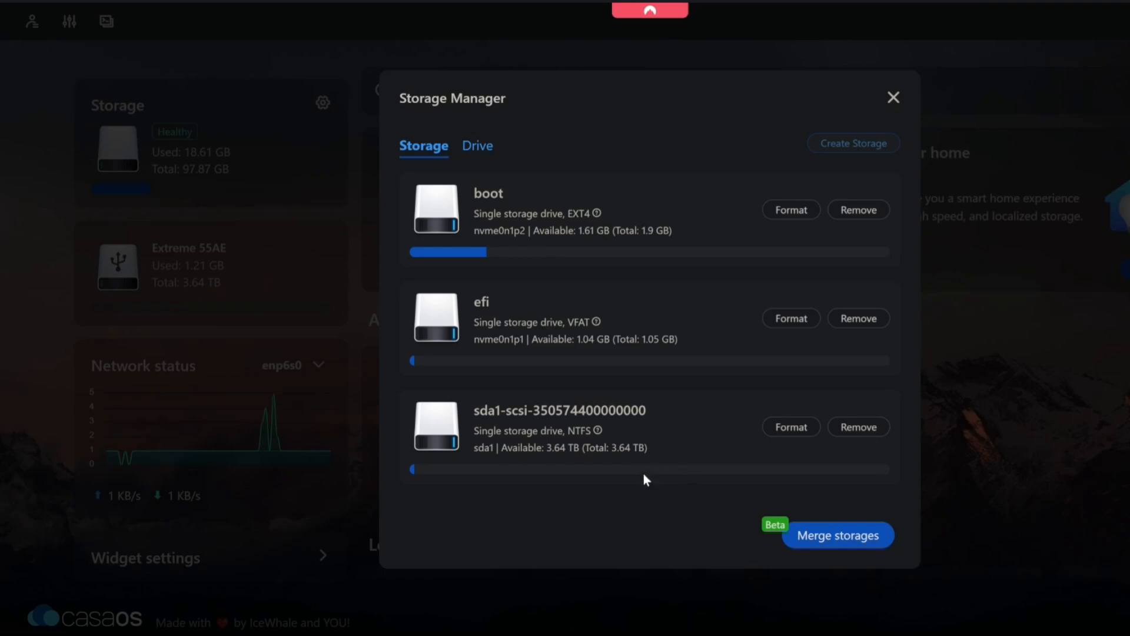
{"action": "mouse_move", "coordinate": [475, 421]}
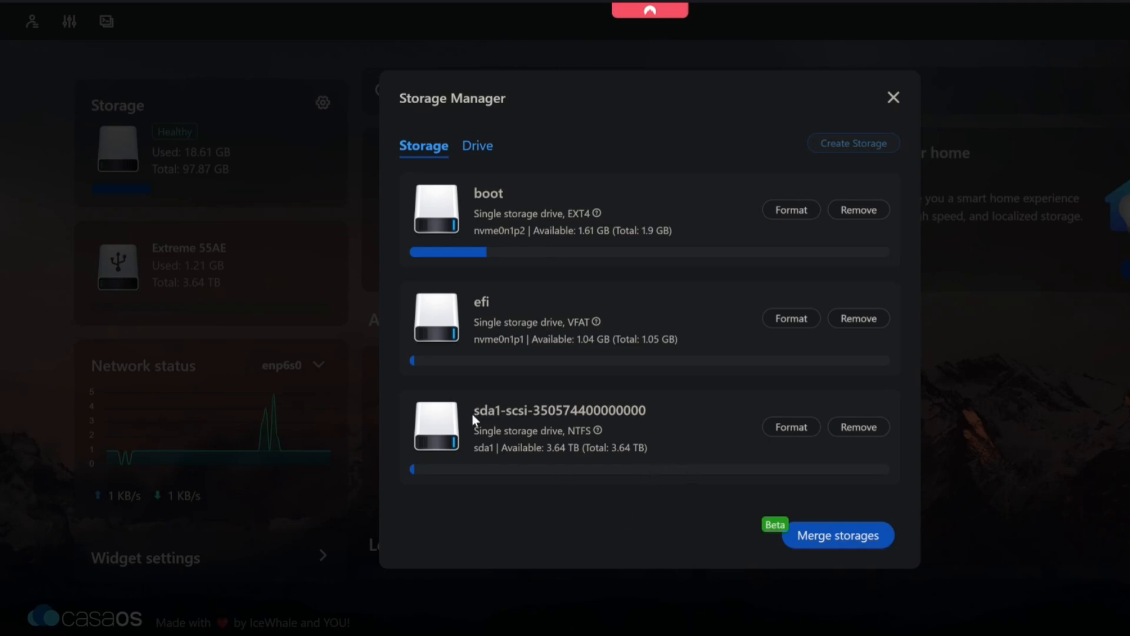
{"action": "mouse_move", "coordinate": [896, 118]}
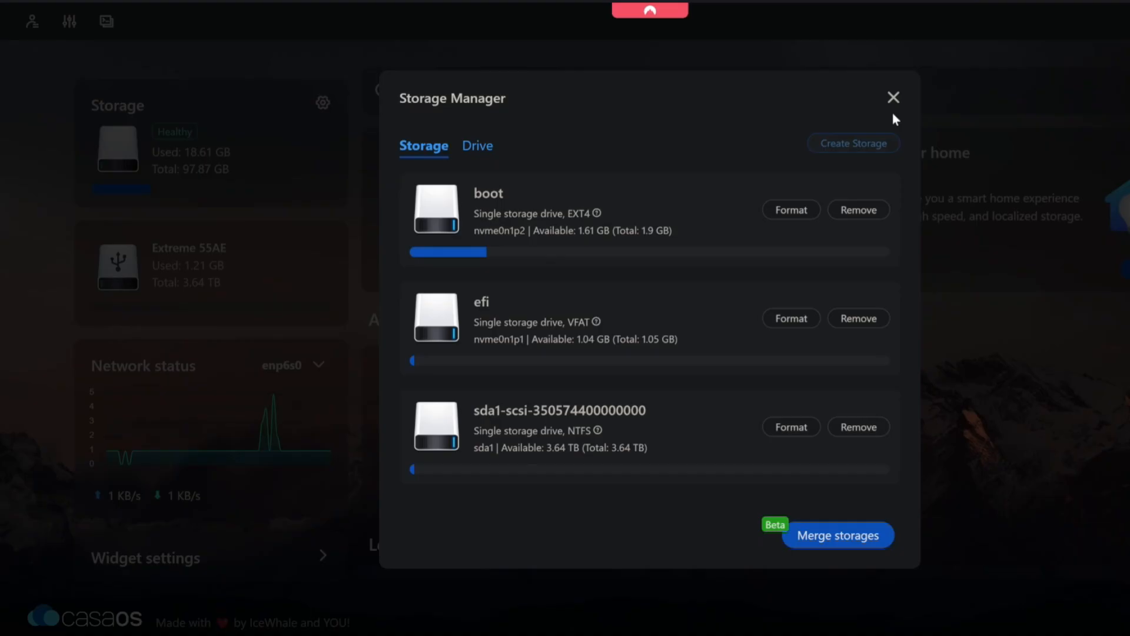
Sign into the CasaOS web terminal as kltech and clear to an empty shell prompt.
{"action": "left_click", "coordinate": [893, 98]}
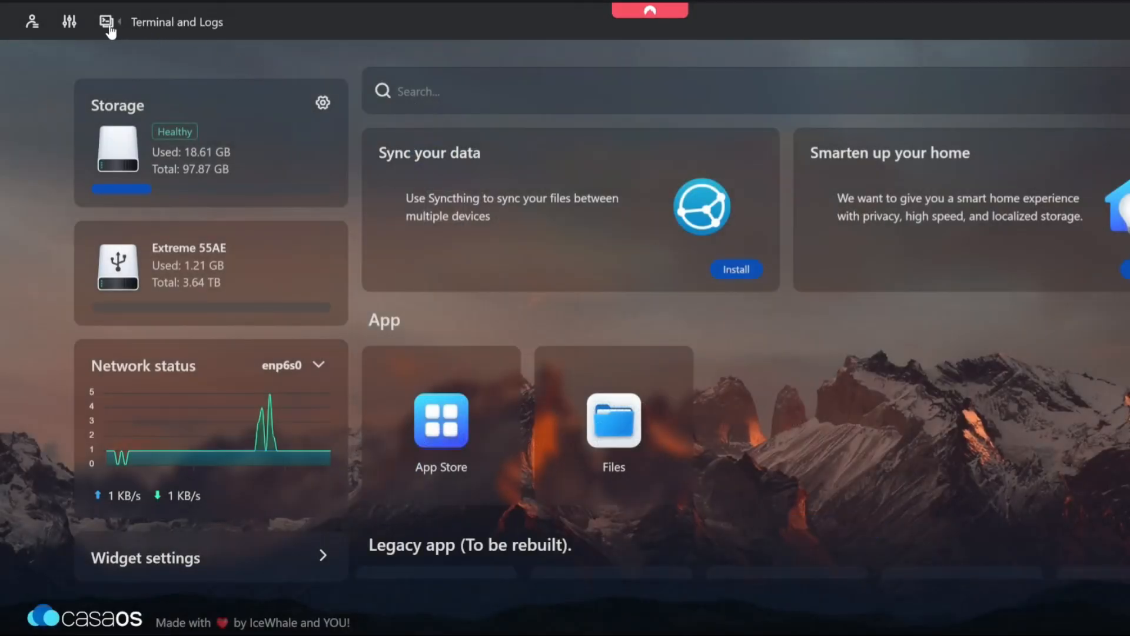
{"action": "left_click", "coordinate": [106, 21]}
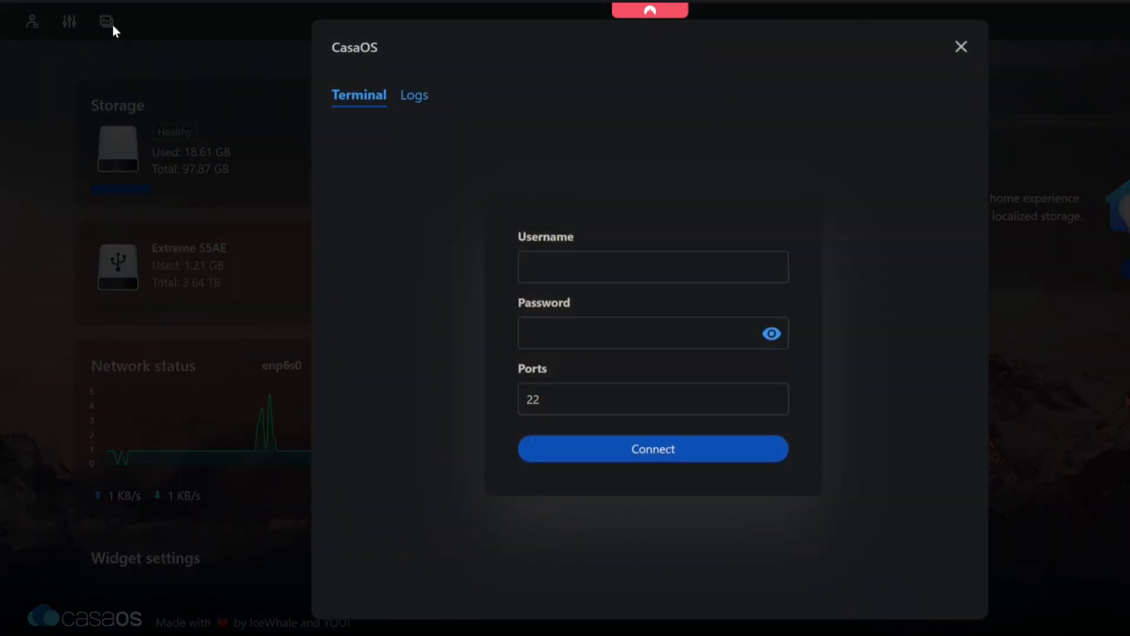
{"action": "left_click", "coordinate": [652, 266]}
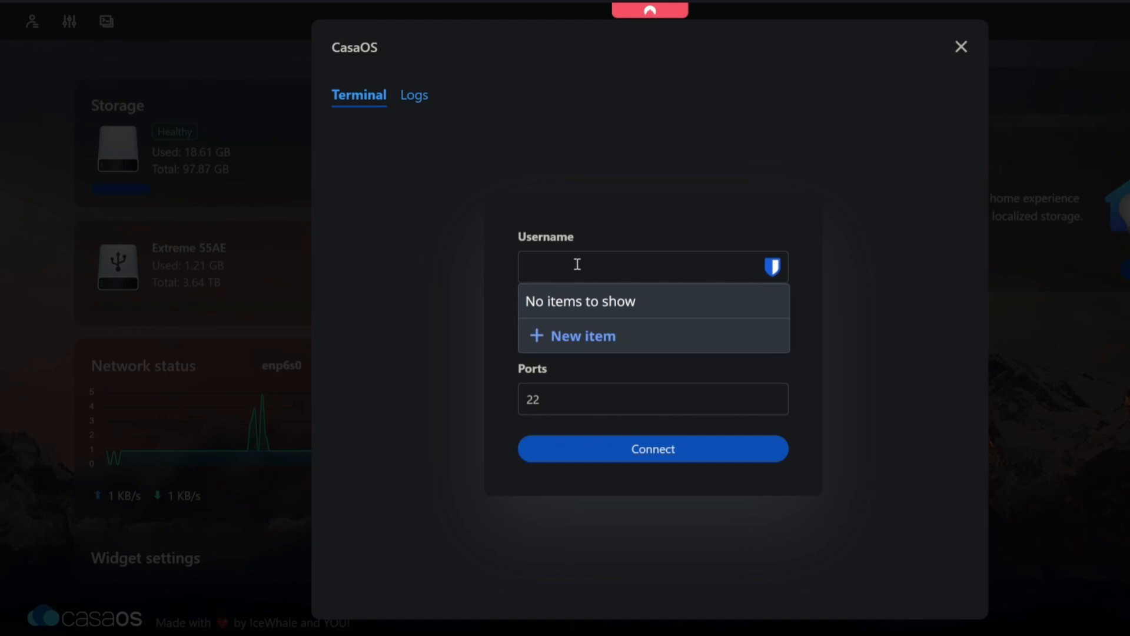
{"action": "type", "text": "kltech"}
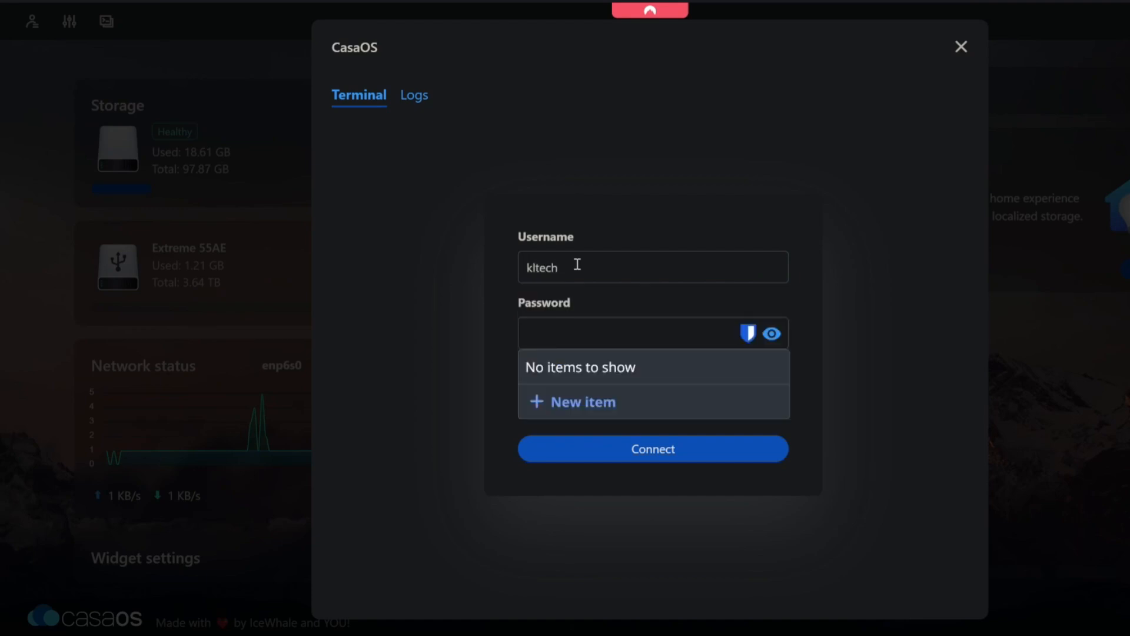
{"action": "type", "text": "password"}
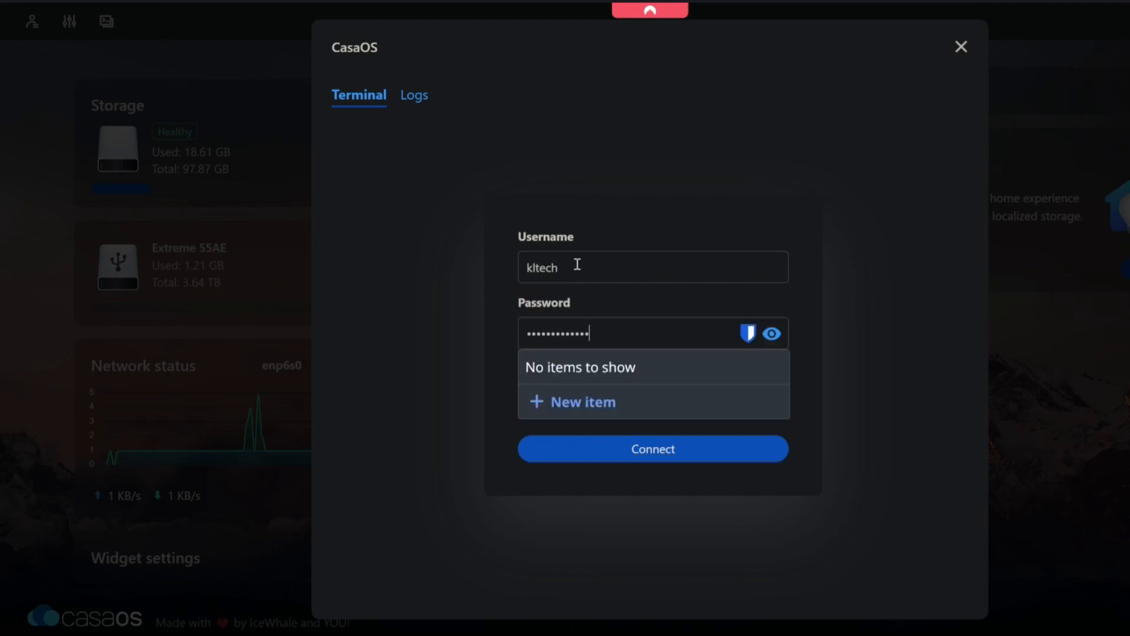
{"action": "left_click", "coordinate": [653, 449]}
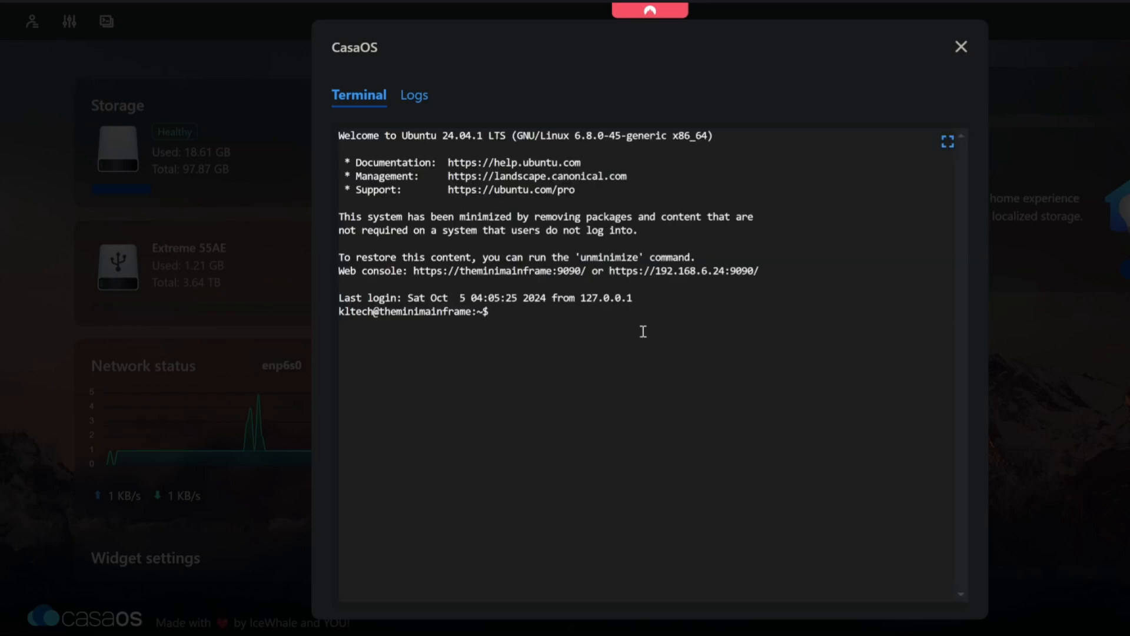
{"action": "type", "text": "ck"}
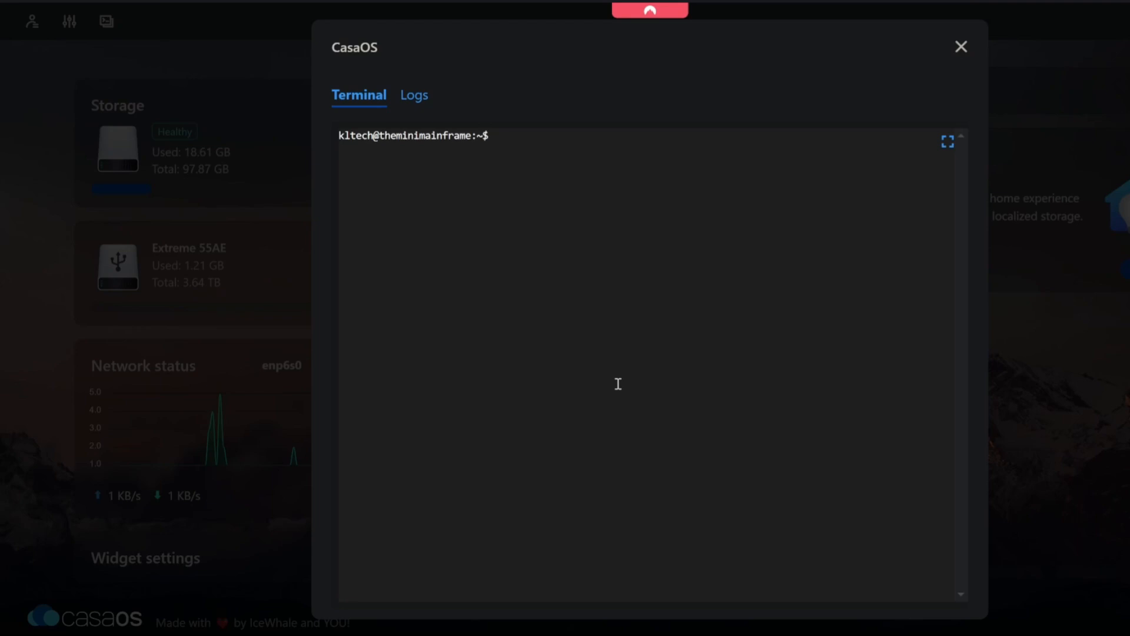
Install util-linux via apt-get, then run lsblk showing sda1 mounted under /media/devmon.
{"action": "left_click", "coordinate": [618, 383]}
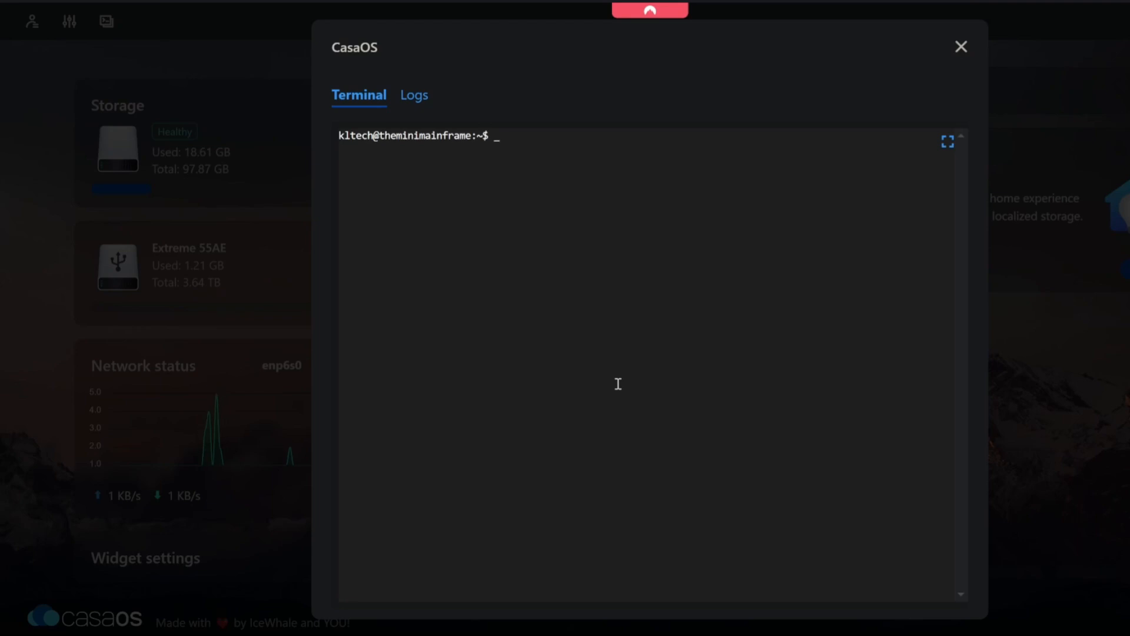
{"action": "type", "text": "sudo apt-get install util-linux"}
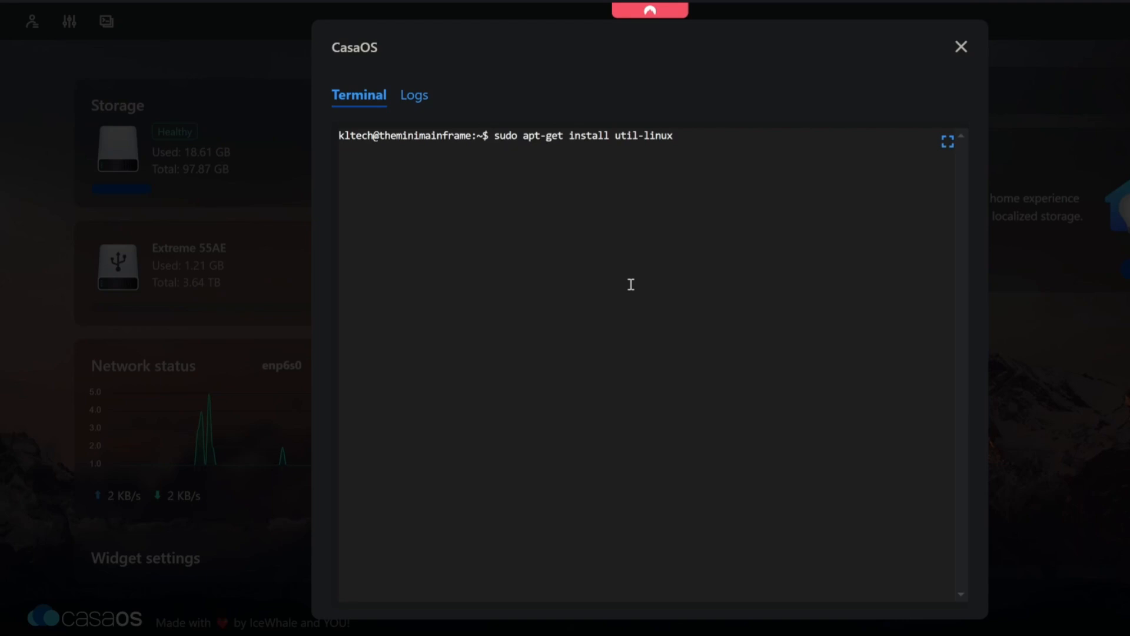
{"action": "key", "text": "Return"}
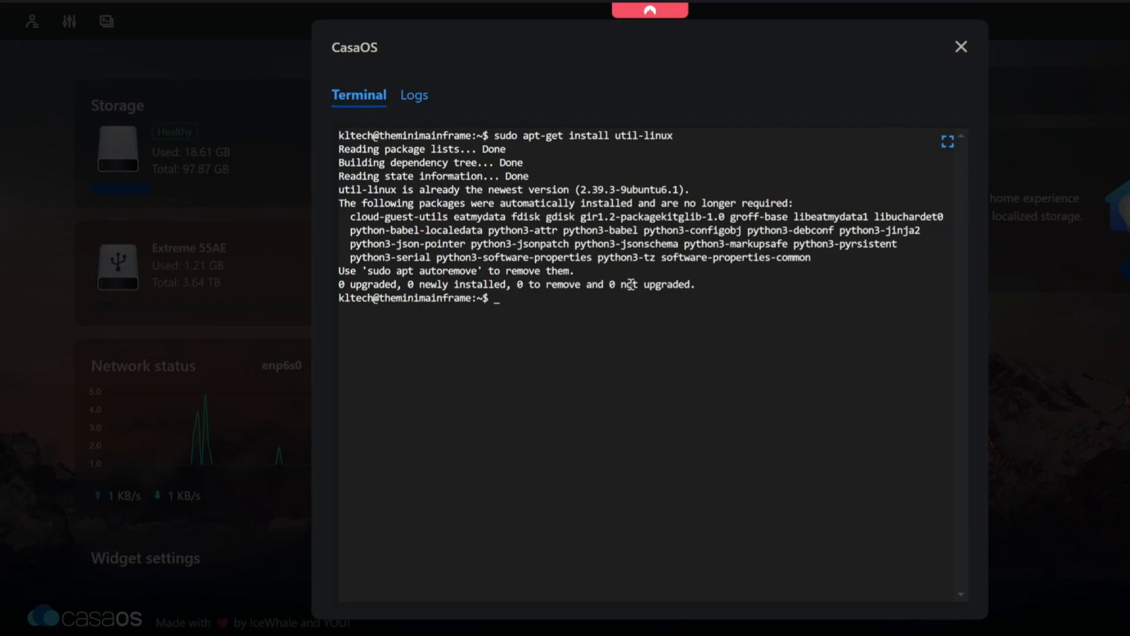
{"action": "type", "text": "cle"}
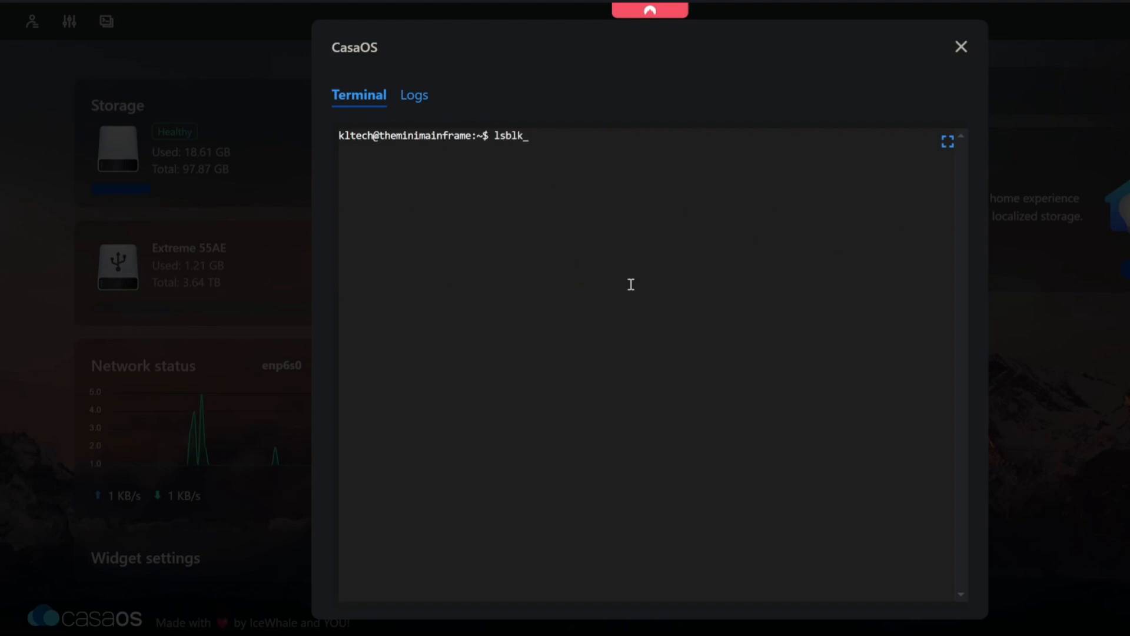
{"action": "key", "text": "Return"}
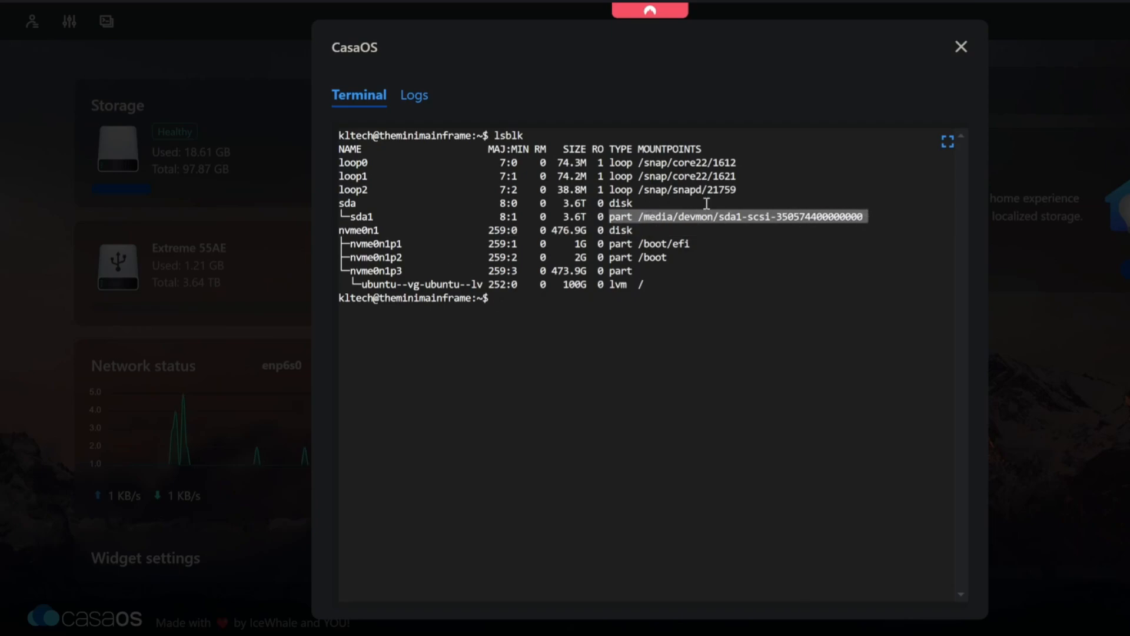
{"action": "mouse_move", "coordinate": [887, 216]}
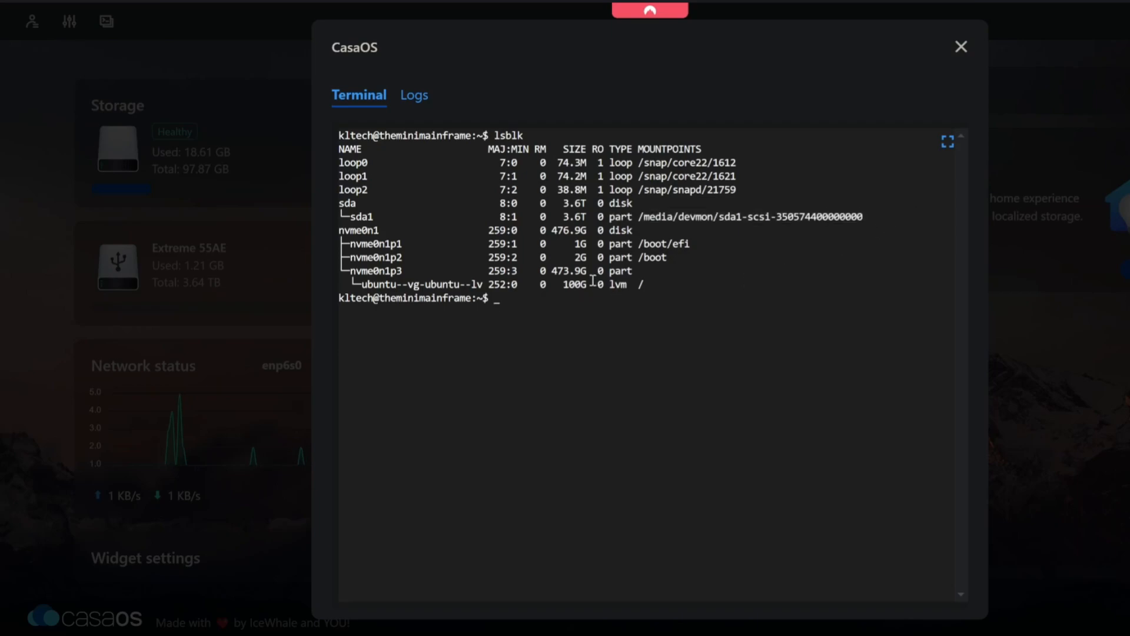
Run sudo umount /dev/sda1 and re-run lsblk confirming it has no mountpoint.
{"action": "type", "text": "sudo"}
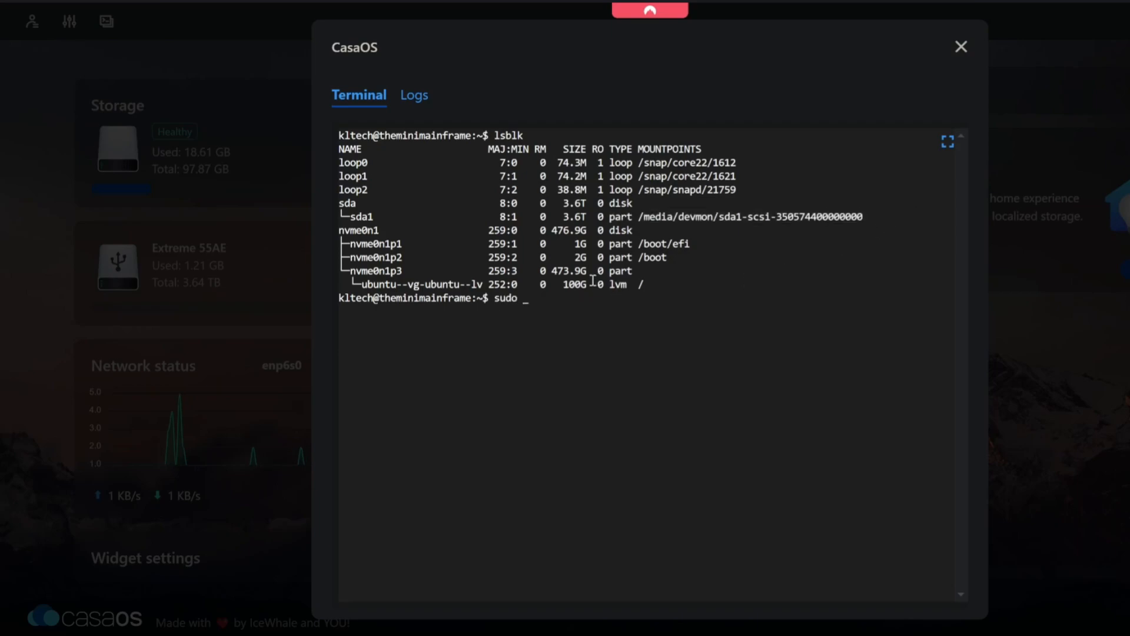
{"action": "type", "text": "umont"}
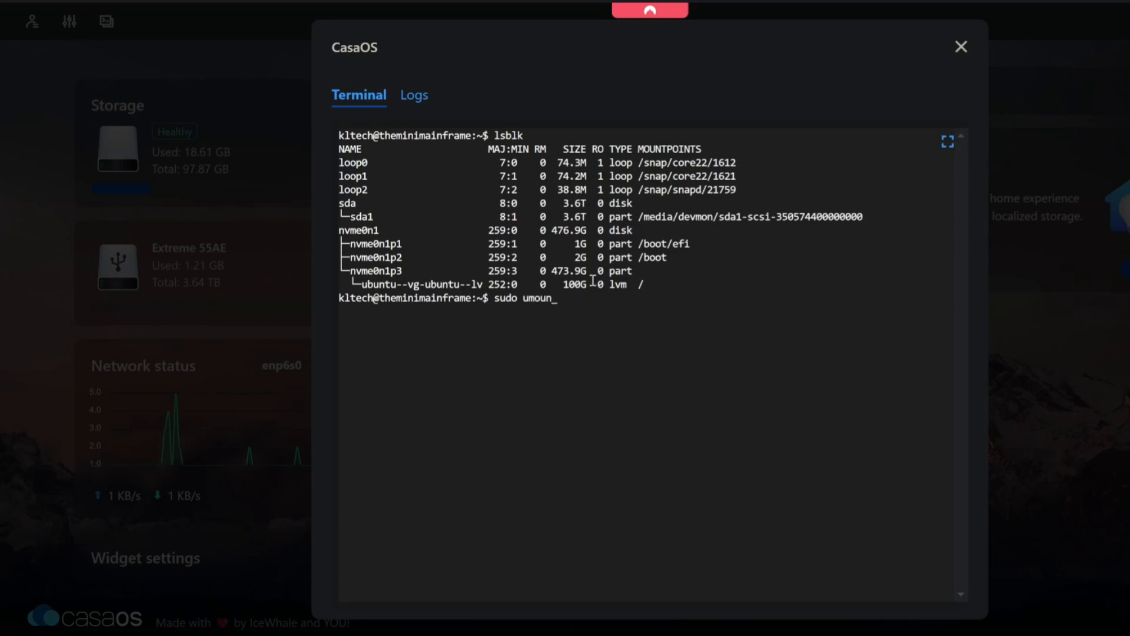
{"action": "type", "text": "t /"}
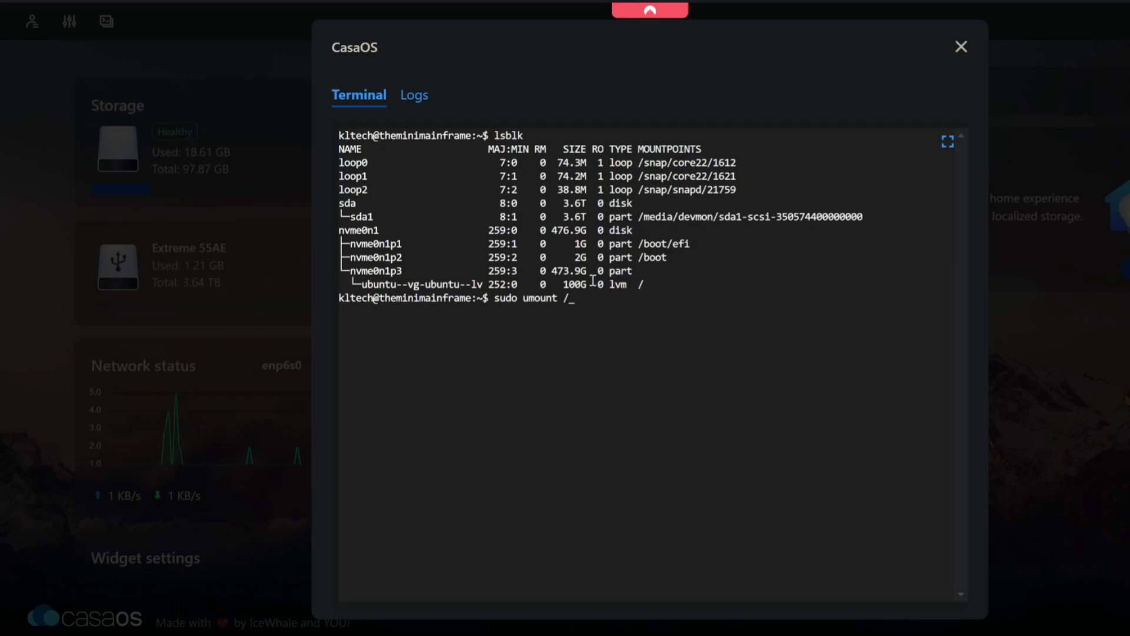
{"action": "type", "text": "dev"}
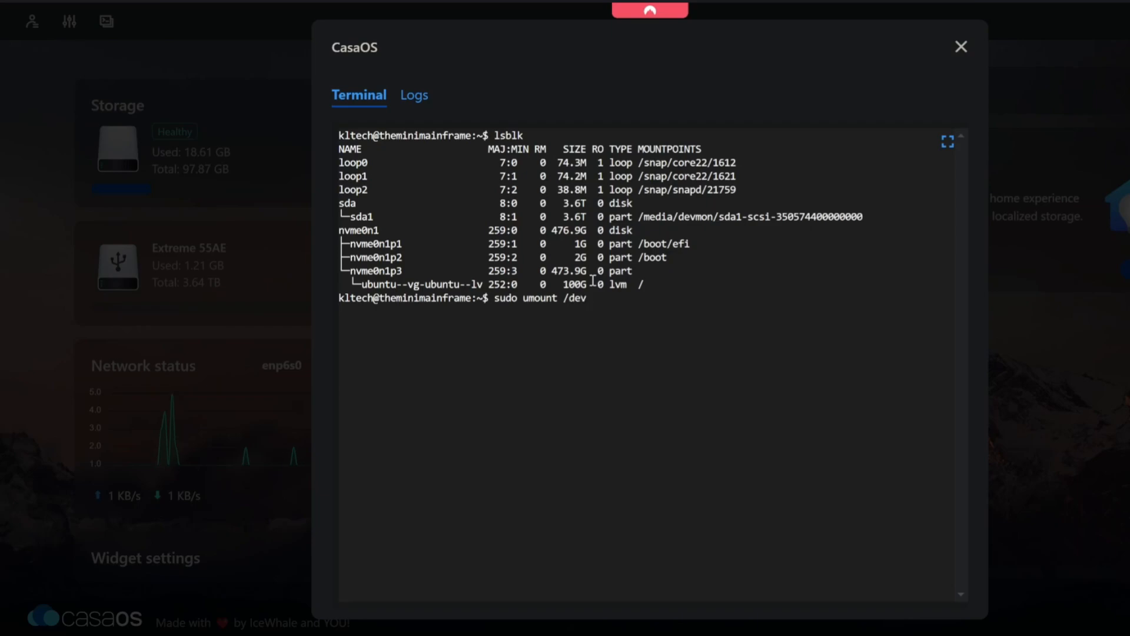
{"action": "type", "text": "sda"}
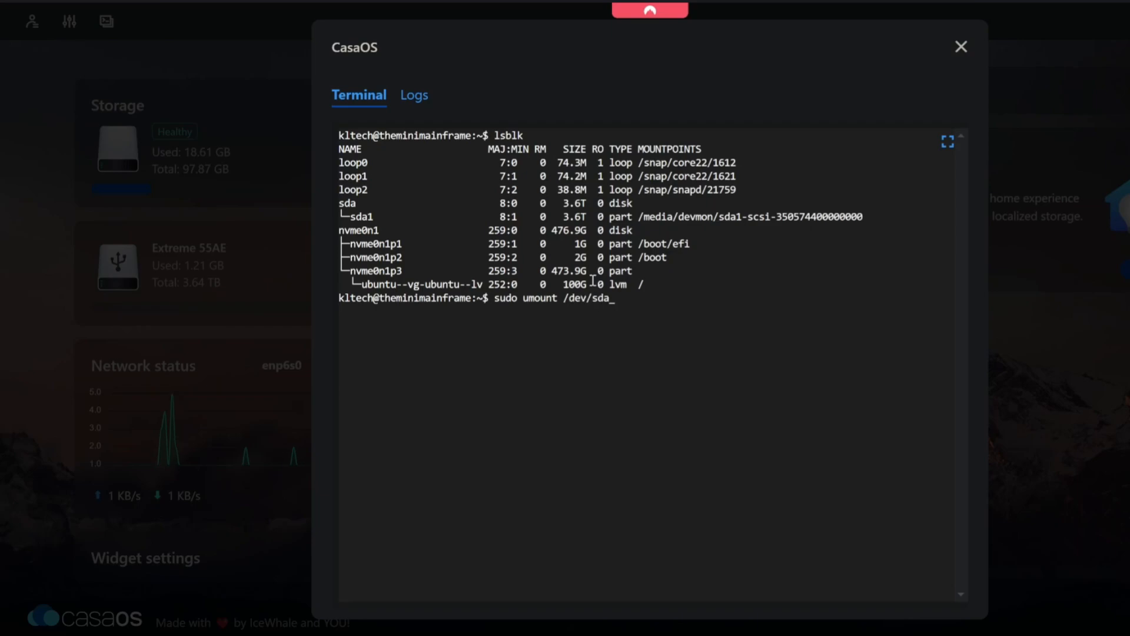
{"action": "key", "text": "Return"}
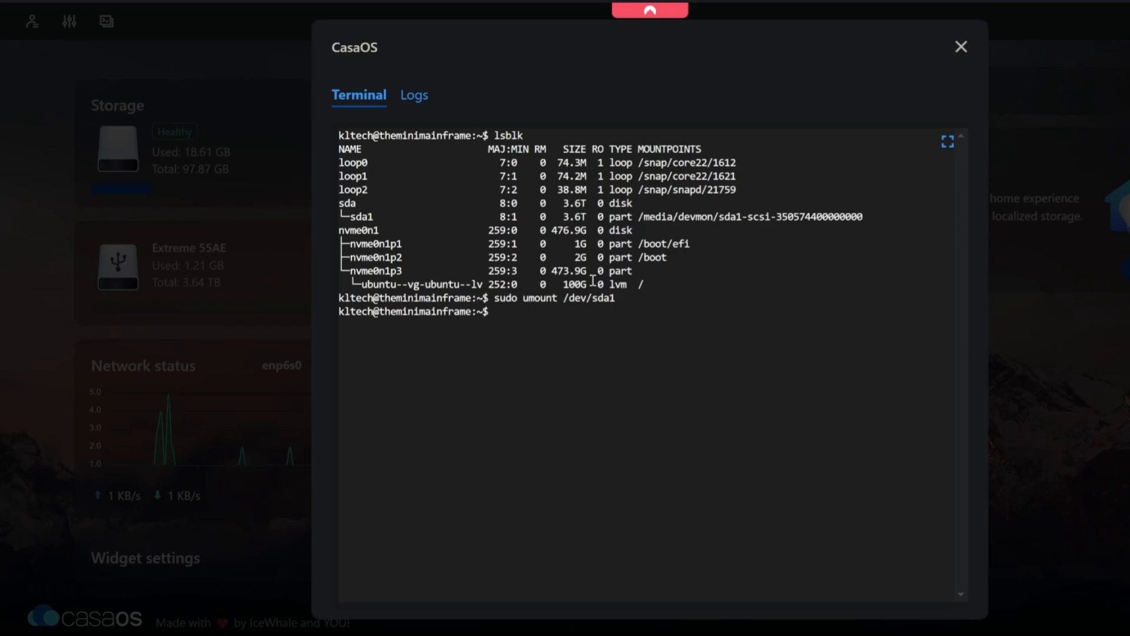
{"action": "key", "text": "Return"}
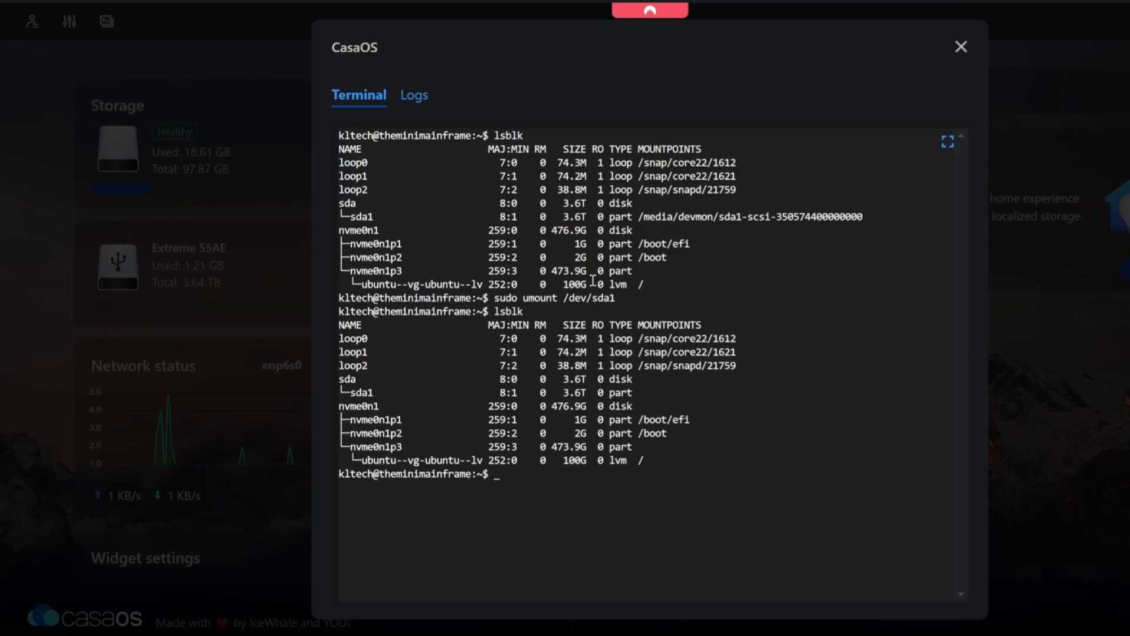
{"action": "mouse_move", "coordinate": [381, 399]}
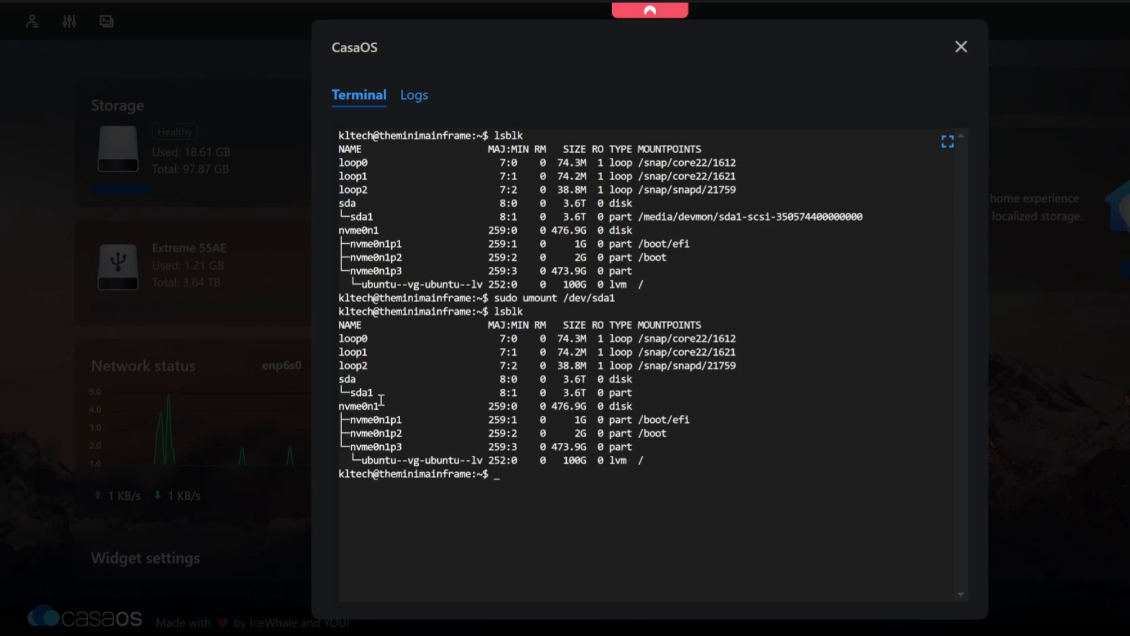
{"action": "mouse_move", "coordinate": [625, 205]}
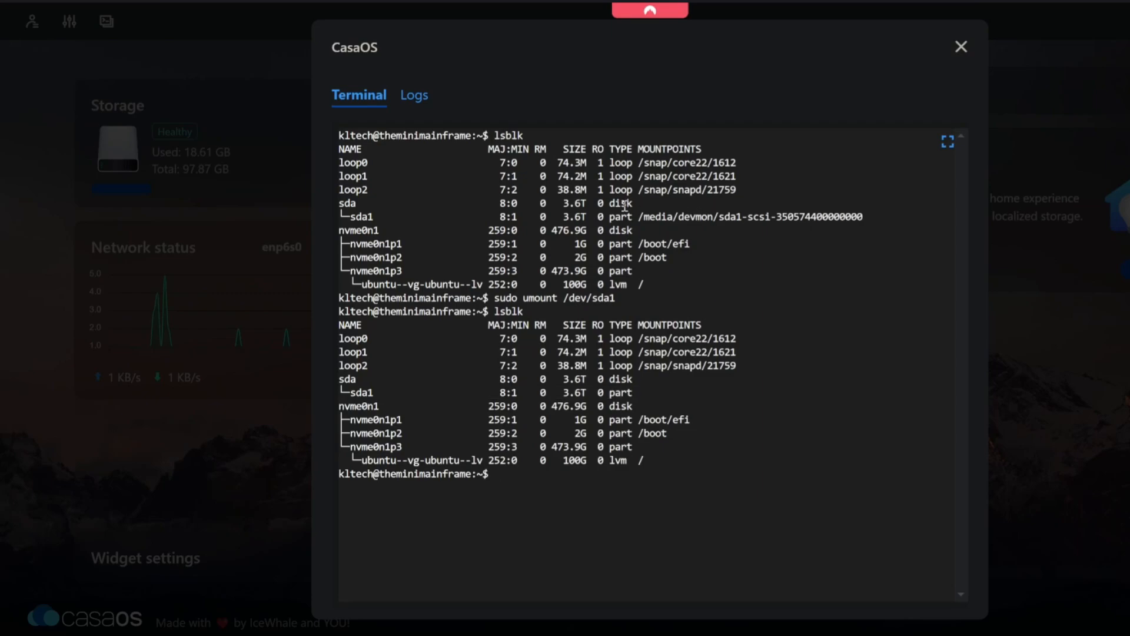
{"action": "mouse_move", "coordinate": [669, 483]}
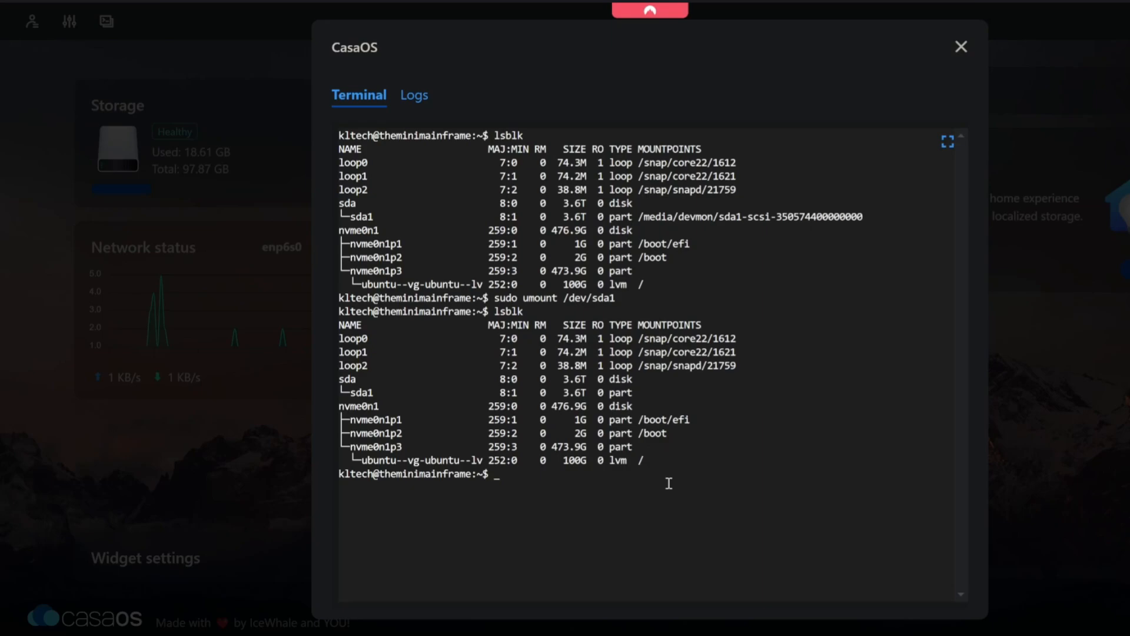
Begin a sudo mount /dev/sda1 command at the prompt.
{"action": "type", "text": "sudo"}
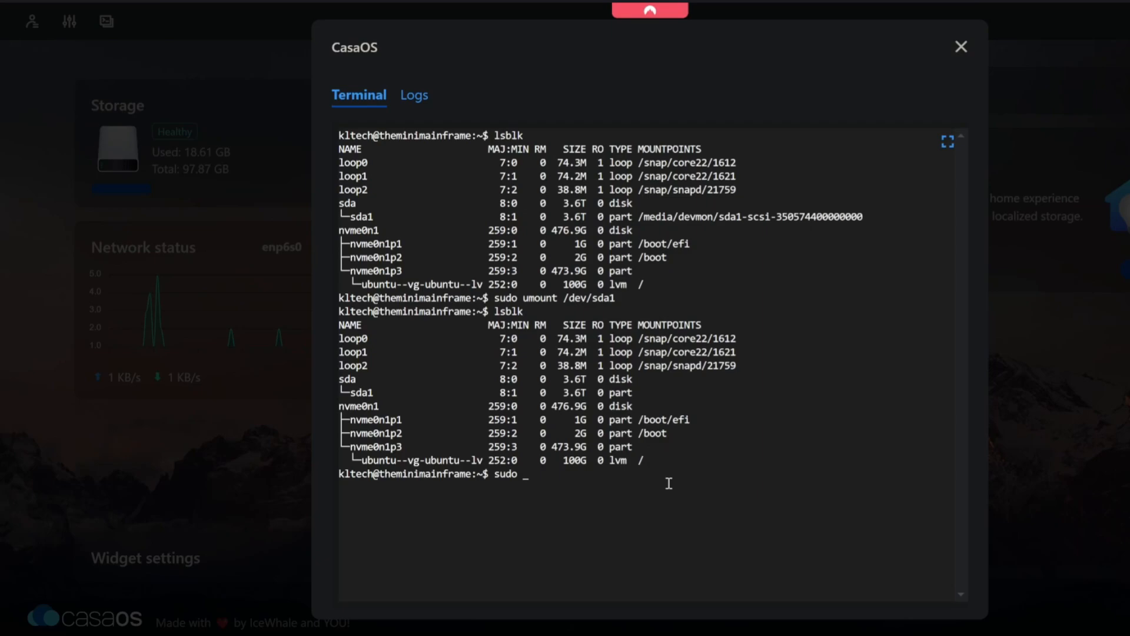
{"action": "type", "text": "mount /d"}
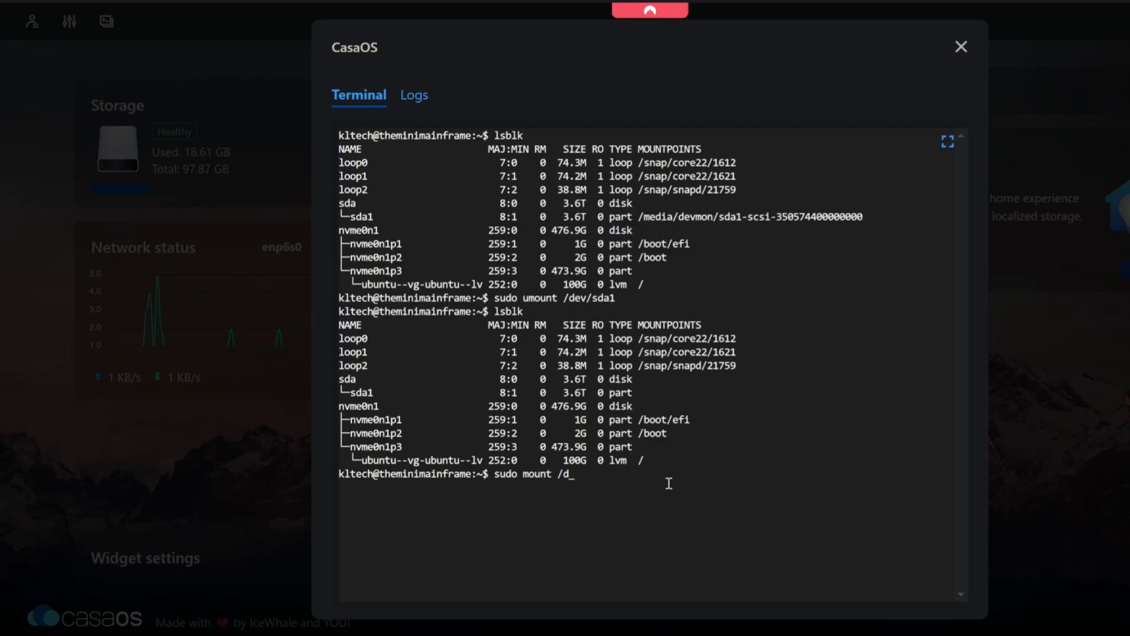
{"action": "type", "text": "ev/sda1"}
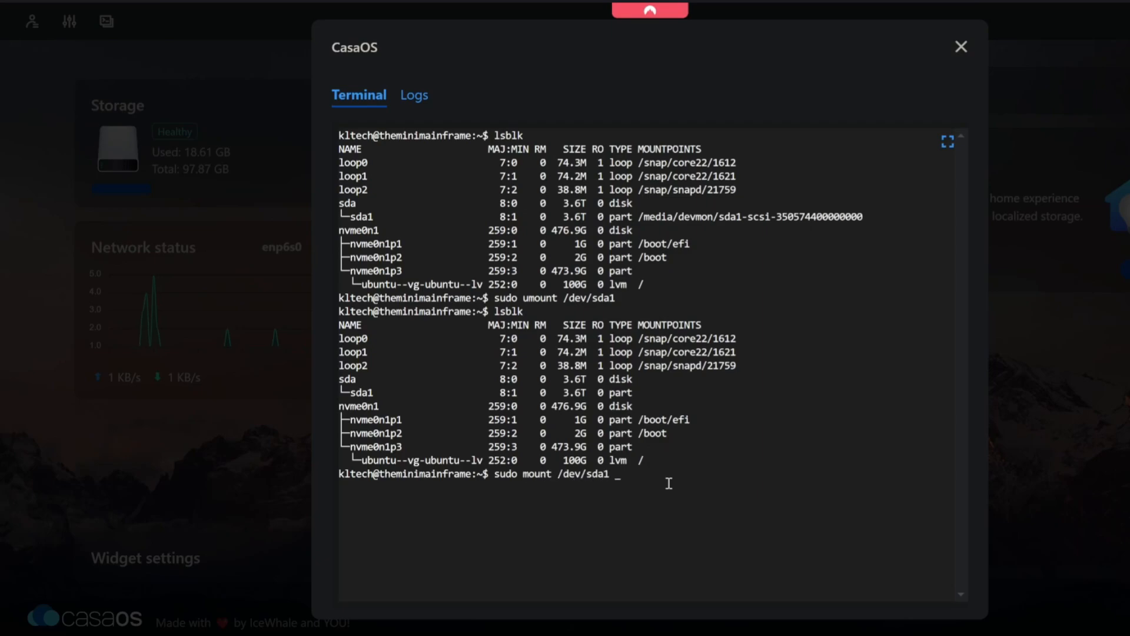
{"action": "type", "text": "/"}
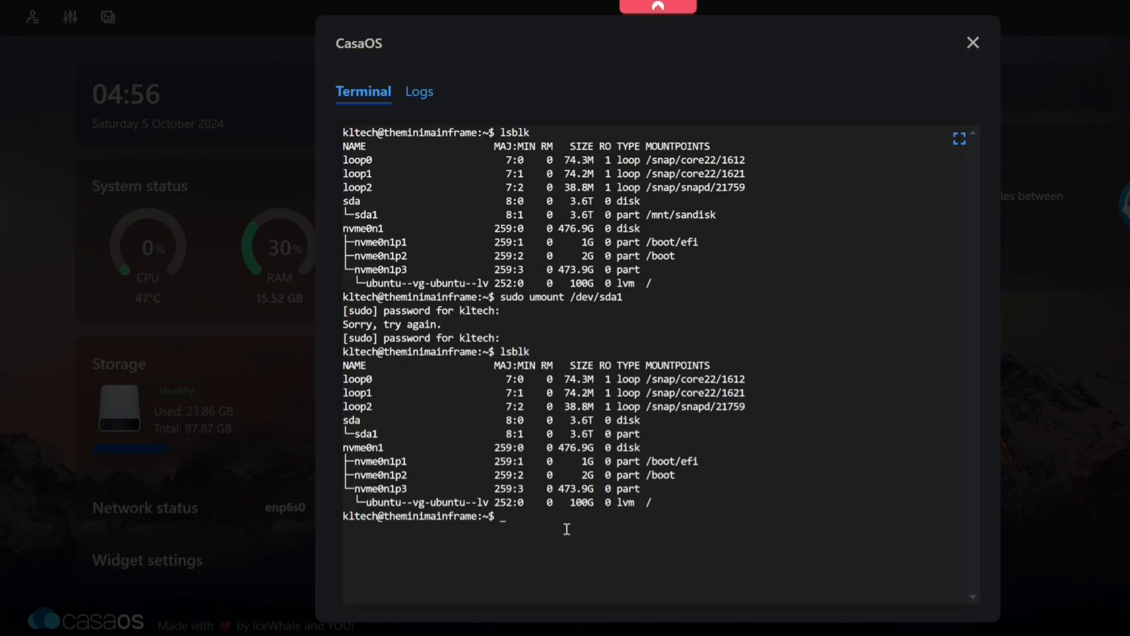
Create the /mnt/sandisk mount-point folder with mkdir and sit in /mnt.
{"action": "type", "text": "mkdir"}
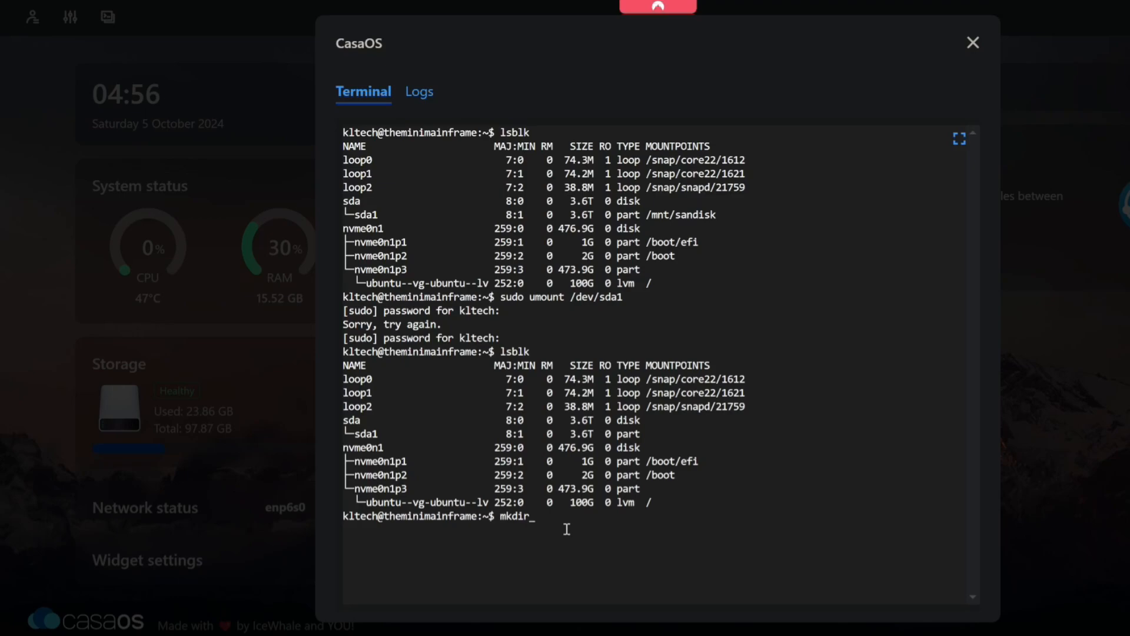
{"action": "type", "text": "/"}
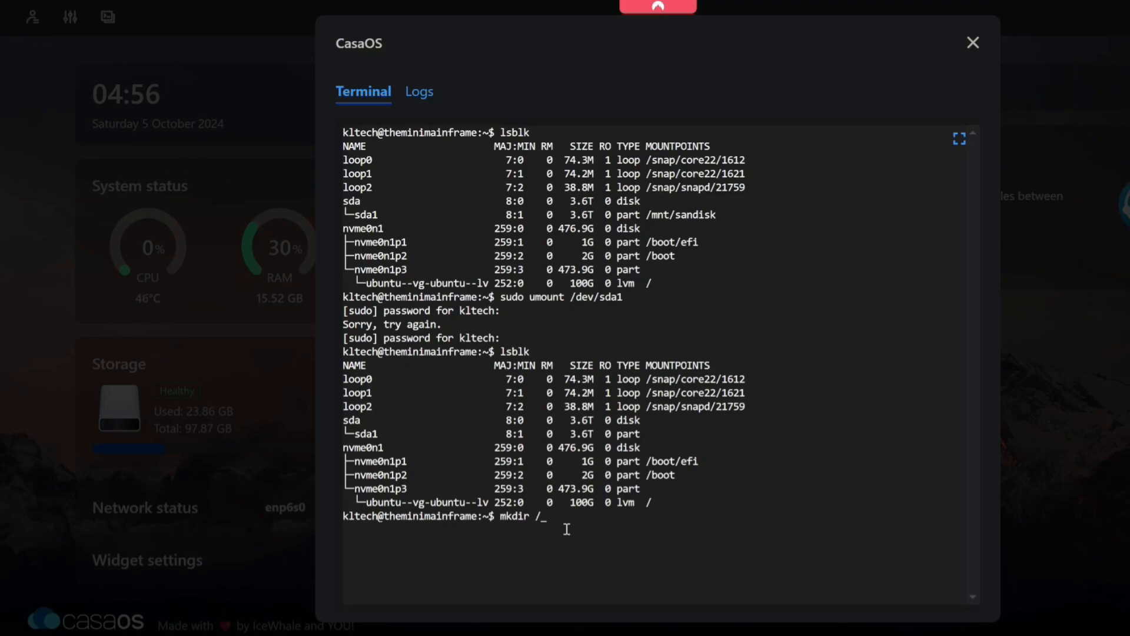
{"action": "type", "text": "mnt/s"}
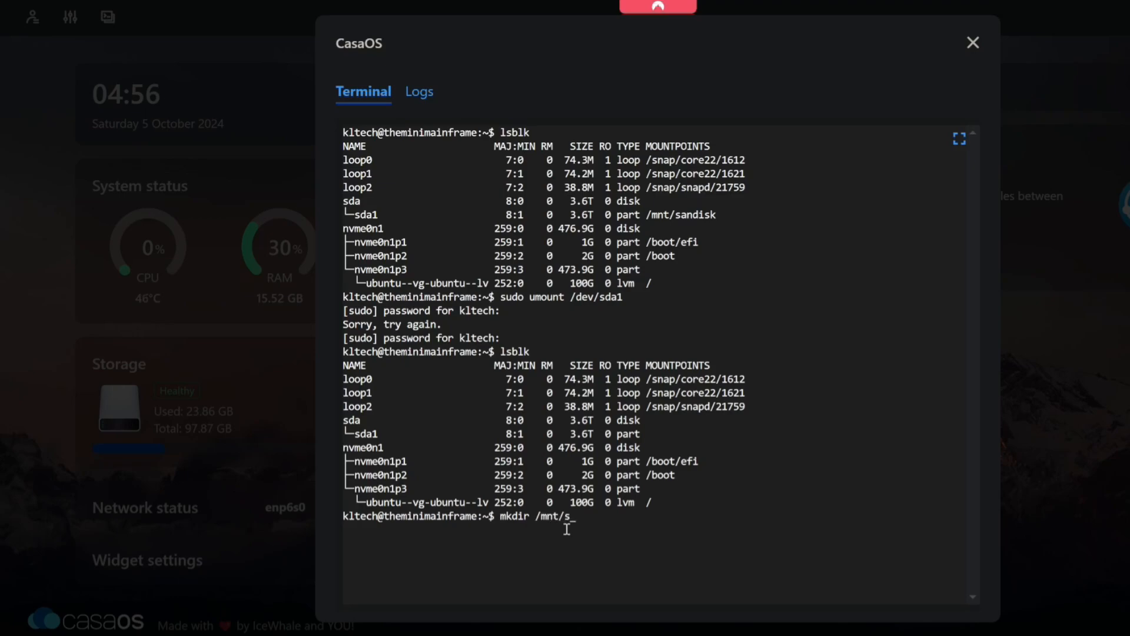
{"action": "type", "text": "andisk"}
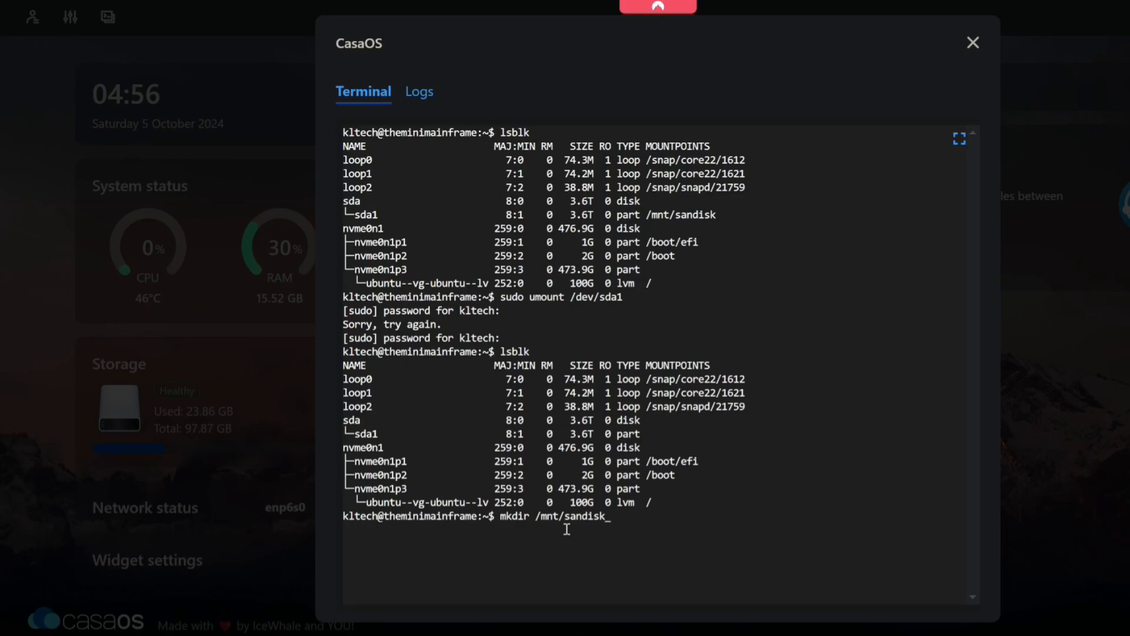
{"action": "mouse_move", "coordinate": [958, 458]}
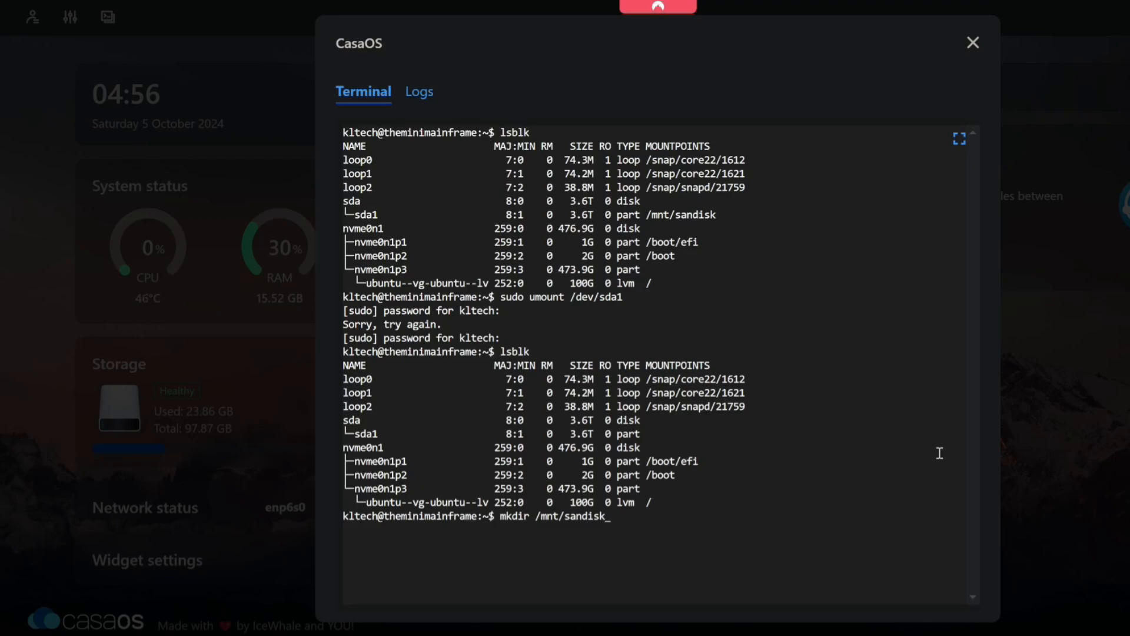
{"action": "key", "text": "Return"}
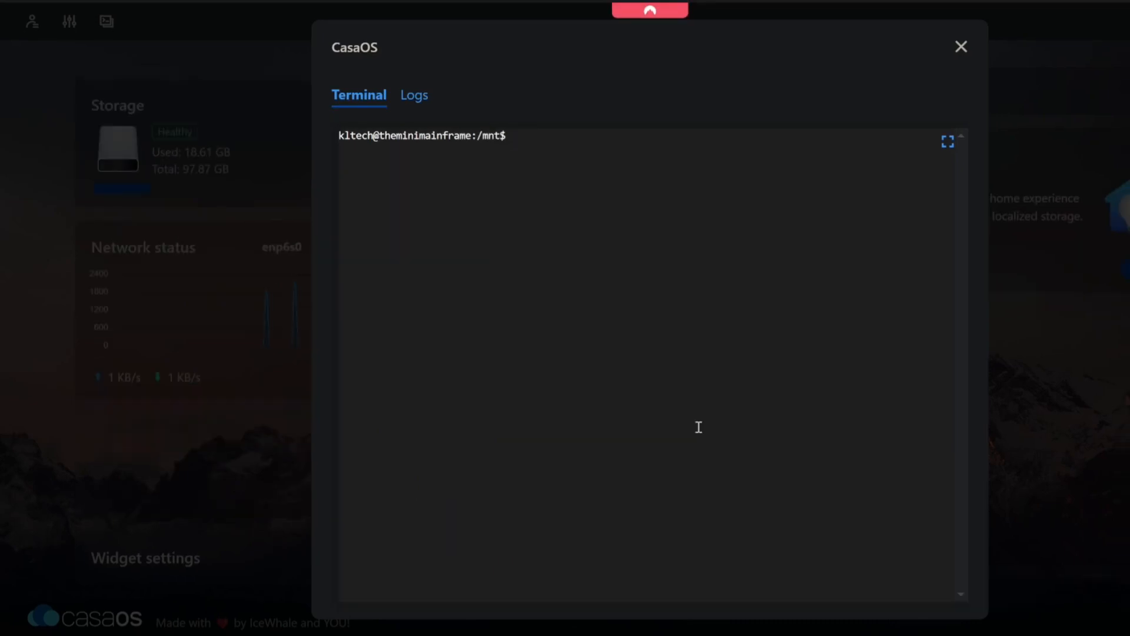
Install lsof and open /etc/fstab in nano with sudo.
{"action": "type", "text": "clear"}
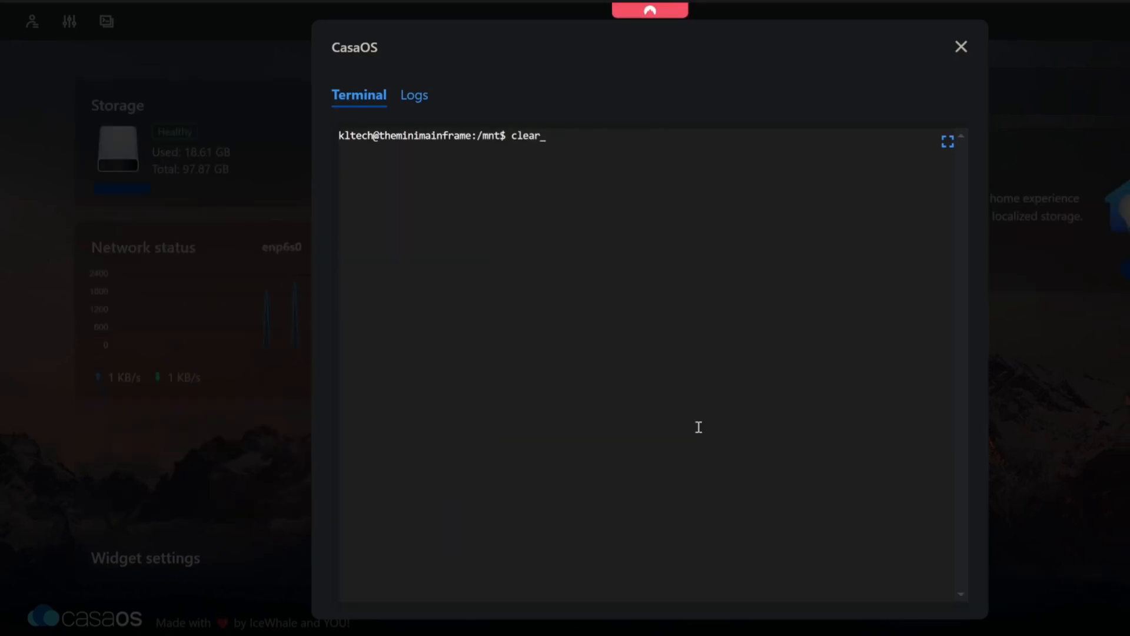
{"action": "type", "text": "sudo apt-get install lsof"}
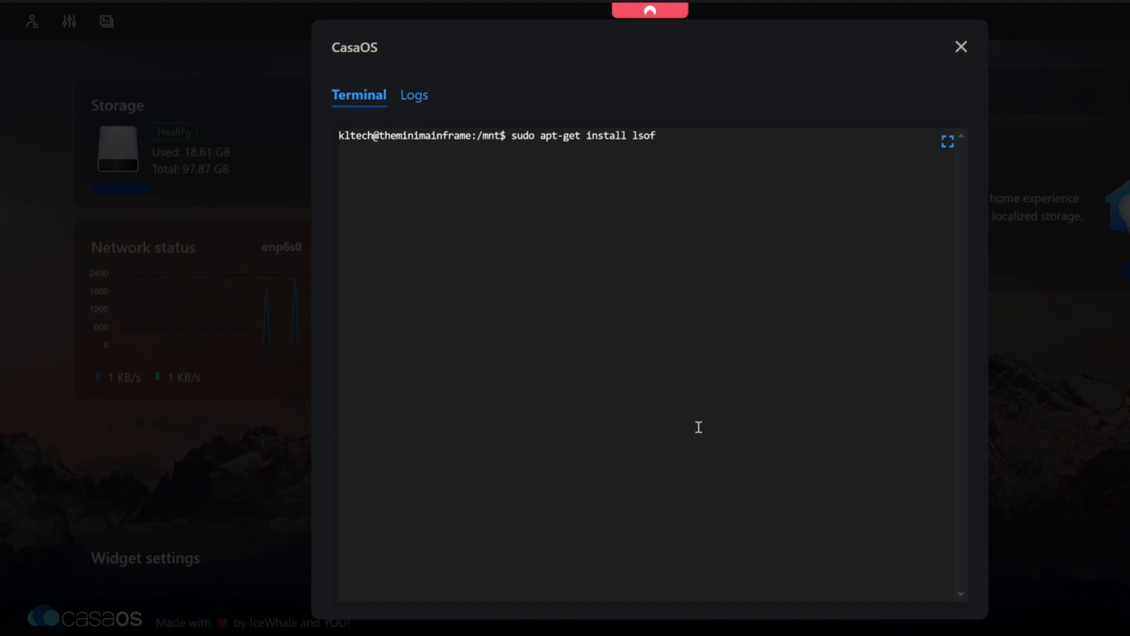
{"action": "type", "text": "sudo nano /etc/fstab"}
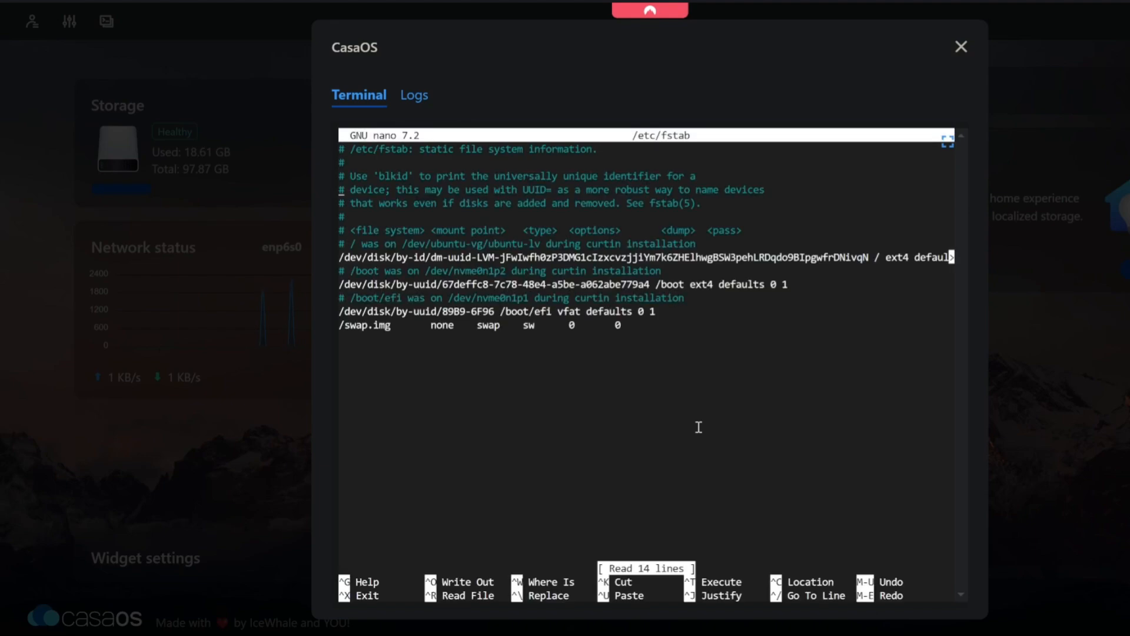
Write the fstab line '/dev/sda1 /mnt/sandisk ntfs defaults 0 2' and save it.
{"action": "type", "text": "/"}
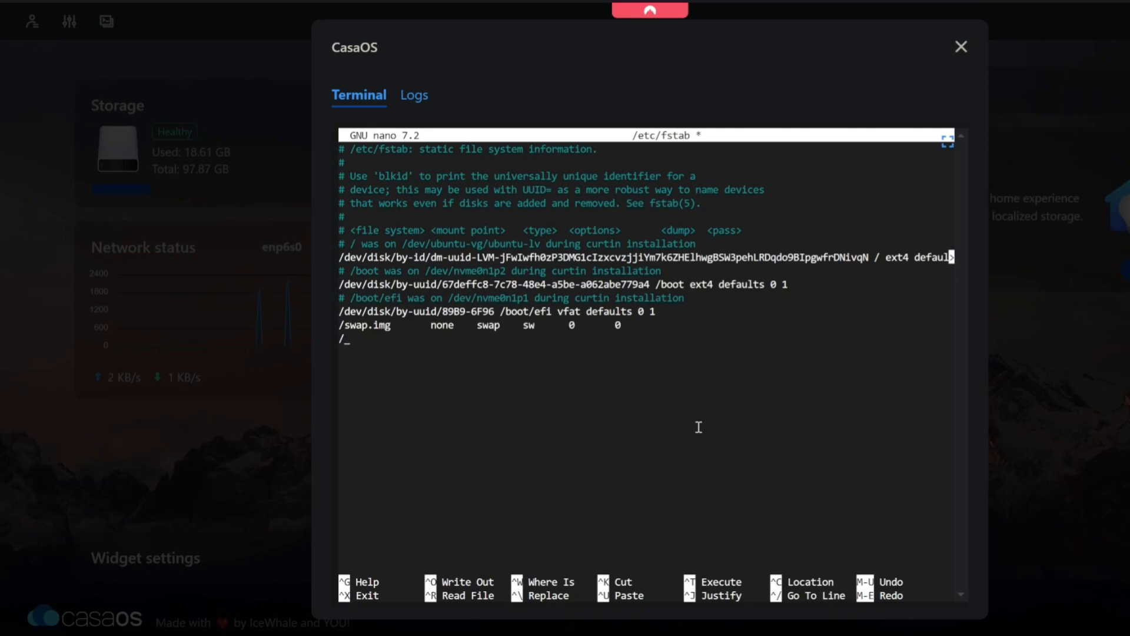
{"action": "type", "text": "dev"}
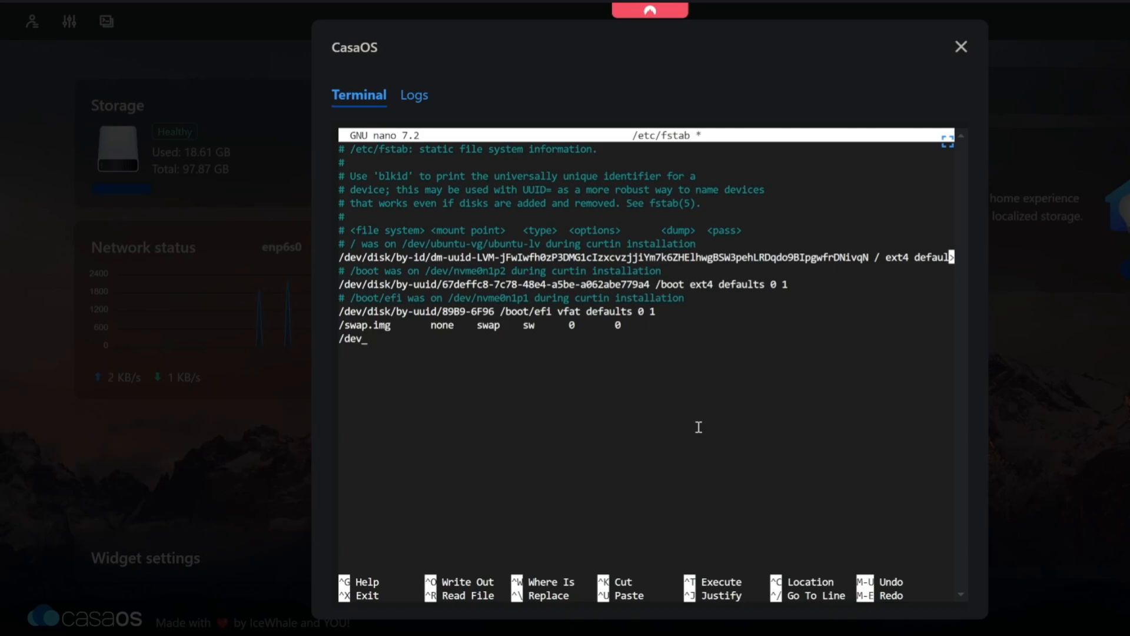
{"action": "type", "text": "sd"}
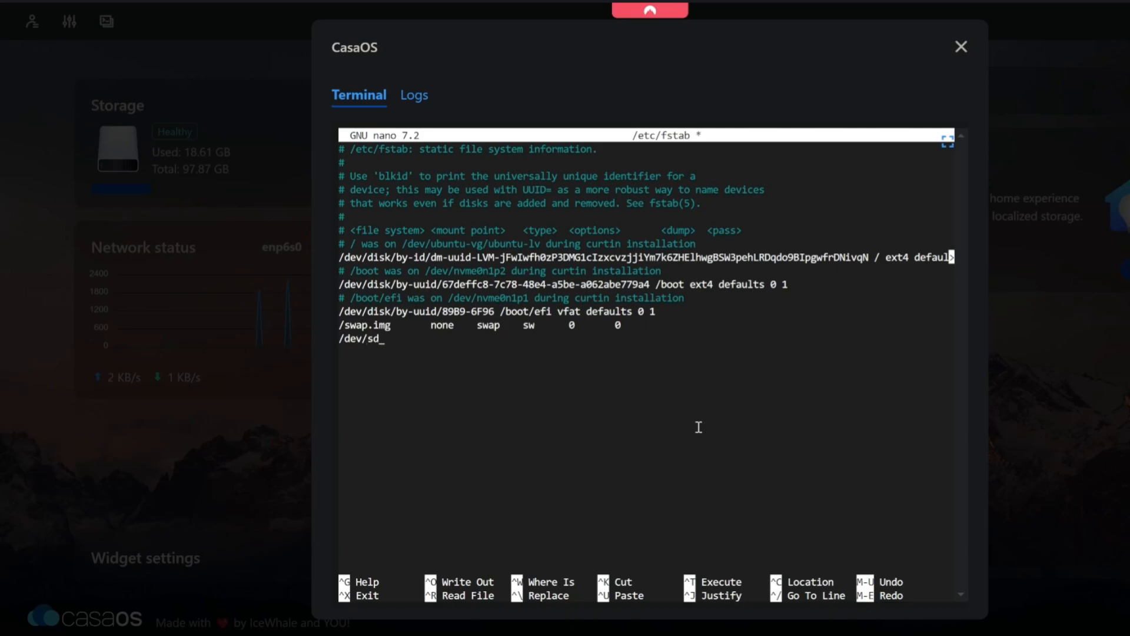
{"action": "type", "text": "a1"}
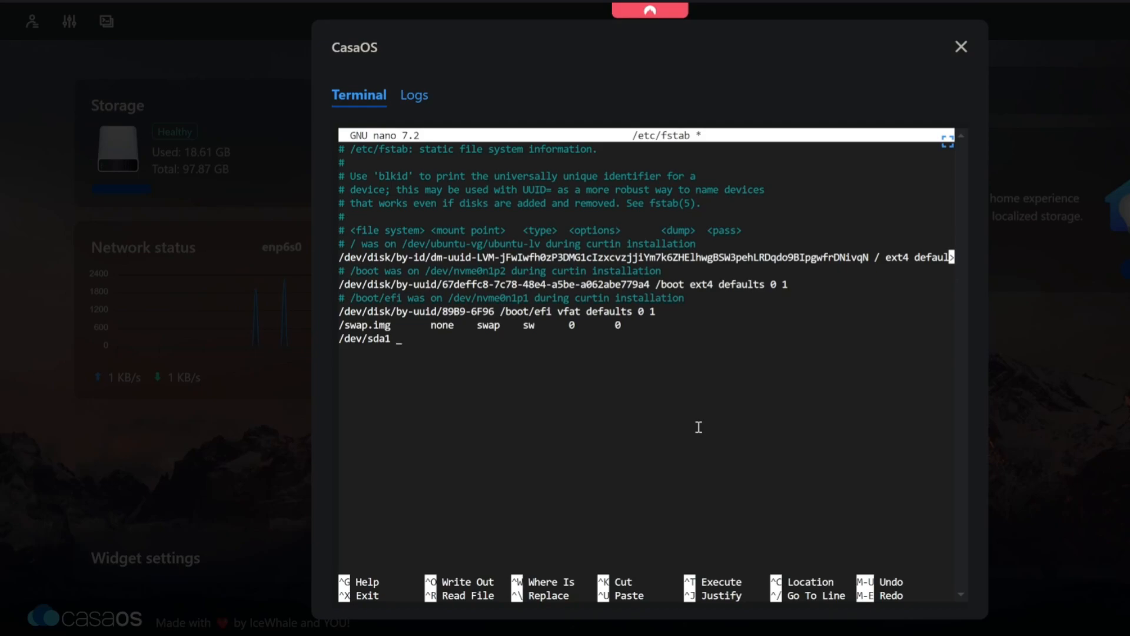
{"action": "type", "text": "/mn"}
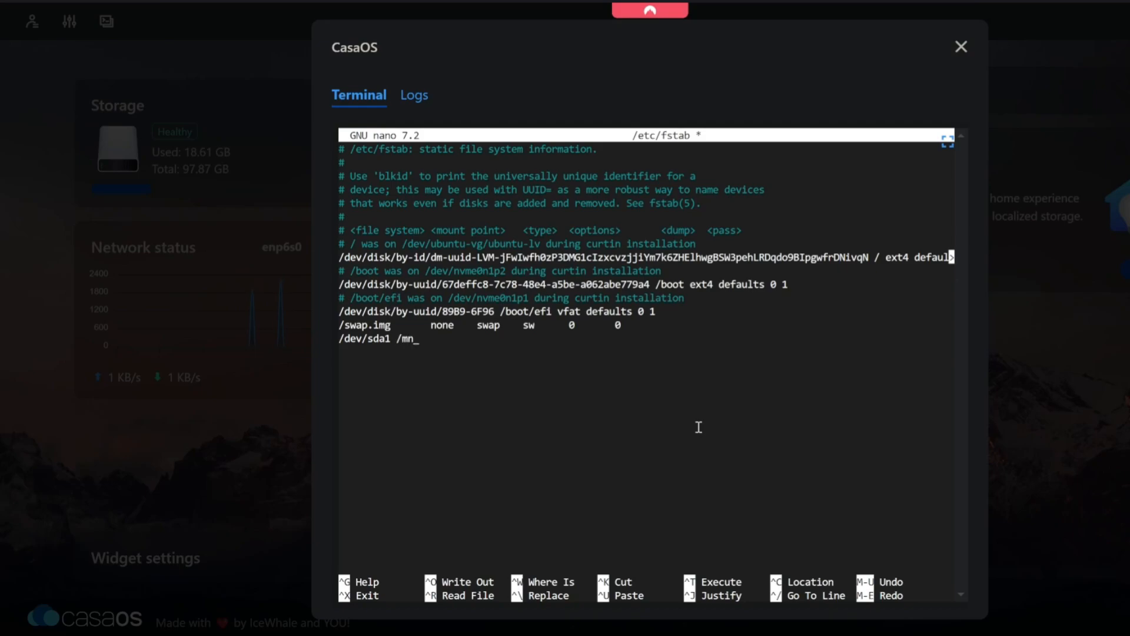
{"action": "type", "text": "t/sandisk"}
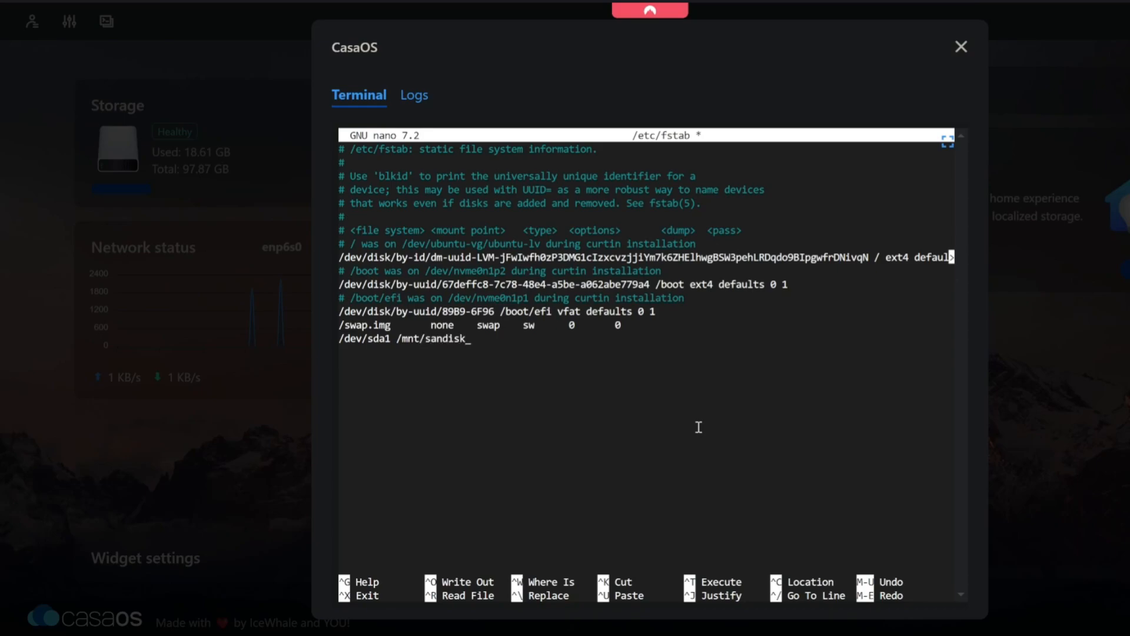
{"action": "type", "text": "nt"}
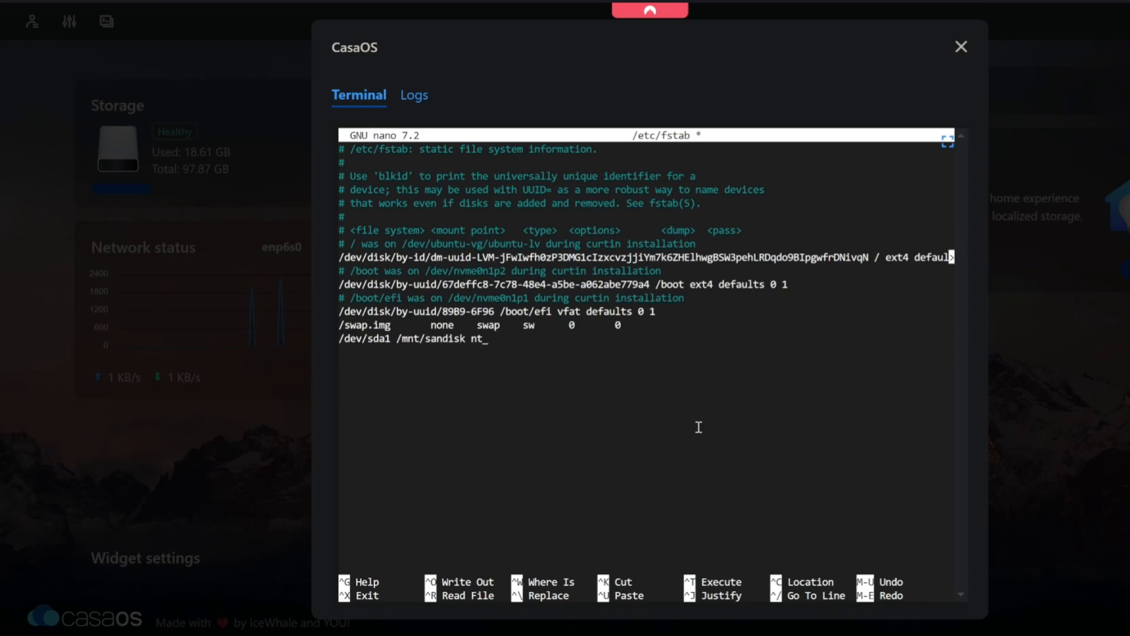
{"action": "type", "text": "fs"}
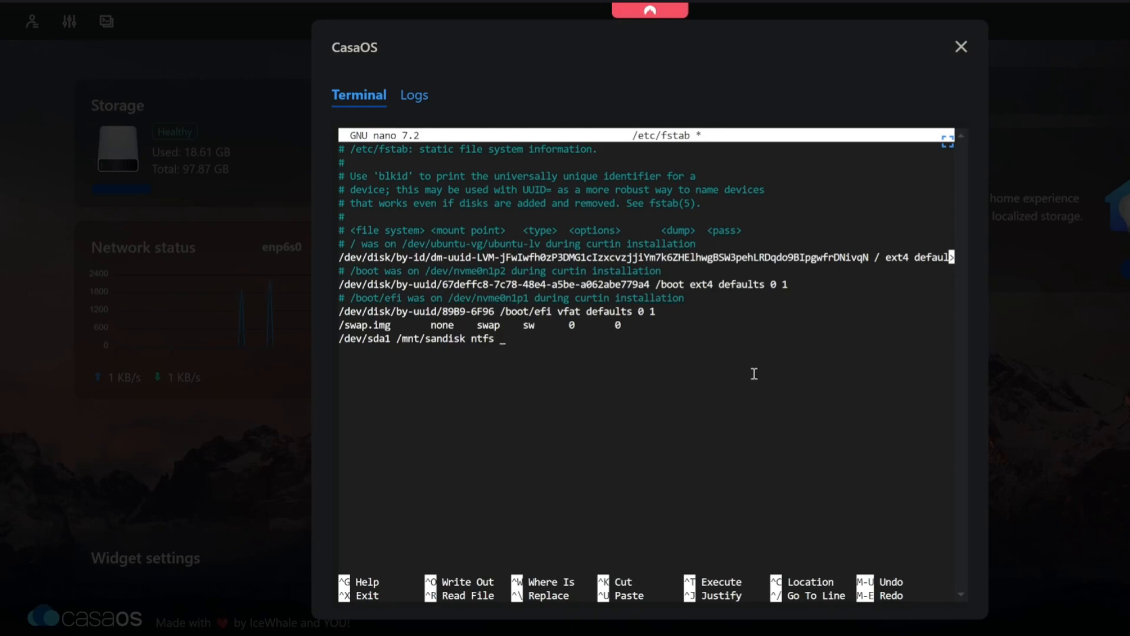
{"action": "type", "text": "defaut"}
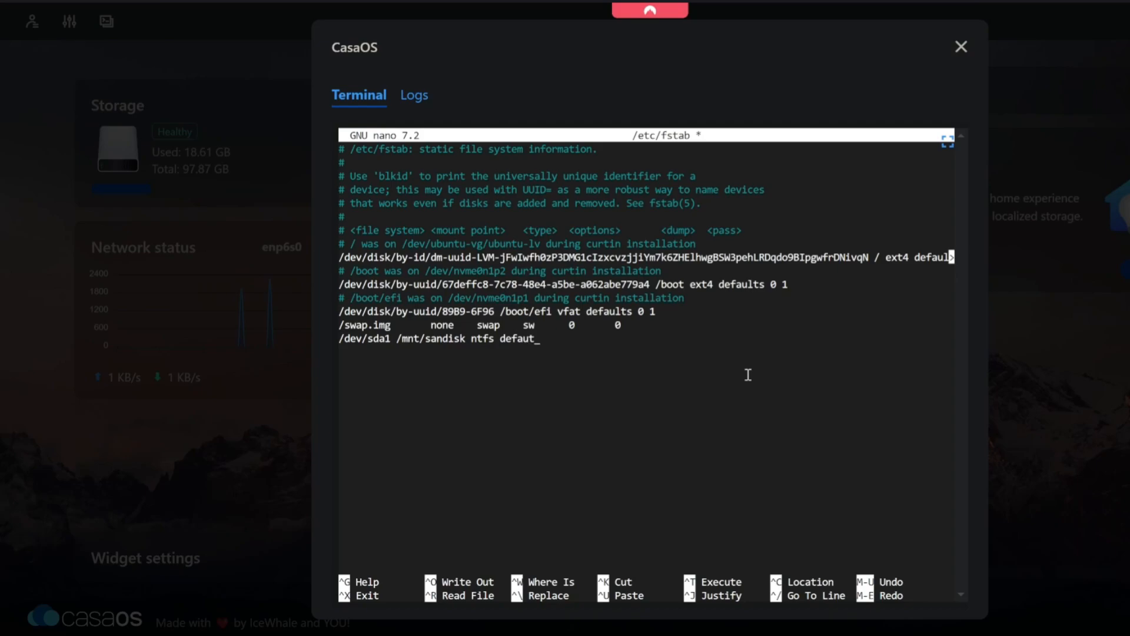
{"action": "type", "text": "ts 0 2"}
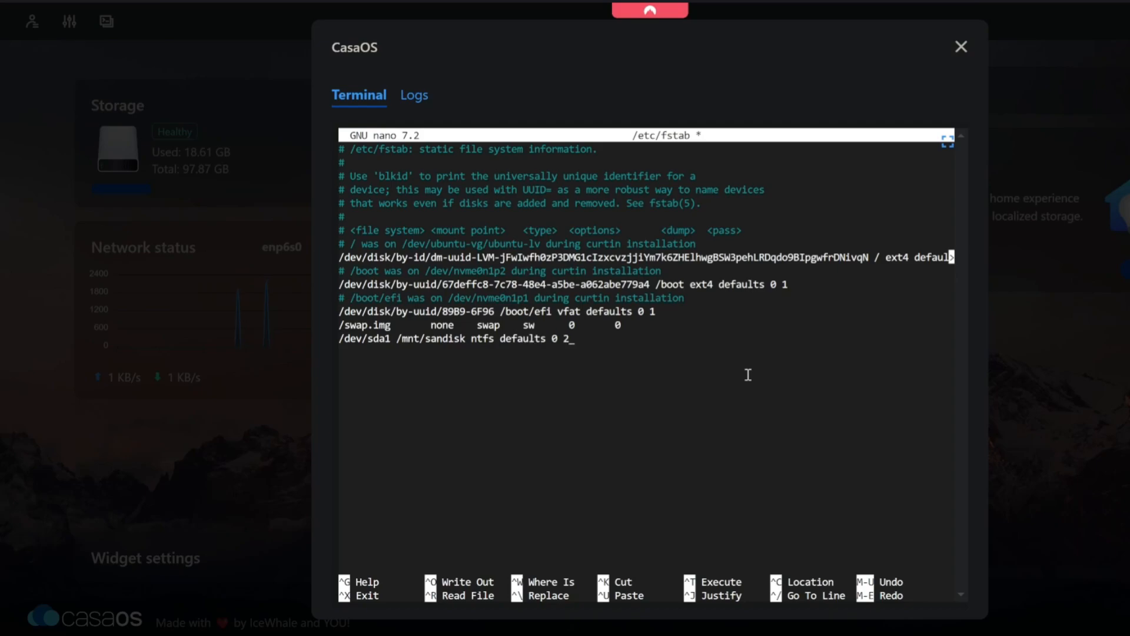
{"action": "key", "text": "ctrl+o"}
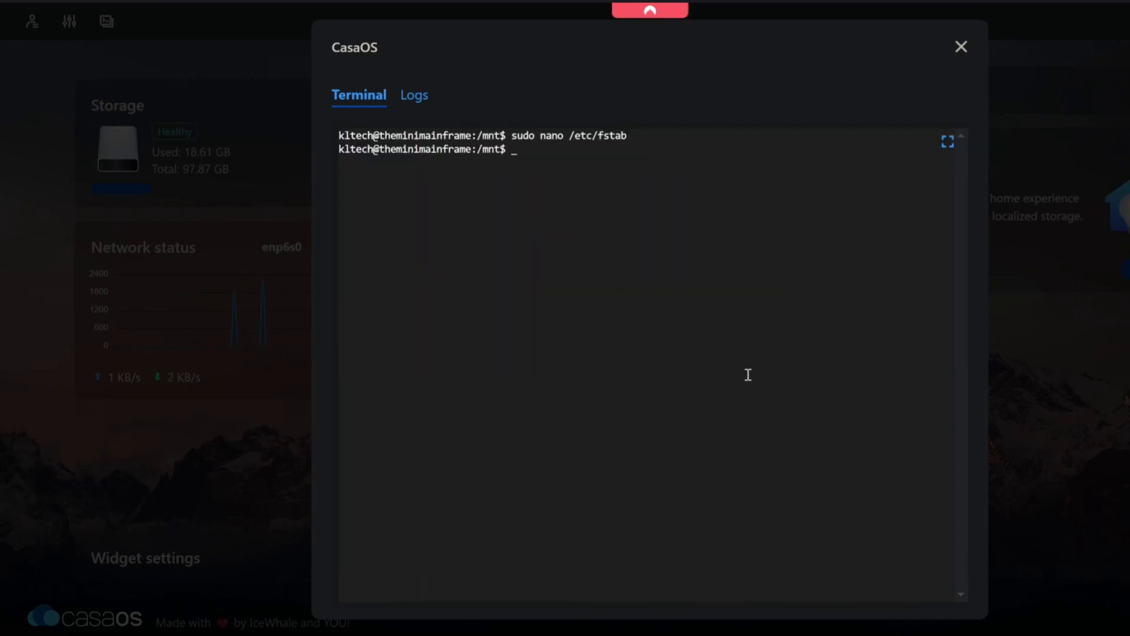
{"action": "mouse_move", "coordinate": [888, 128]}
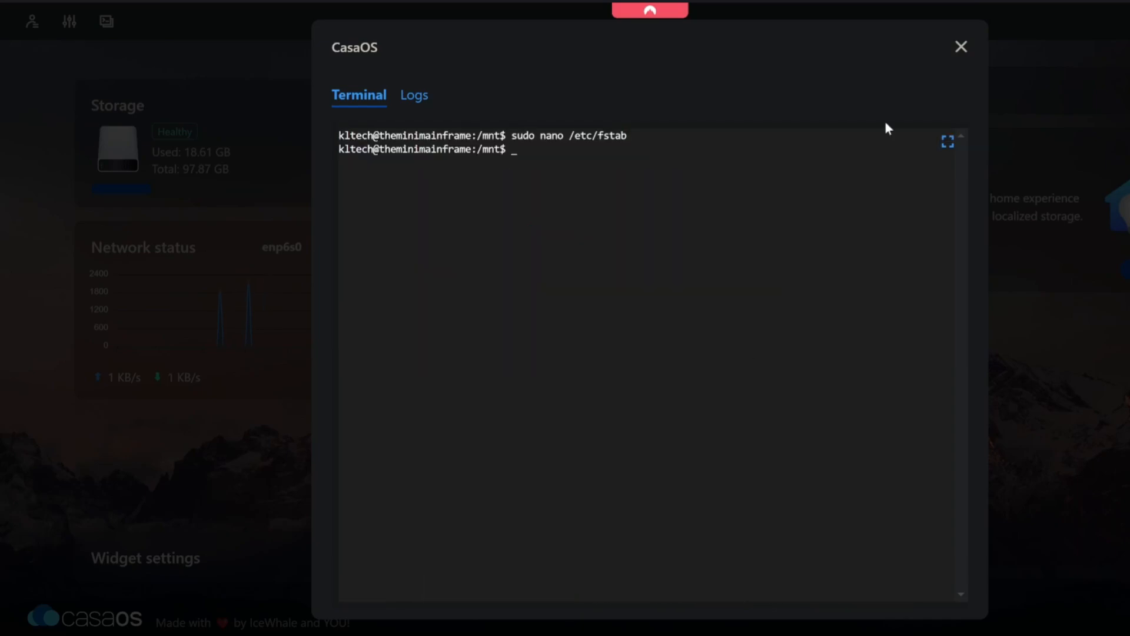
{"action": "mouse_move", "coordinate": [693, 291]}
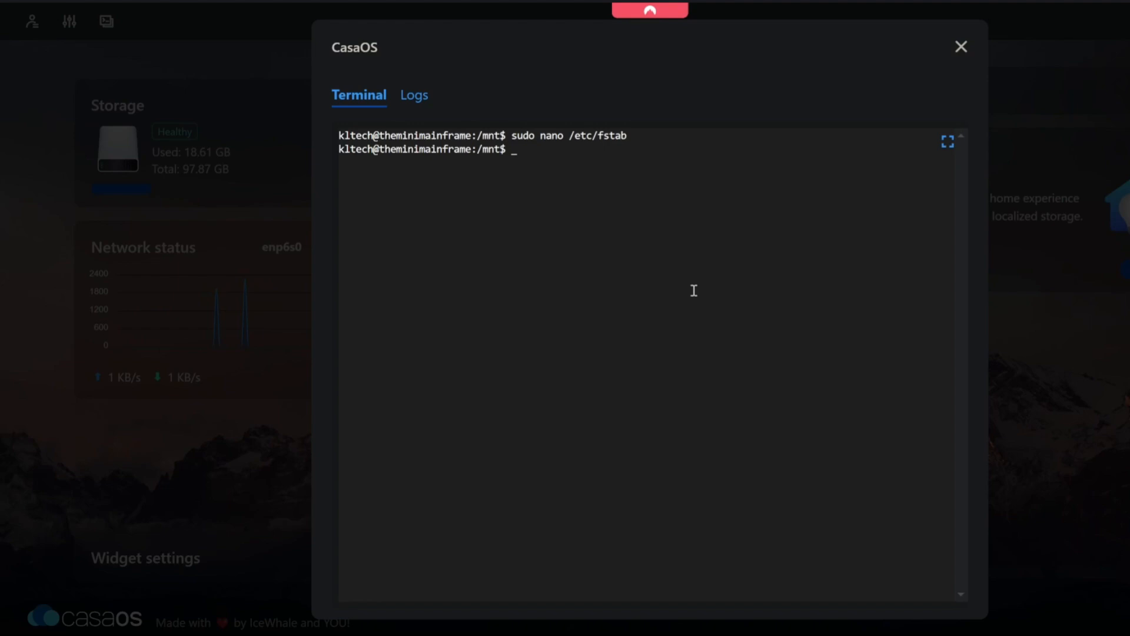
Run sudo systemctl daemon-reload so the new fstab entry is recognised.
{"action": "type", "text": "lsof"}
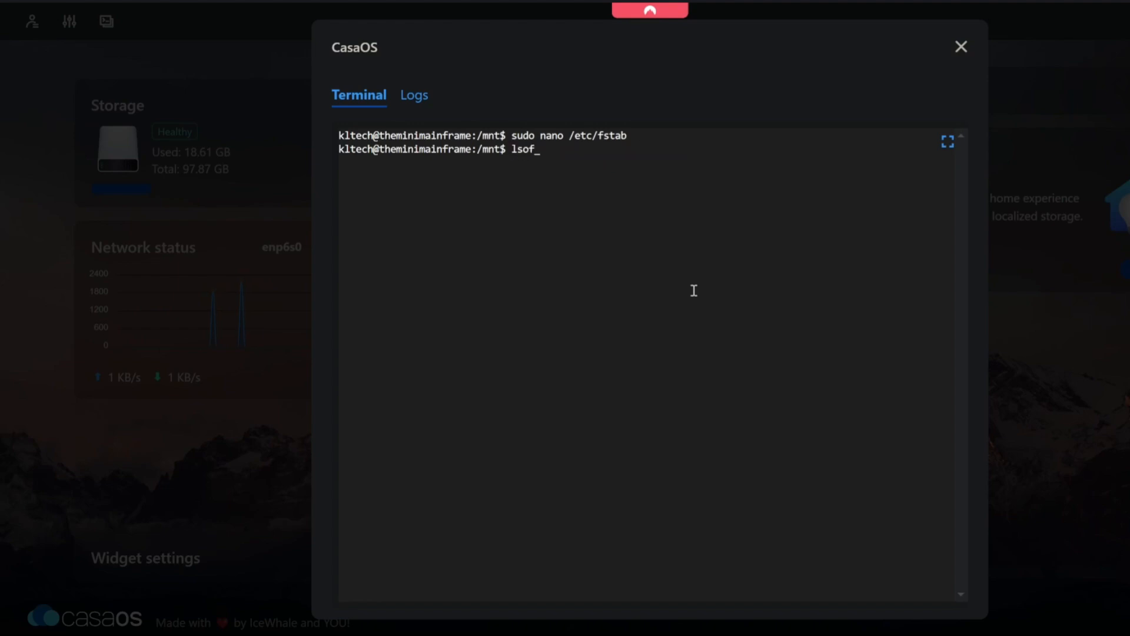
{"action": "type", "text": "sudo systemctl daemon-reload"}
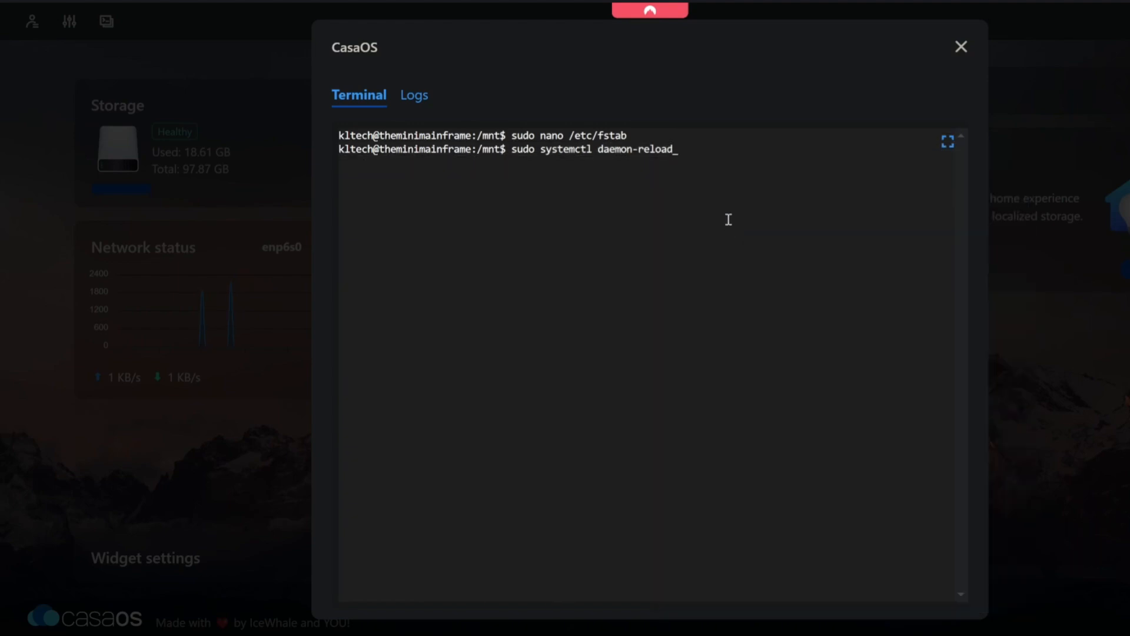
{"action": "key", "text": "Return"}
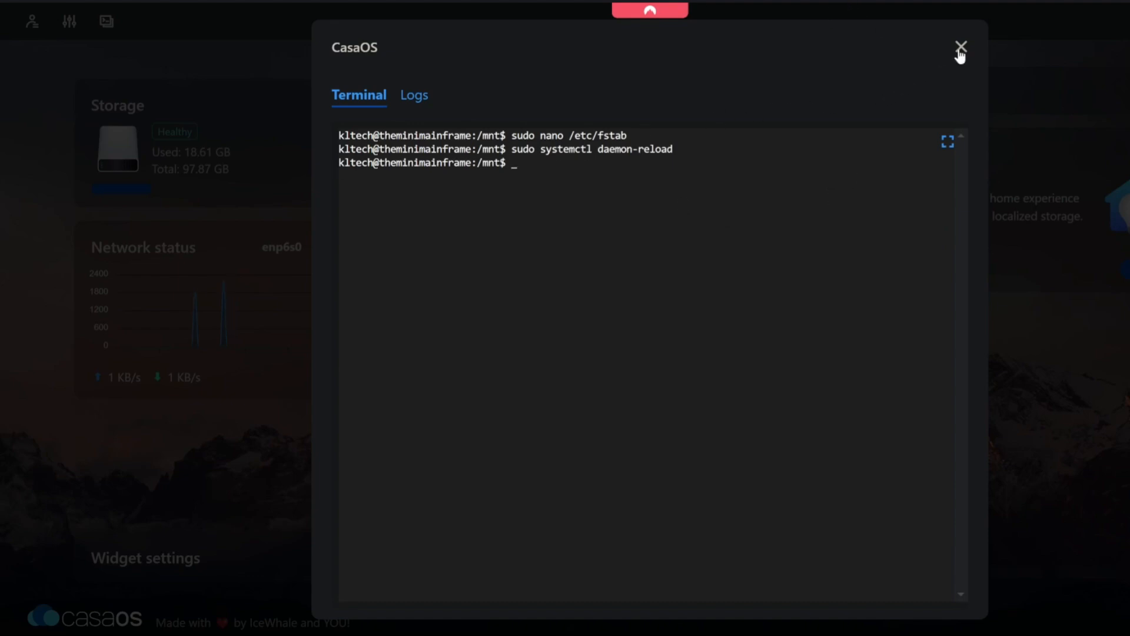
{"action": "mouse_move", "coordinate": [306, 16]}
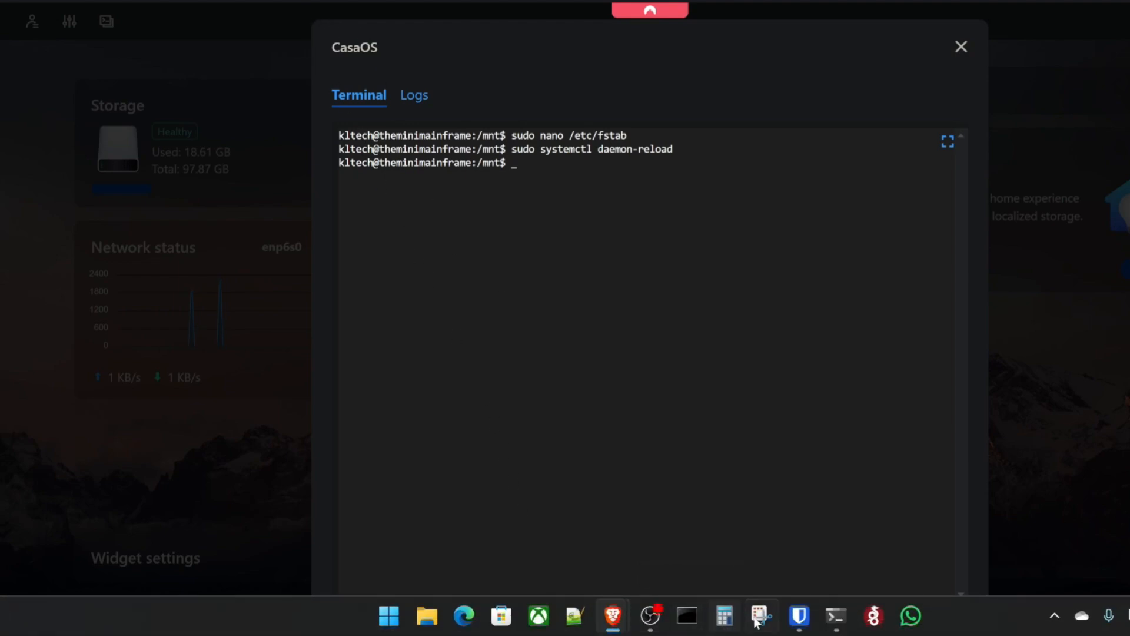
{"action": "mouse_move", "coordinate": [834, 615]}
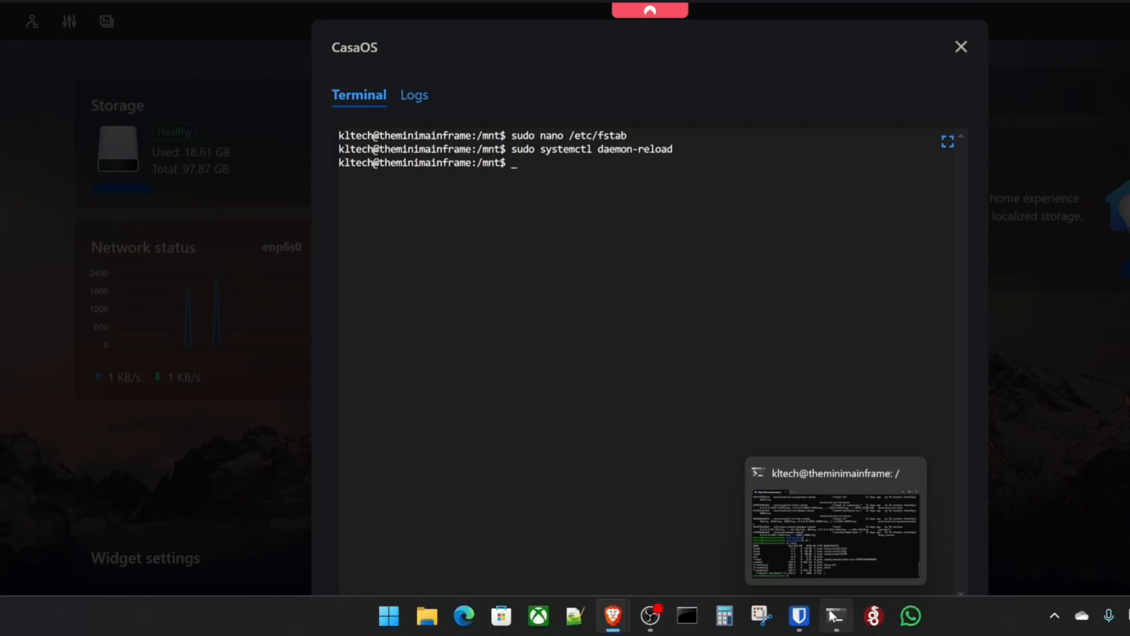
{"action": "mouse_move", "coordinate": [536, 324]}
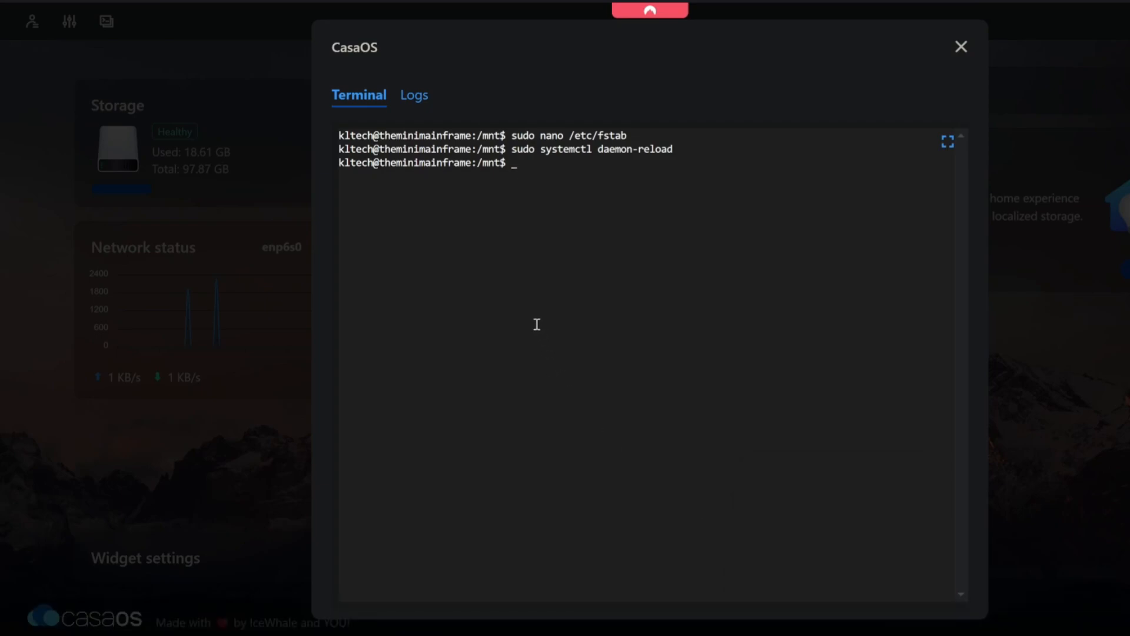
Run sudo mount /dev/sda1 /mnt/sandisk, returning to a clean /mnt prompt.
{"action": "type", "text": "sudo"}
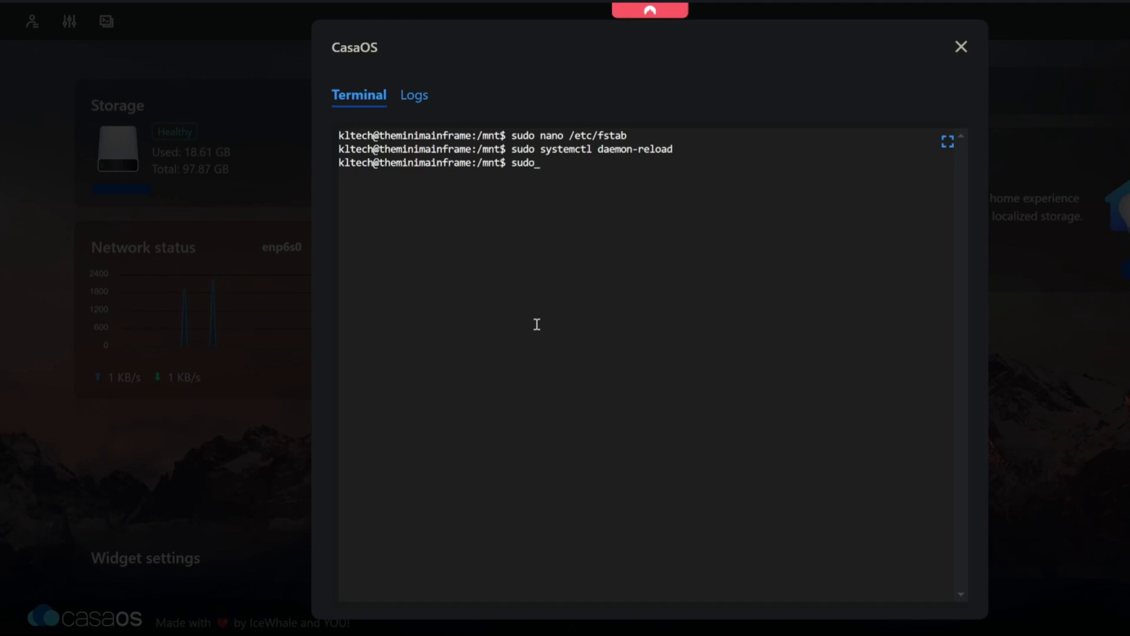
{"action": "type", "text": "mount"}
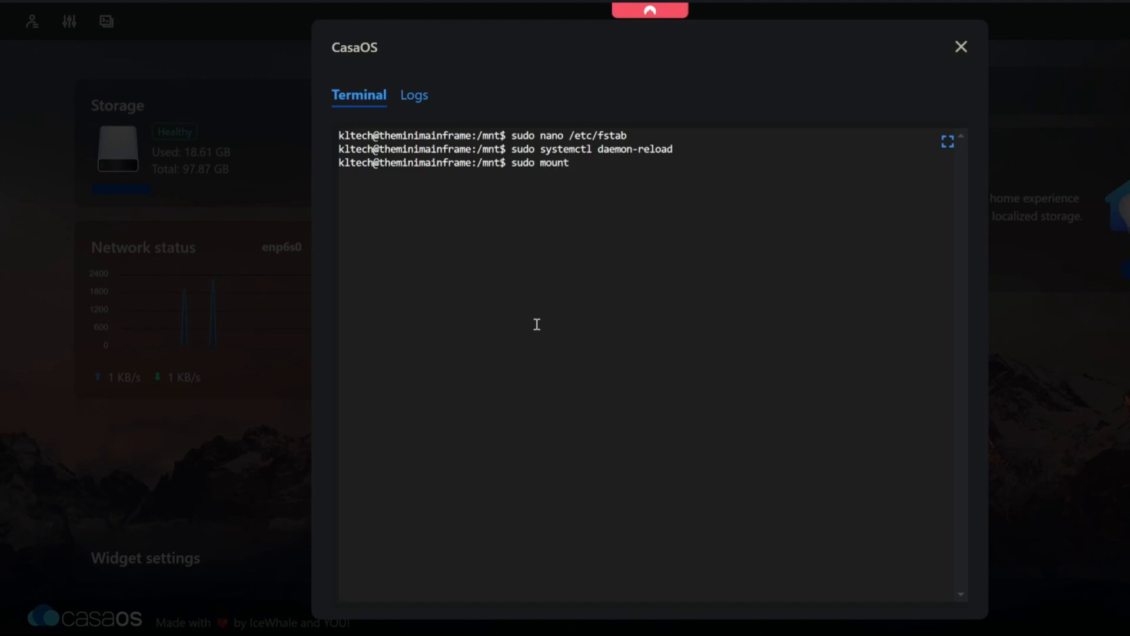
{"action": "type", "text": "/dev/sda"}
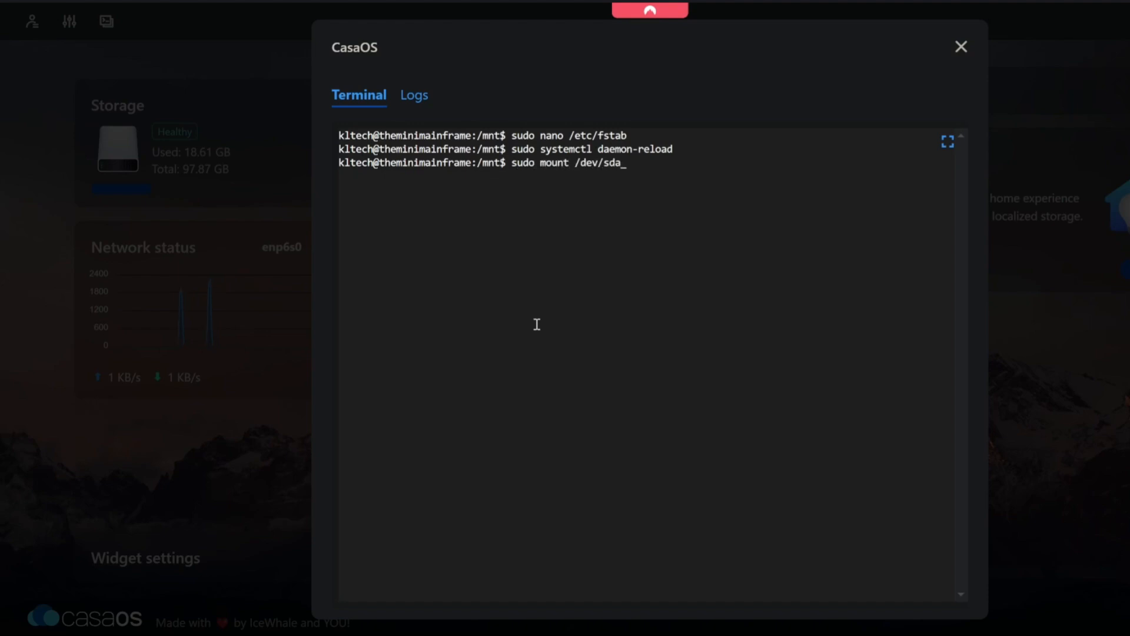
{"action": "type", "text": "1/"}
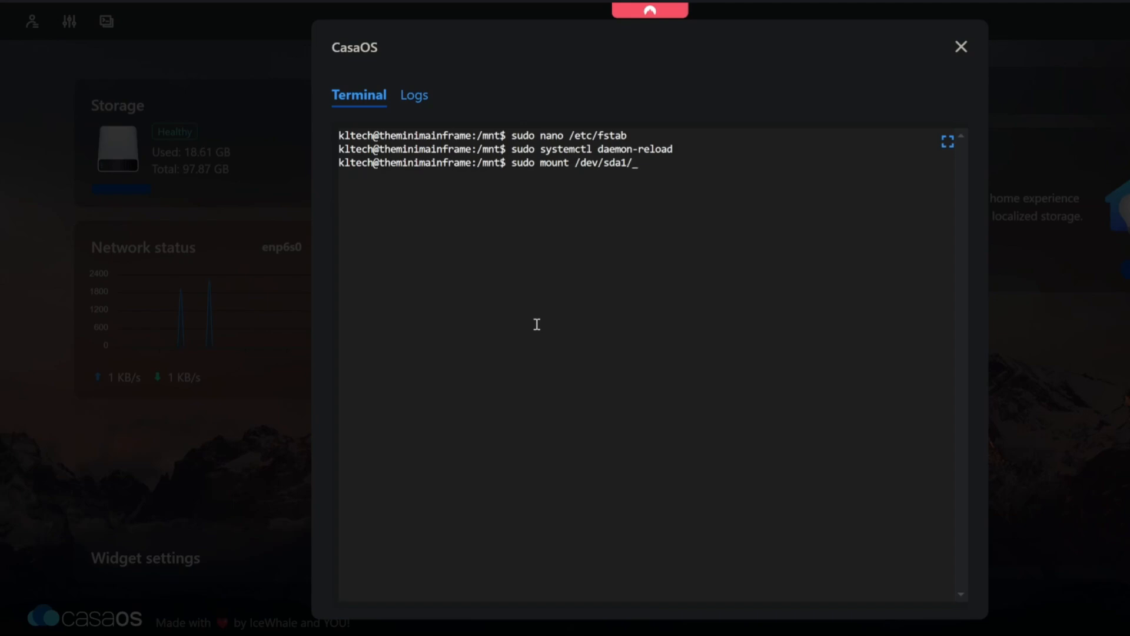
{"action": "type", "text": "/"}
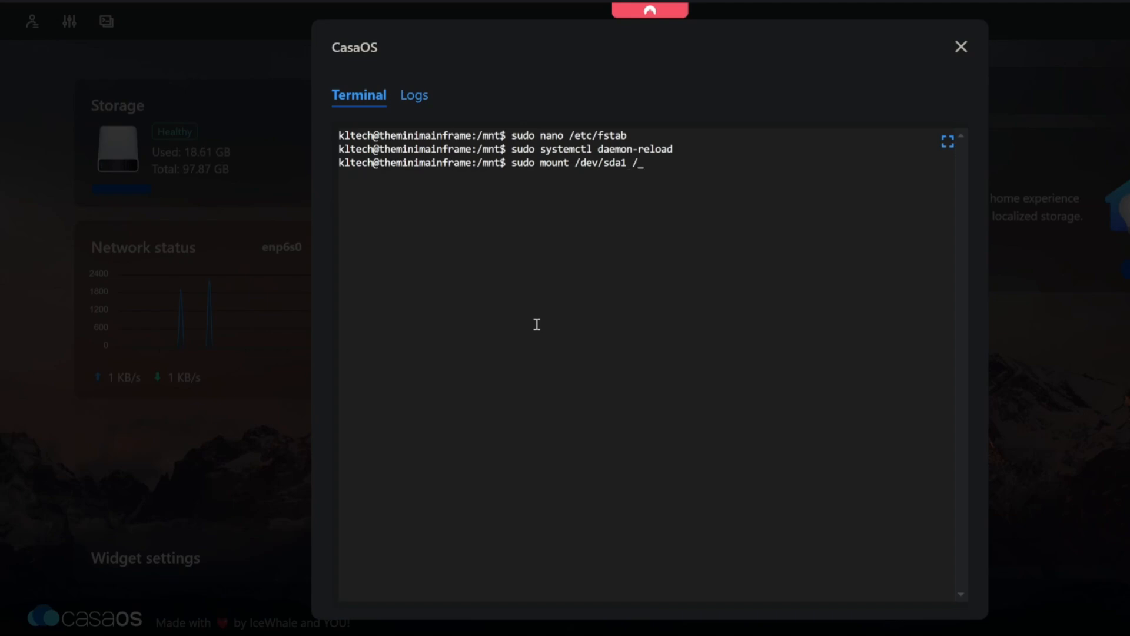
{"action": "type", "text": "/mnt/s"}
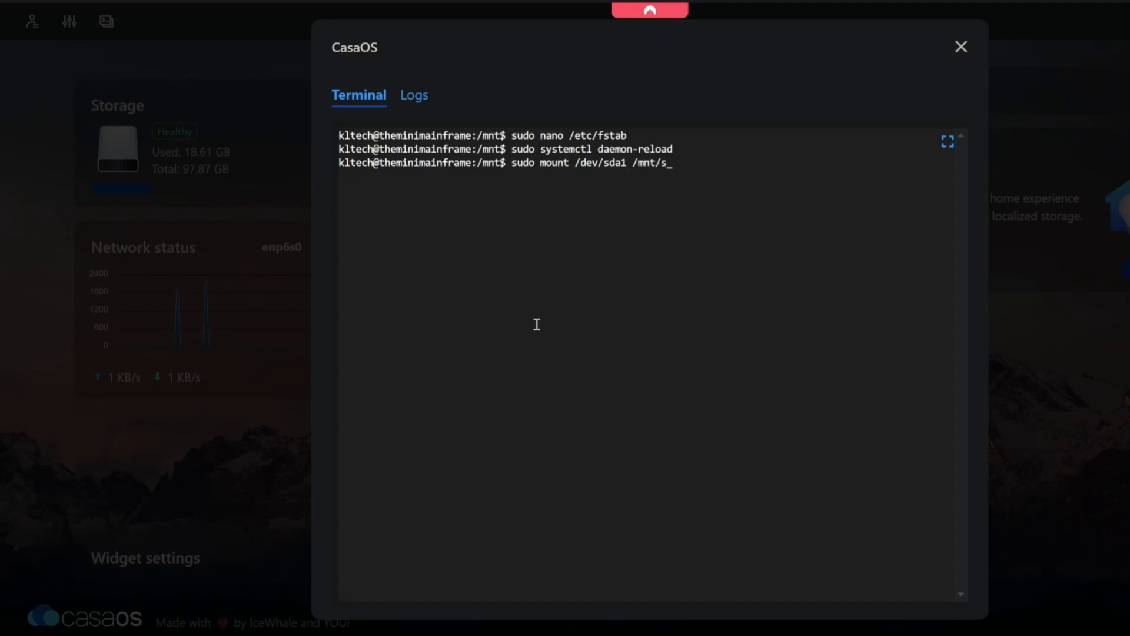
{"action": "key", "text": "Return"}
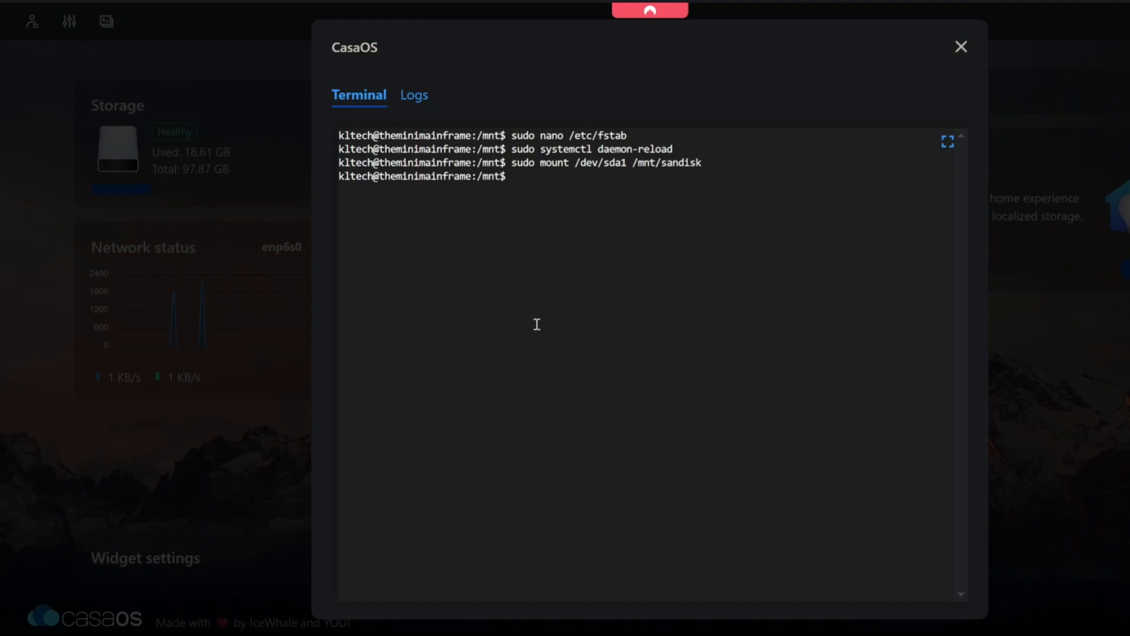
{"action": "mouse_move", "coordinate": [649, 330]}
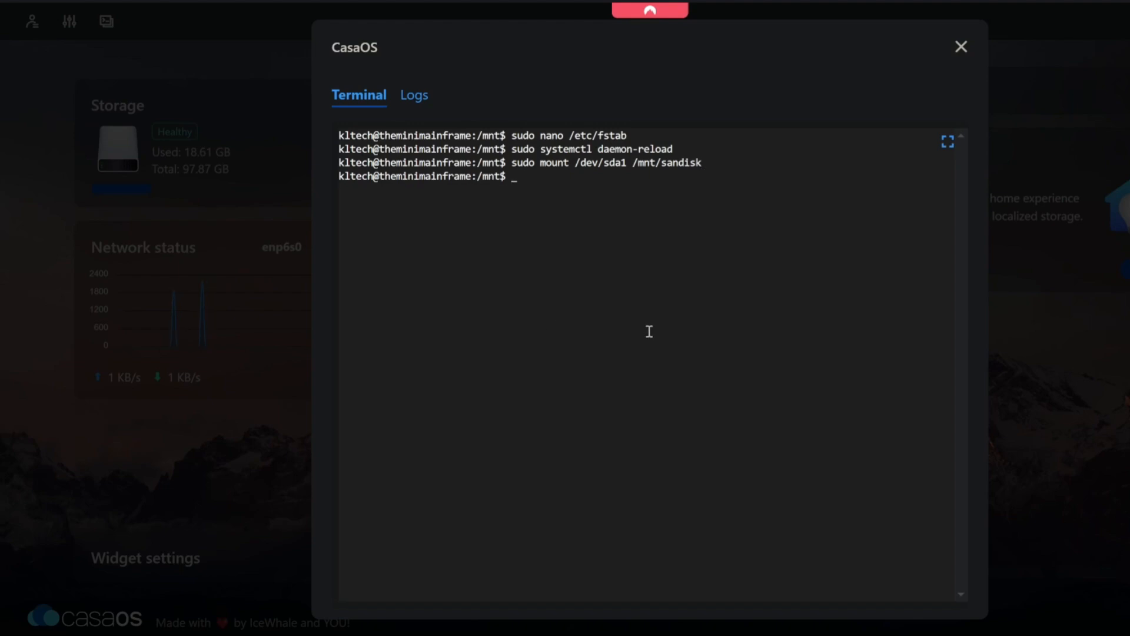
Check in CasaOS Files that the sandisk mount shows up, then return to the dashboard.
{"action": "left_click", "coordinate": [961, 46]}
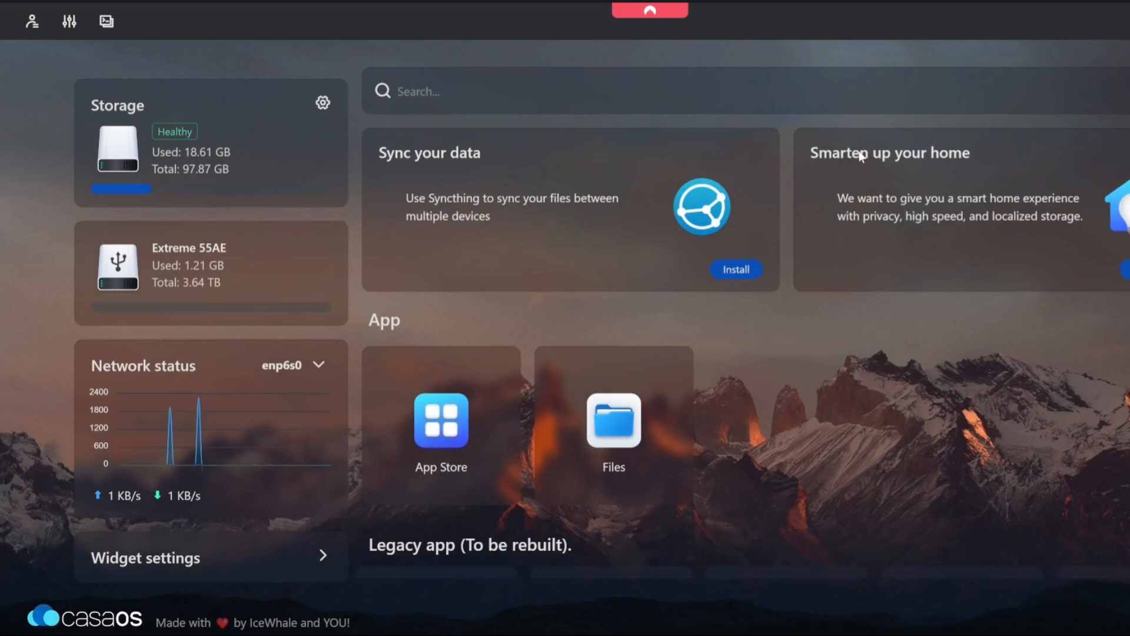
{"action": "mouse_move", "coordinate": [98, 263]}
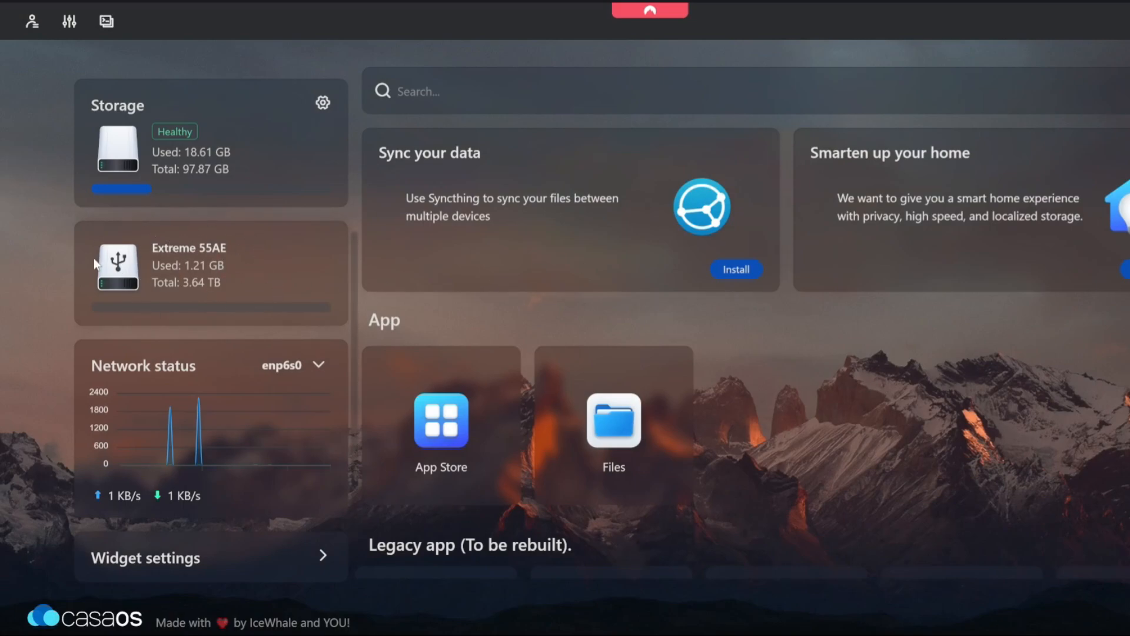
{"action": "mouse_move", "coordinate": [442, 428]}
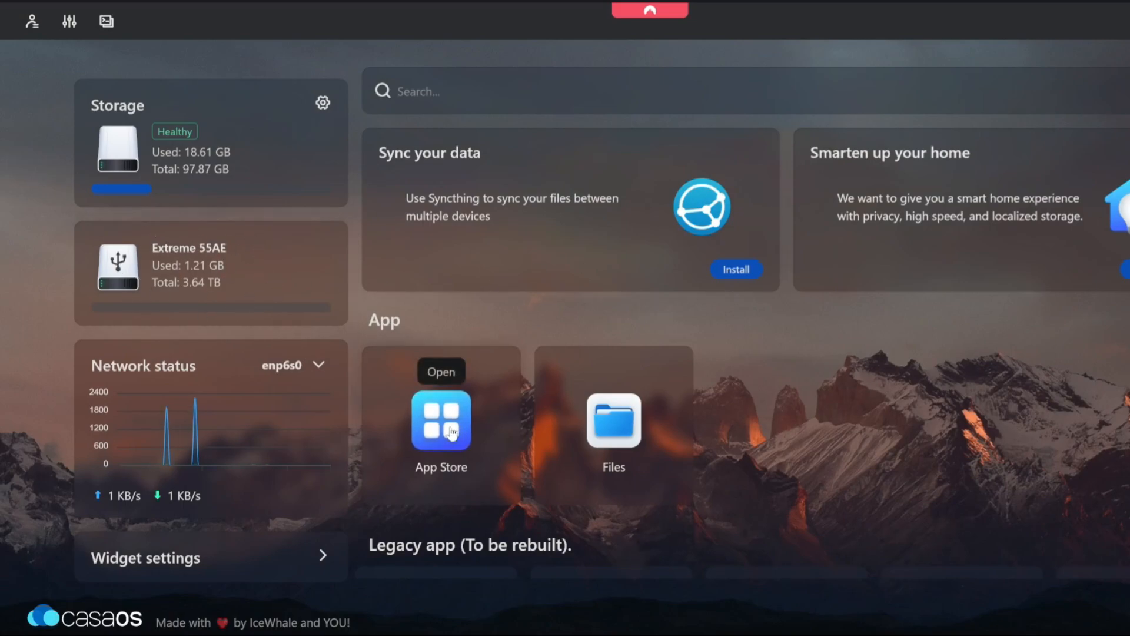
{"action": "mouse_move", "coordinate": [614, 420]}
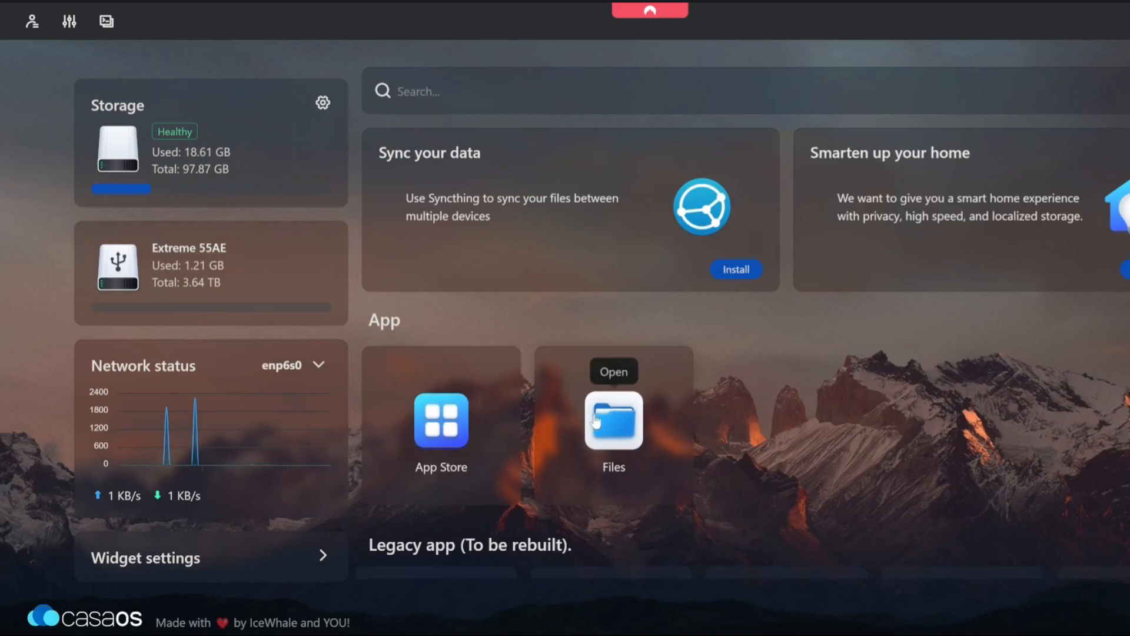
{"action": "left_click", "coordinate": [614, 421]}
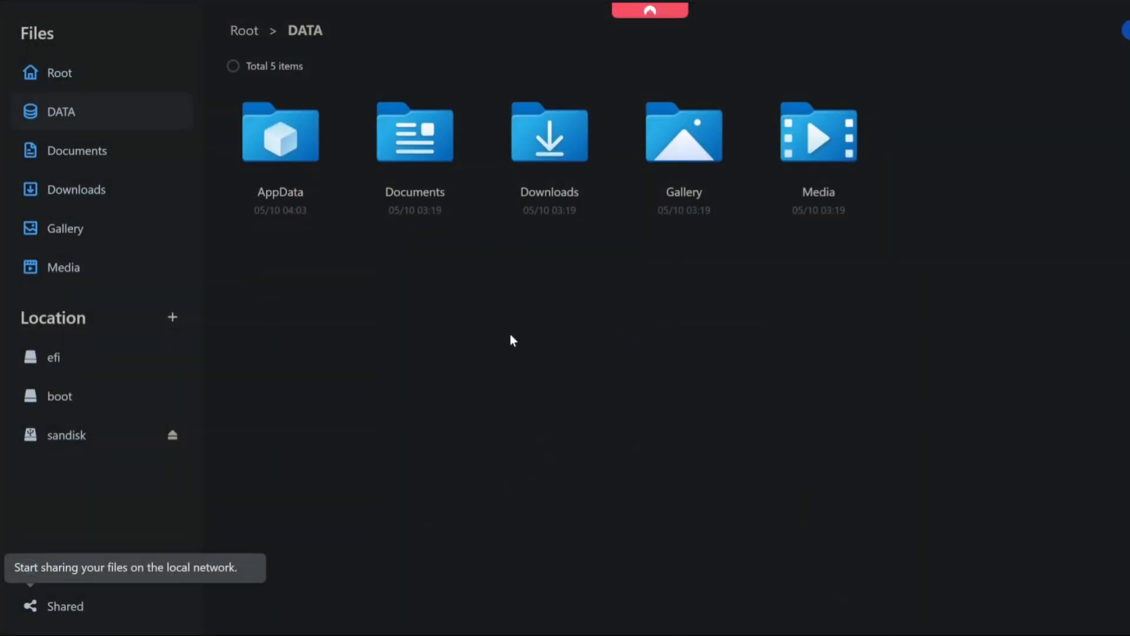
{"action": "mouse_move", "coordinate": [65, 439]}
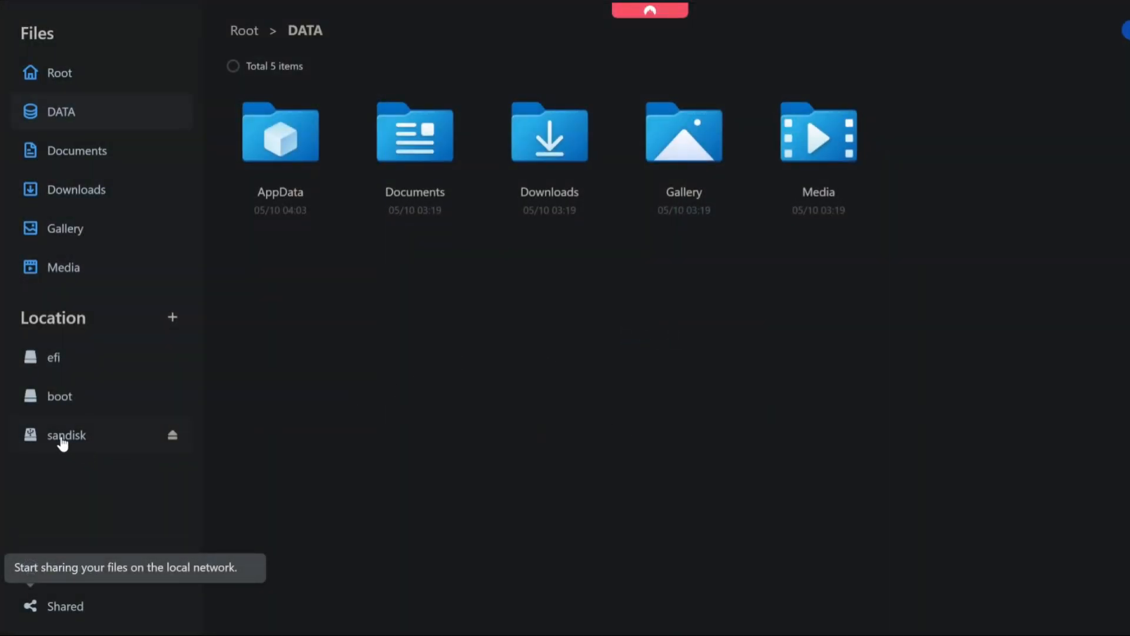
{"action": "left_click", "coordinate": [66, 435]}
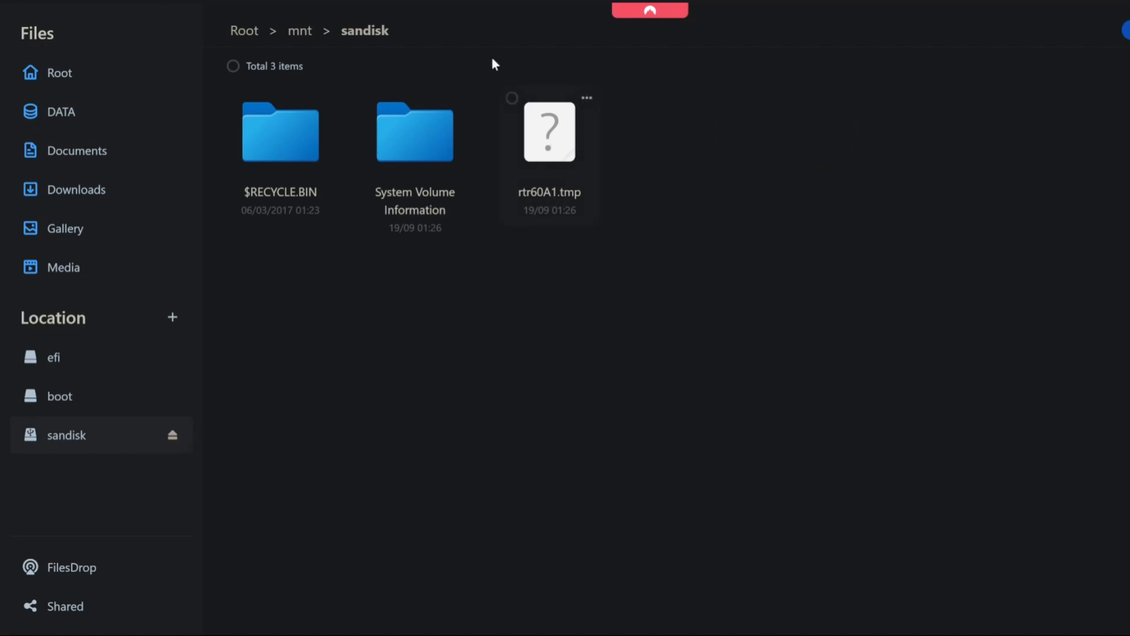
{"action": "mouse_move", "coordinate": [299, 31]}
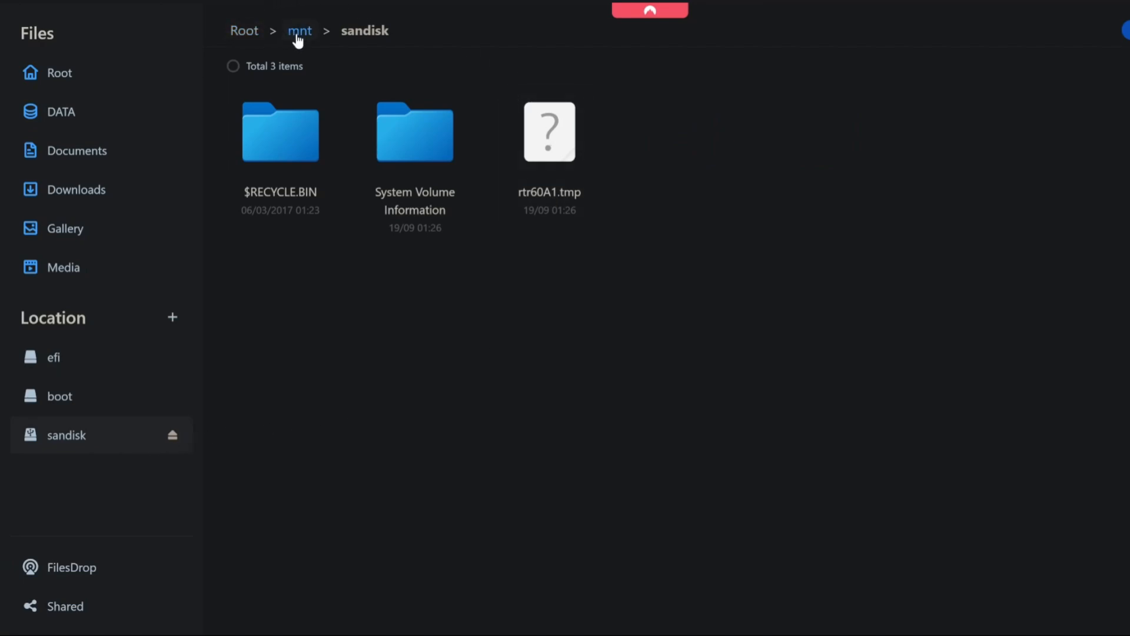
{"action": "mouse_move", "coordinate": [509, 425]}
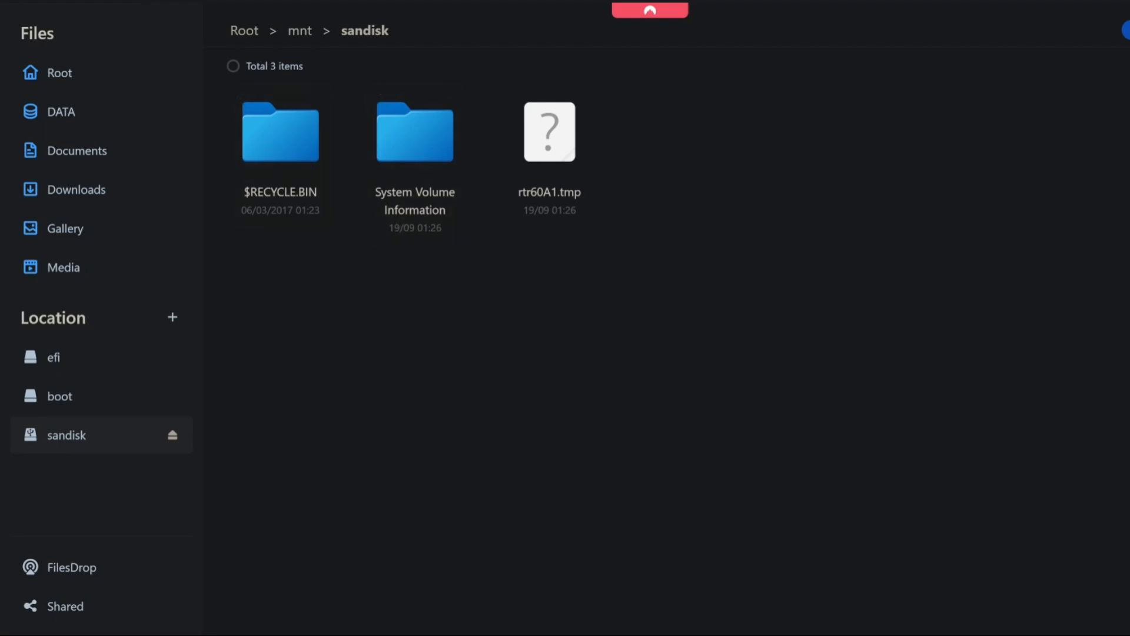
{"action": "left_click", "coordinate": [32, 20]}
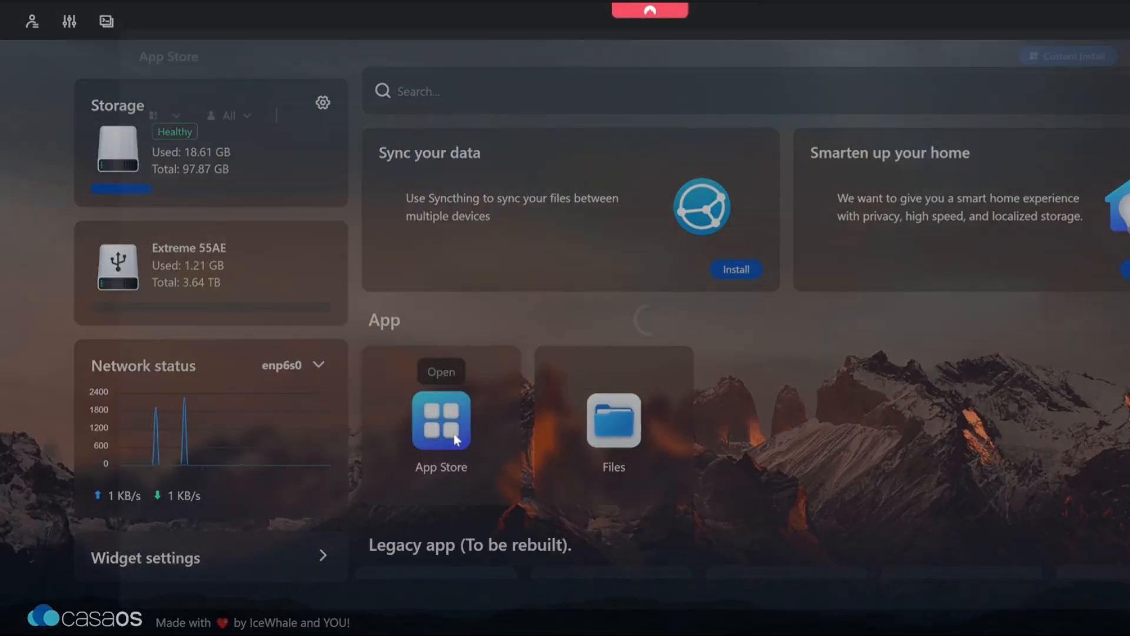
Find 'immich' in the App Store and open the Immich listing.
{"action": "left_click", "coordinate": [440, 420]}
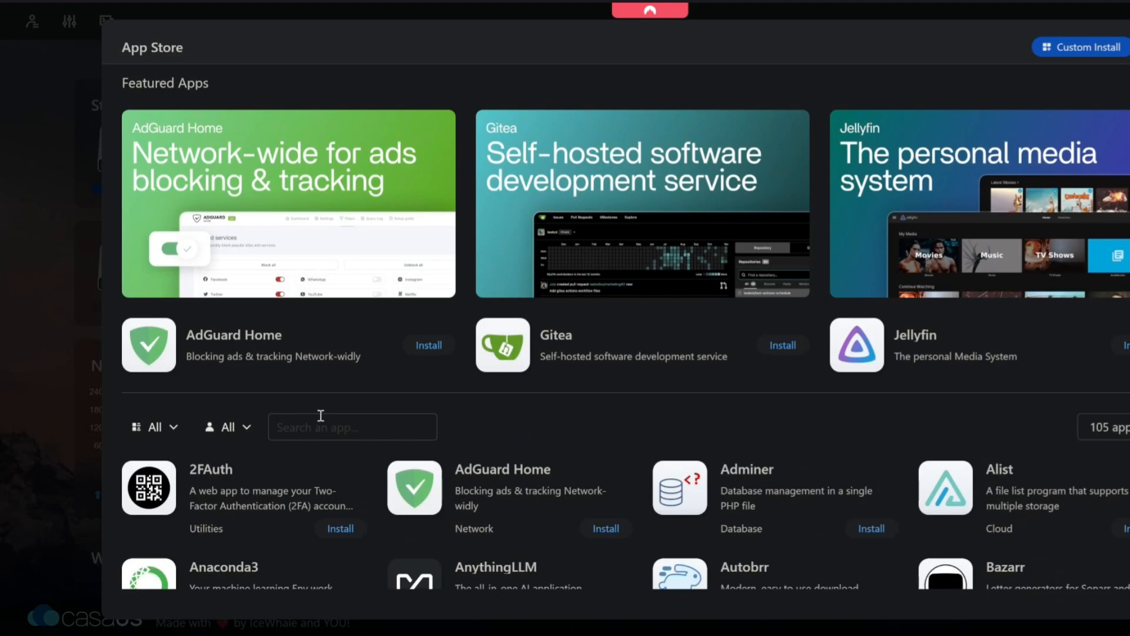
{"action": "type", "text": "immich"}
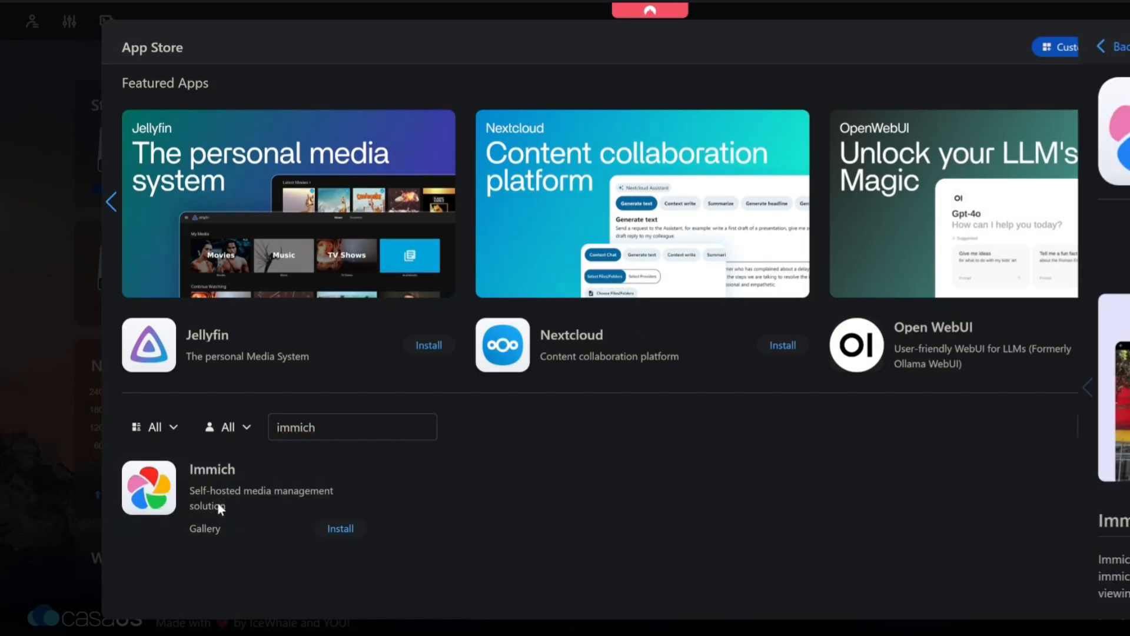
{"action": "left_click", "coordinate": [212, 486]}
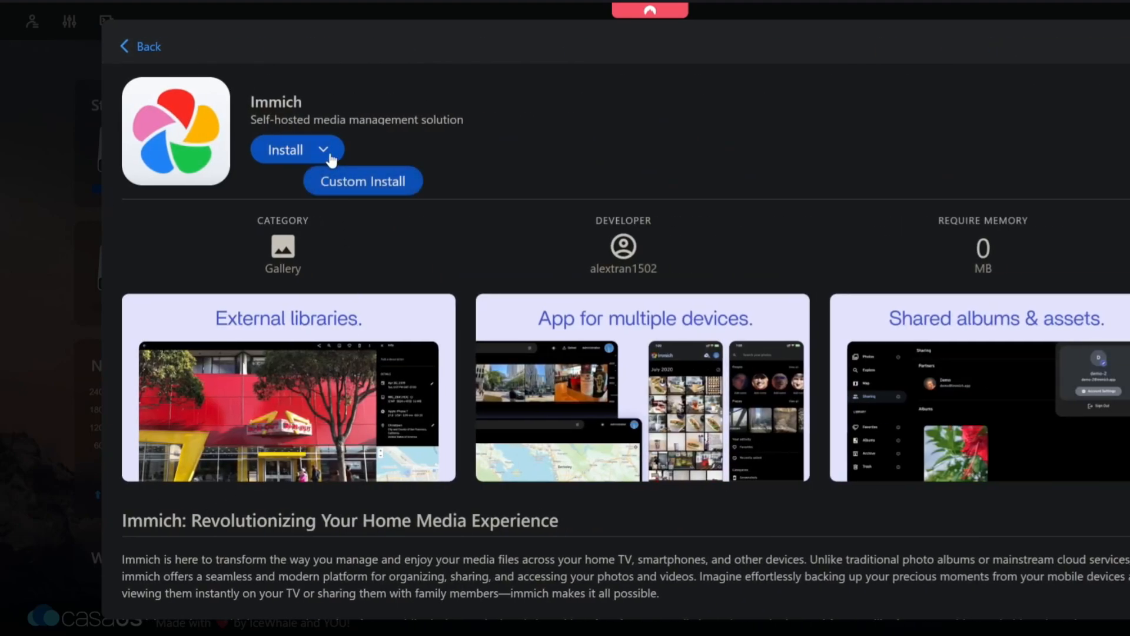
Start a Custom Install of Immich and locate the immich-server upload volume.
{"action": "left_click", "coordinate": [364, 182]}
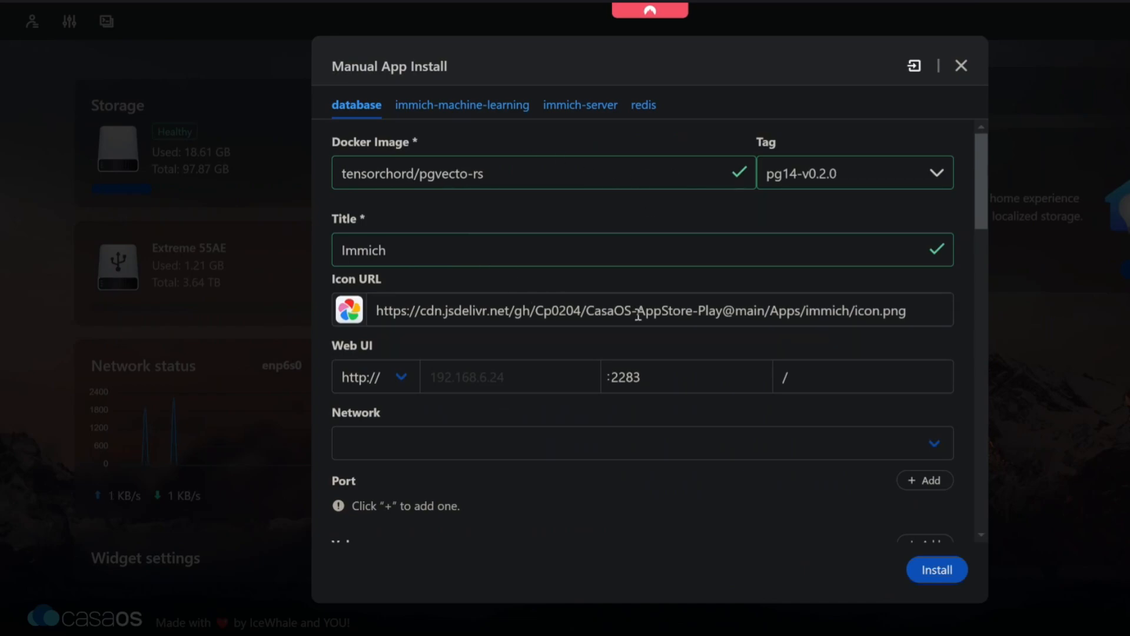
{"action": "scroll", "scroll_direction": "down", "scroll_amount": 3}
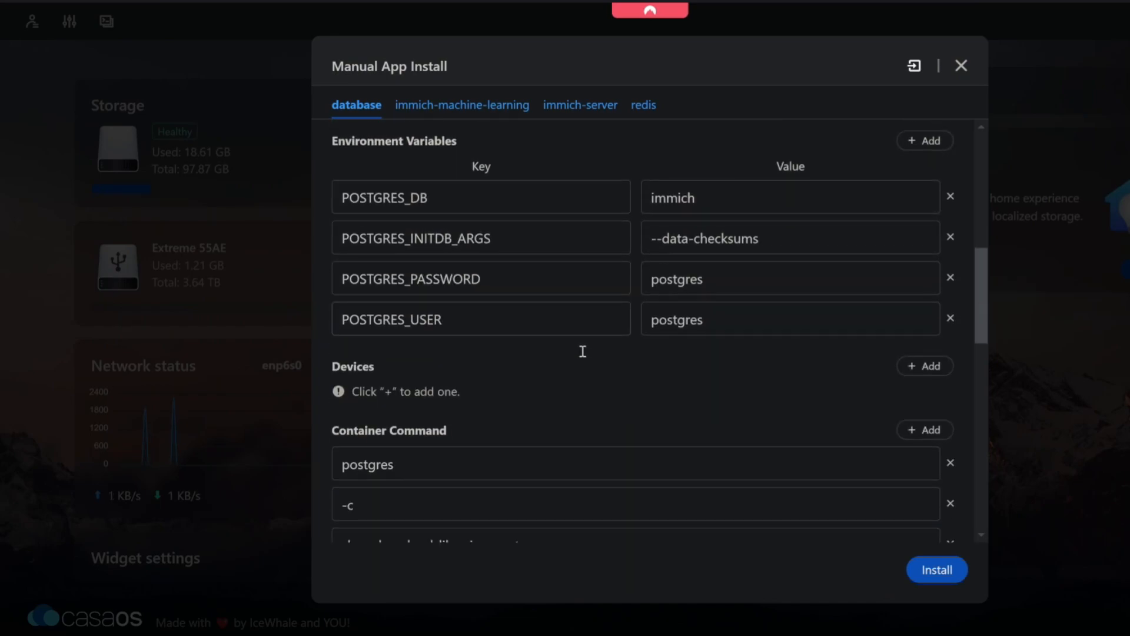
{"action": "mouse_move", "coordinate": [523, 170]}
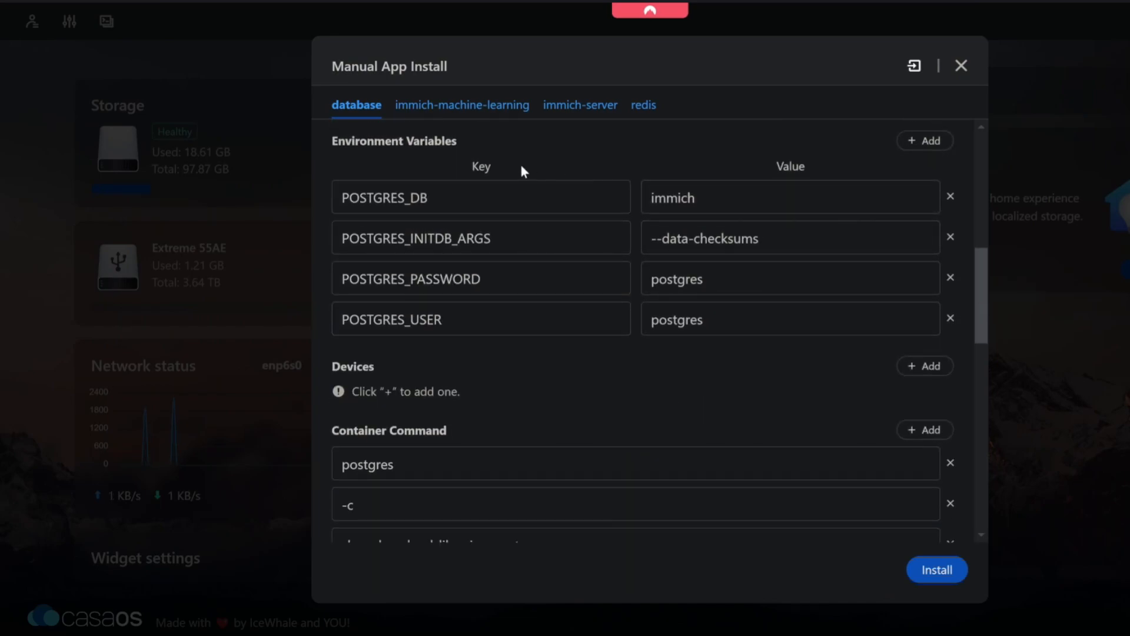
{"action": "mouse_move", "coordinate": [561, 314]}
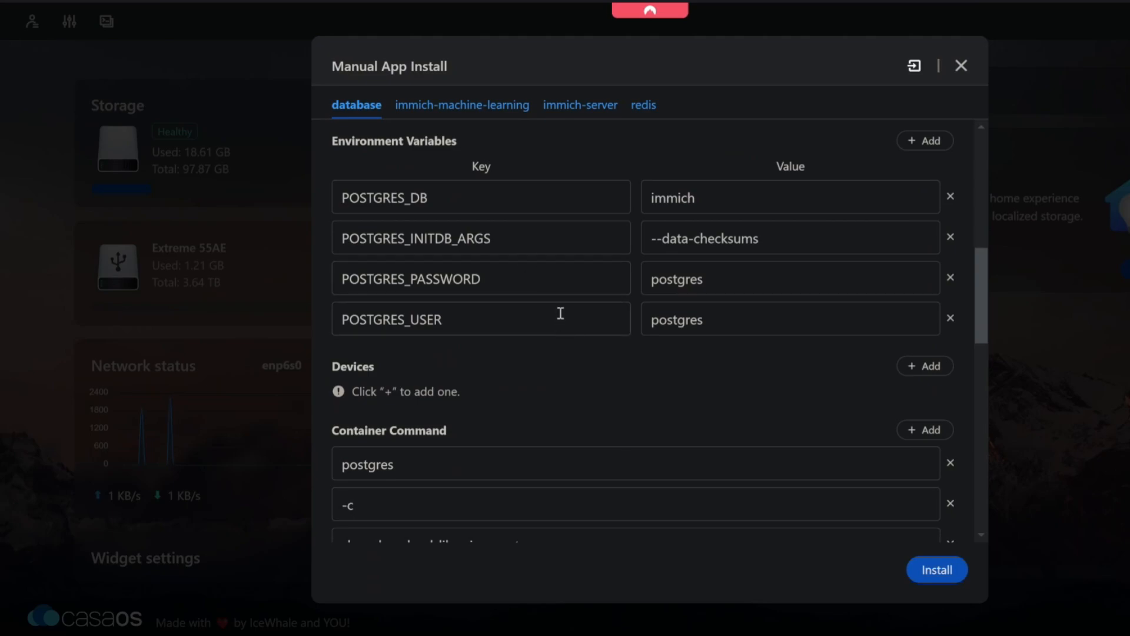
{"action": "mouse_move", "coordinate": [724, 270]}
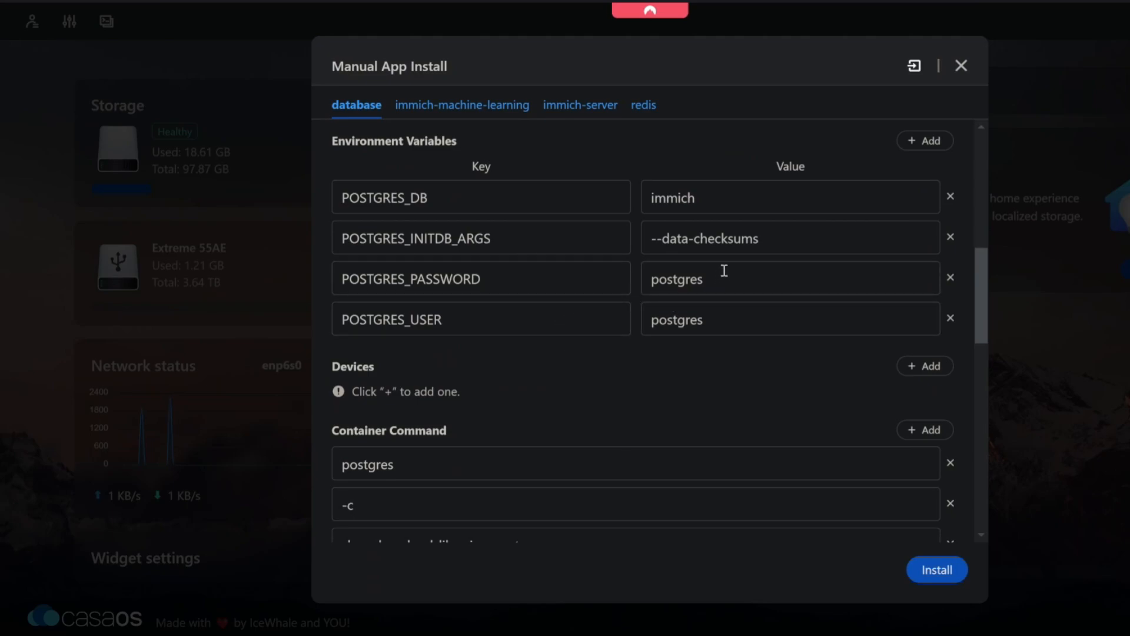
{"action": "mouse_move", "coordinate": [567, 388]}
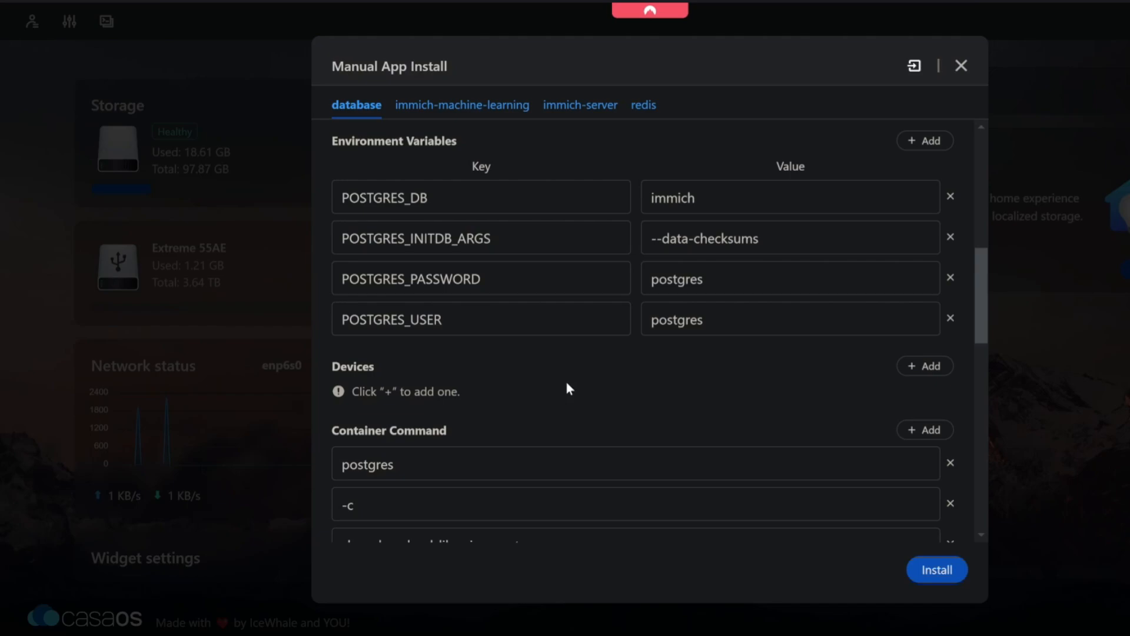
{"action": "scroll", "scroll_direction": "up", "scroll_amount": 3}
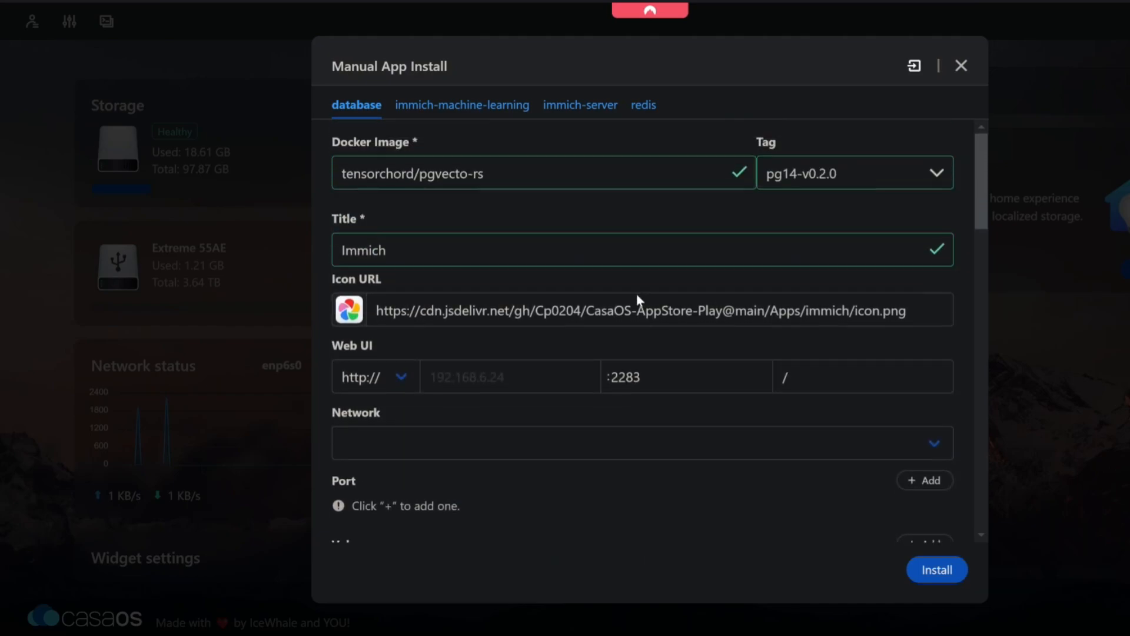
{"action": "mouse_move", "coordinate": [579, 105]}
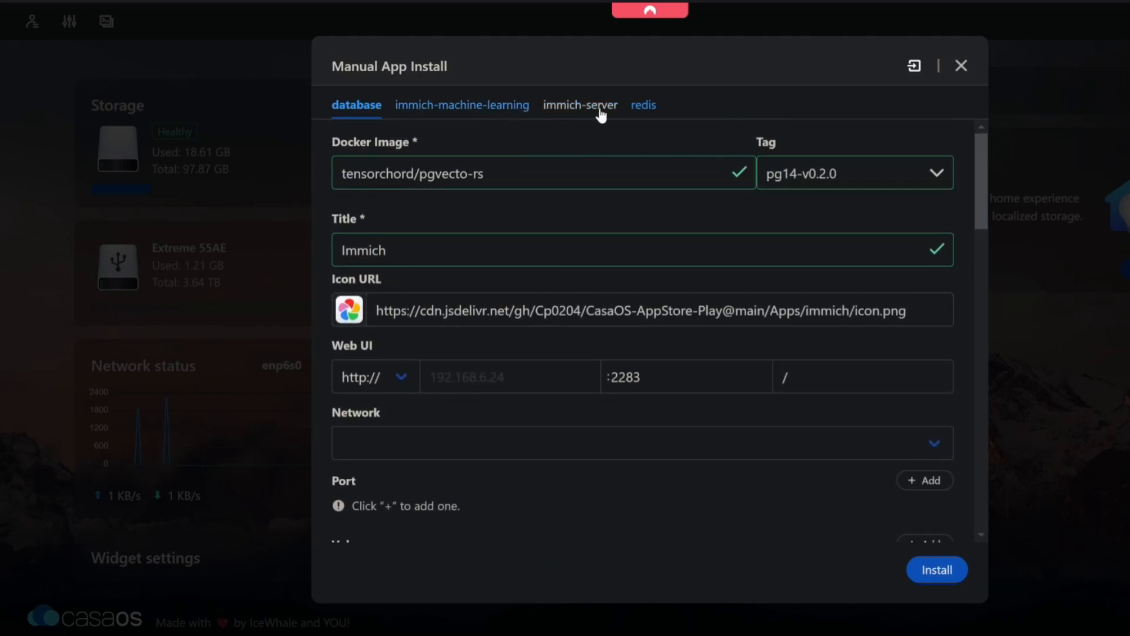
{"action": "left_click", "coordinate": [579, 104]}
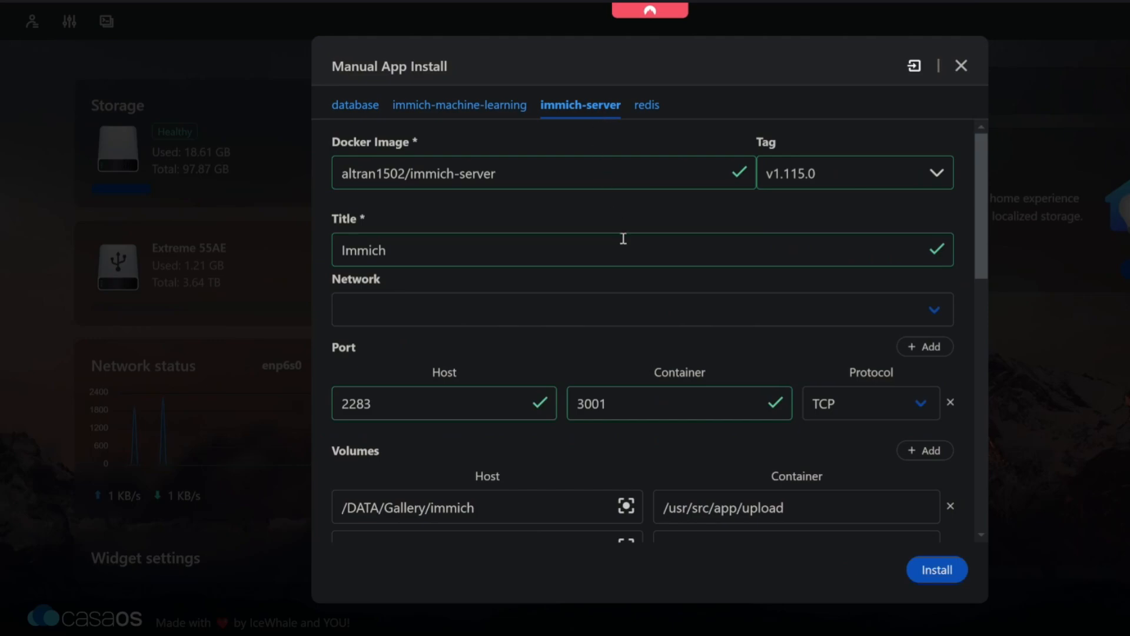
{"action": "scroll", "scroll_direction": "down", "scroll_amount": 3}
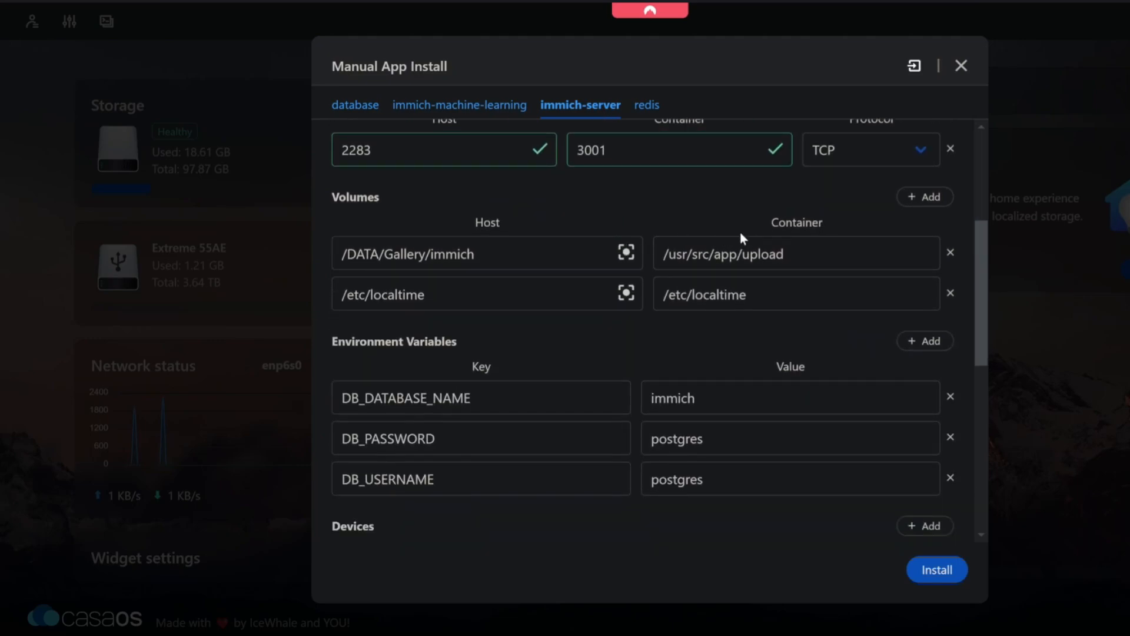
{"action": "mouse_move", "coordinate": [707, 254]}
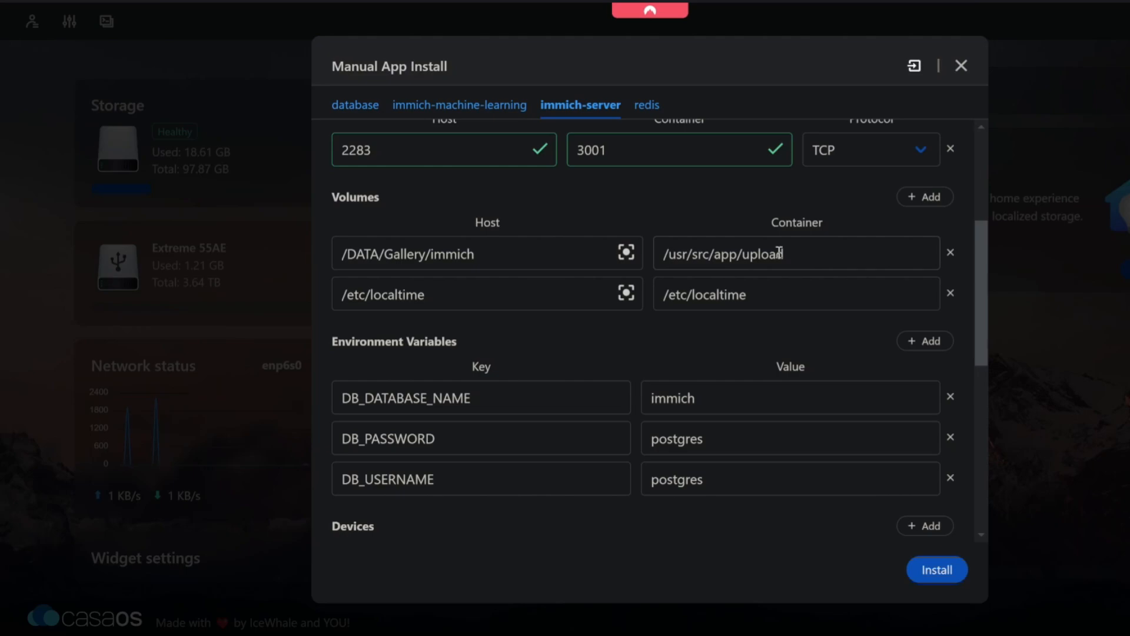
{"action": "mouse_move", "coordinate": [842, 277]}
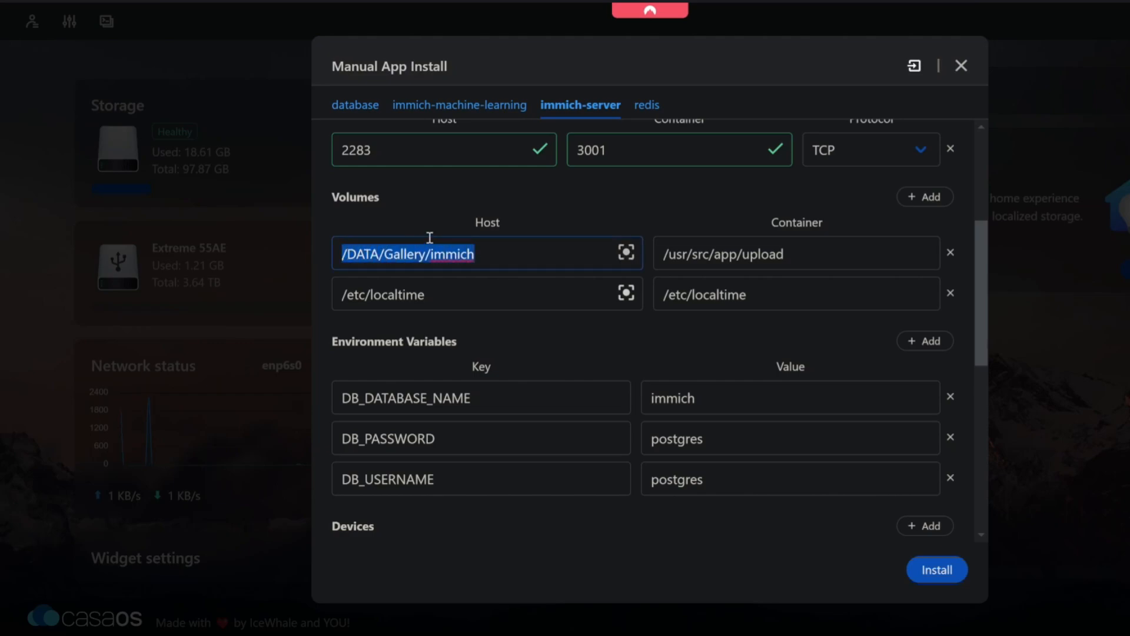
Set the upload volume host path to /mnt/sandisk/immich and begin the install.
{"action": "type", "text": "/mnt/"}
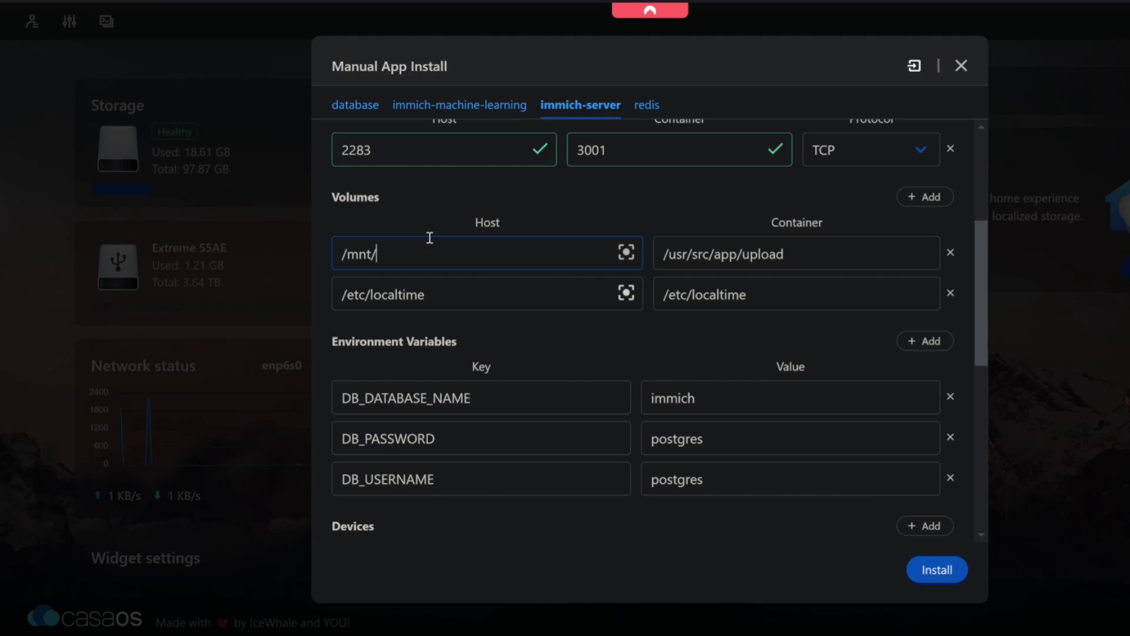
{"action": "type", "text": "sandisk"}
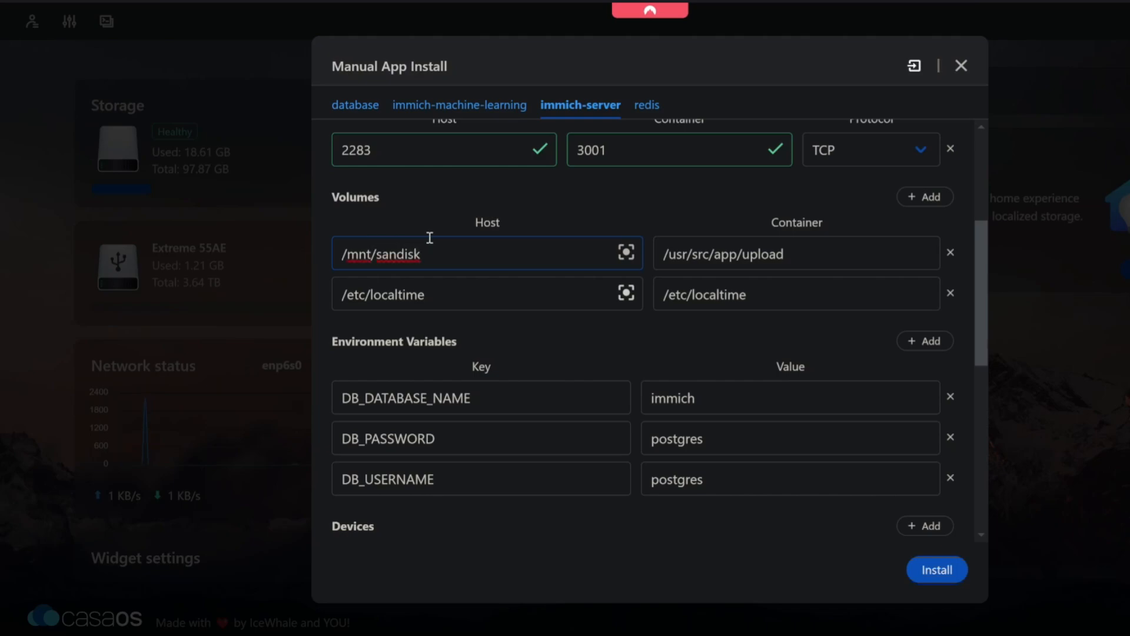
{"action": "type", "text": "/immich"}
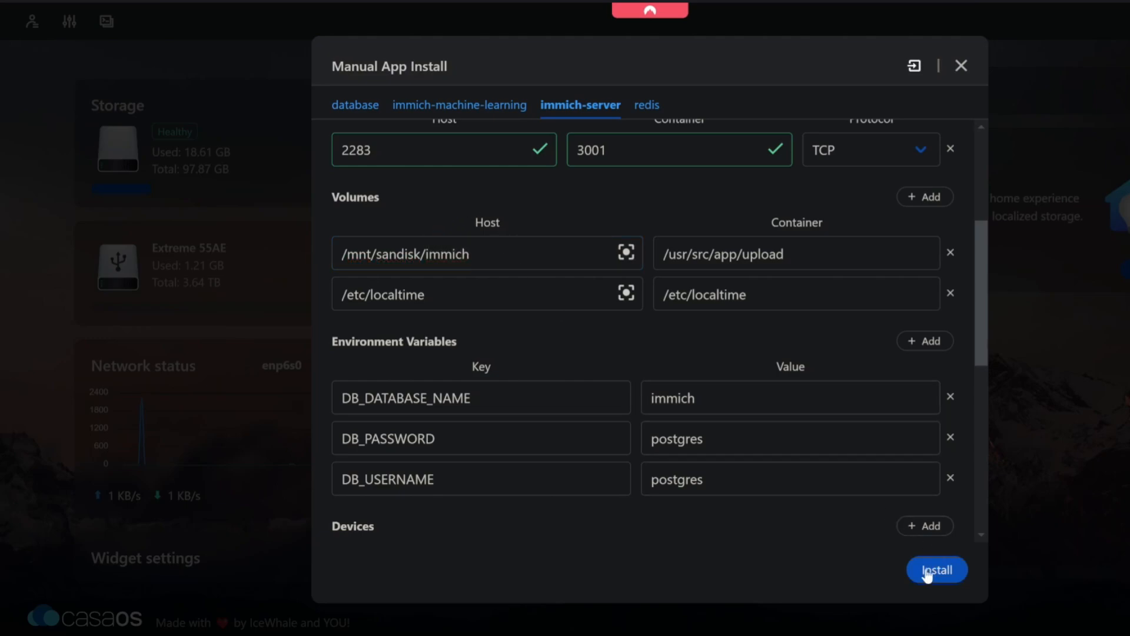
{"action": "left_click", "coordinate": [937, 569]}
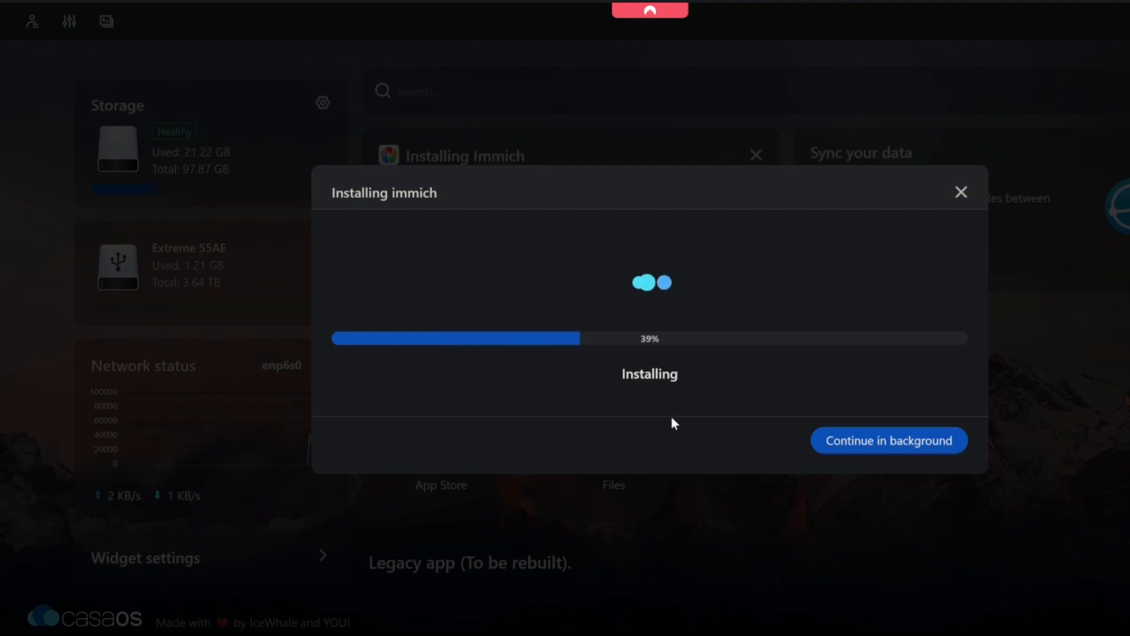
{"action": "mouse_move", "coordinate": [233, 486]}
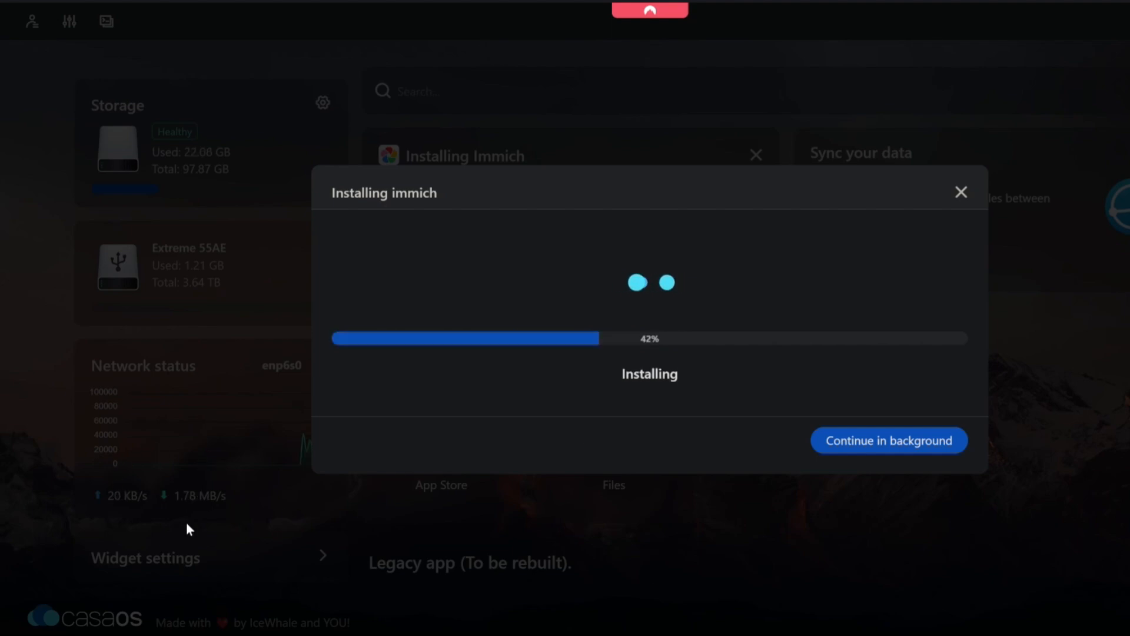
{"action": "mouse_move", "coordinate": [783, 481]}
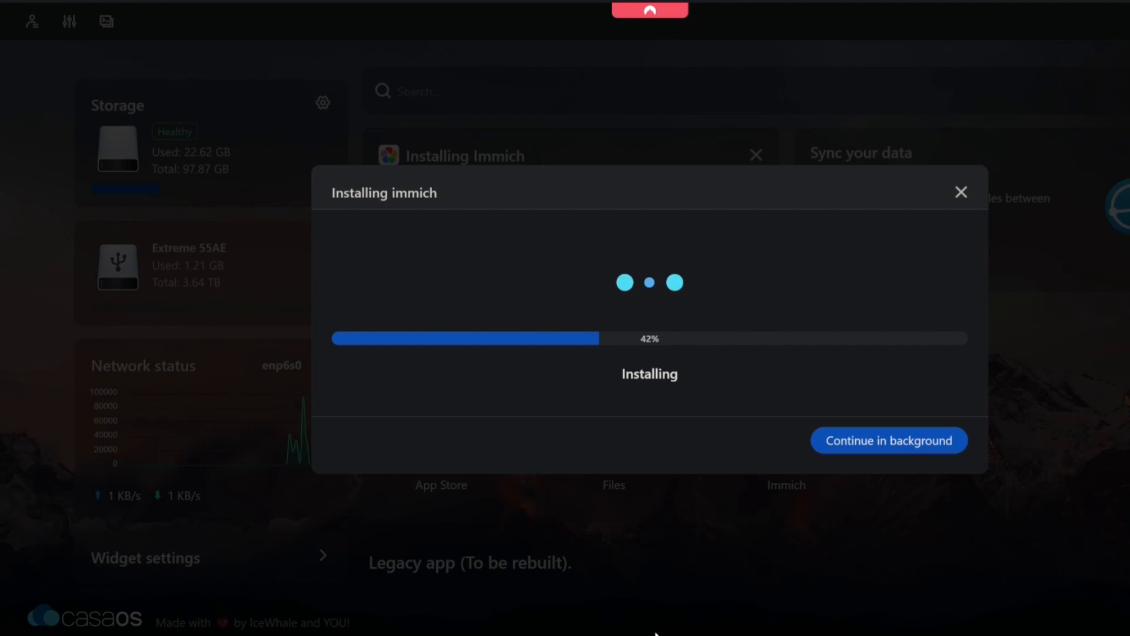
{"action": "mouse_move", "coordinate": [927, 399]}
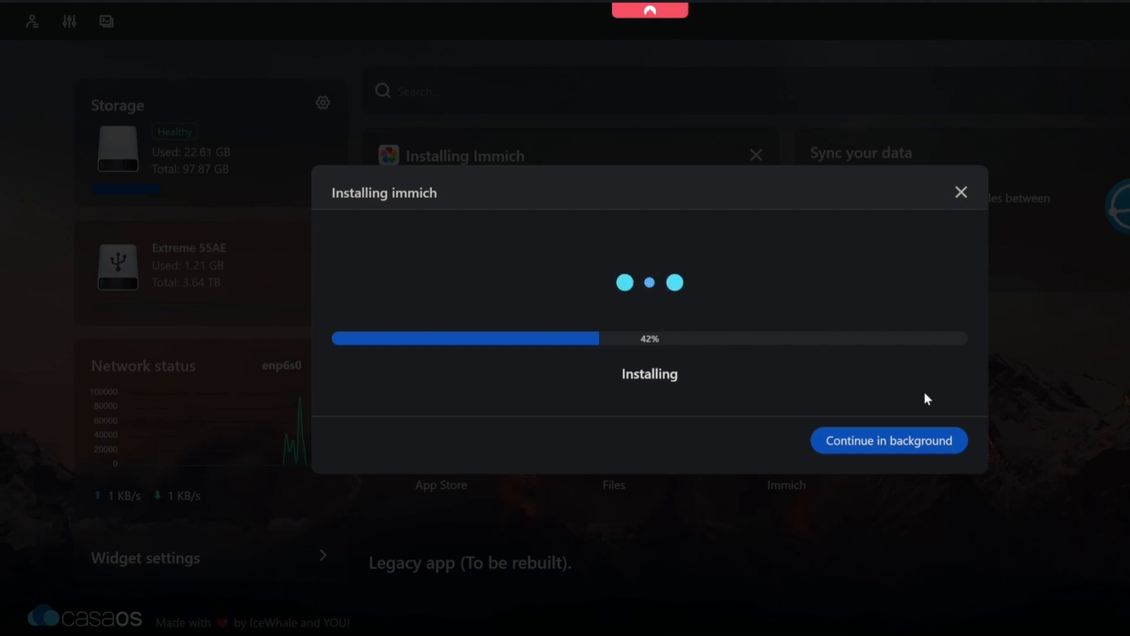
Let the Immich installation continue in the background on the dashboard.
{"action": "left_click", "coordinate": [889, 440]}
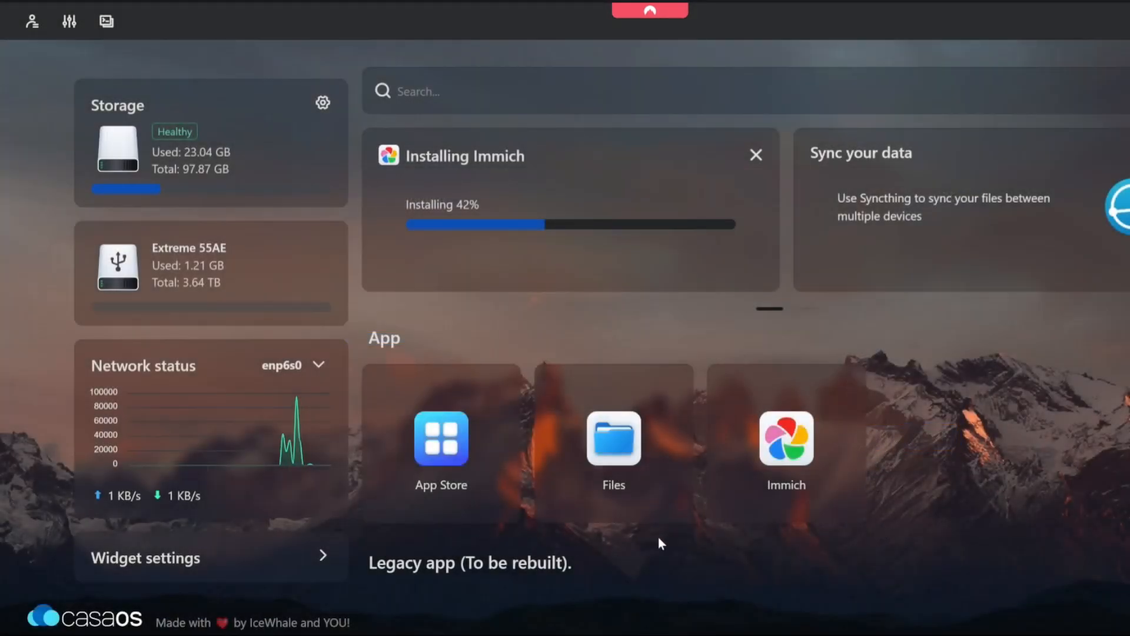
{"action": "mouse_move", "coordinate": [786, 438]}
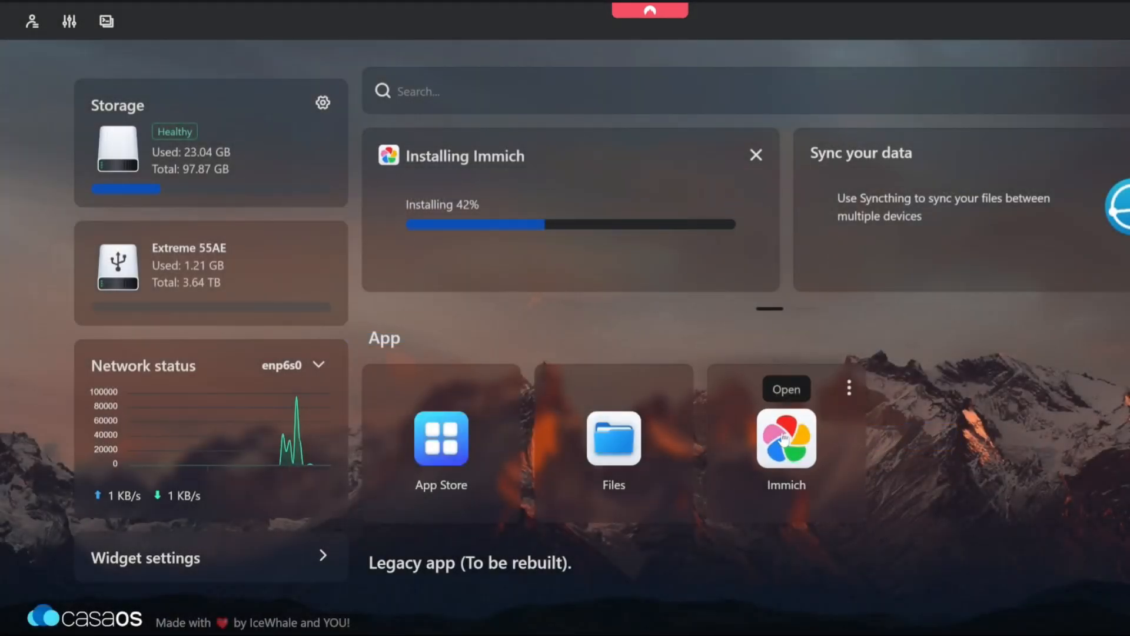
{"action": "mouse_move", "coordinate": [826, 491]}
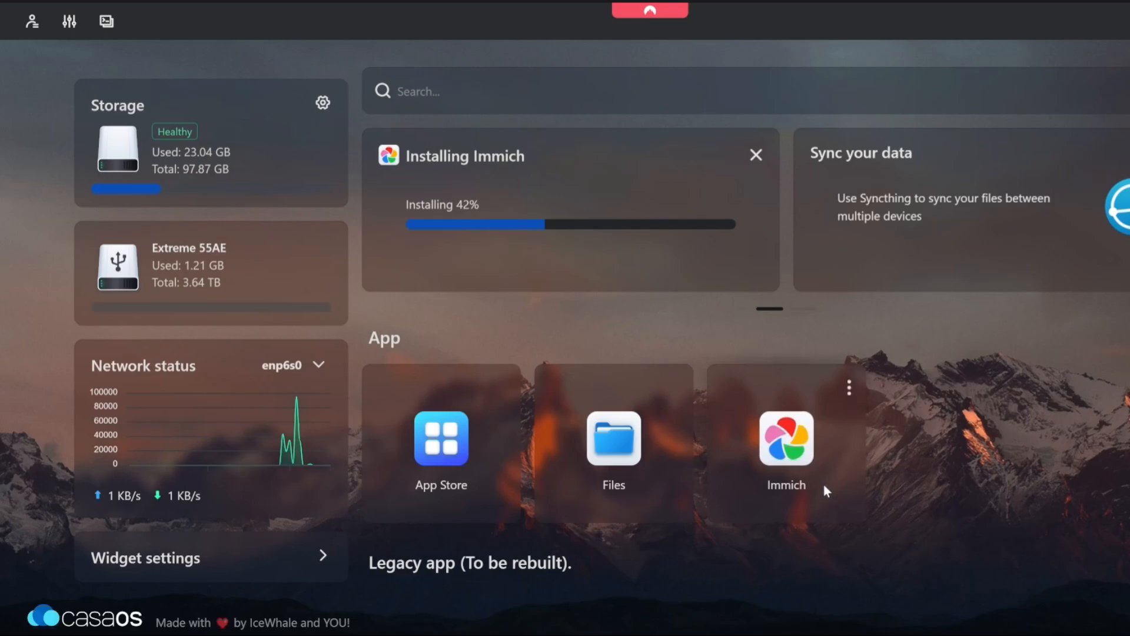
Launch Immich from its dashboard tile, then bring up the CasaOS server terminal.
{"action": "left_click", "coordinate": [785, 437]}
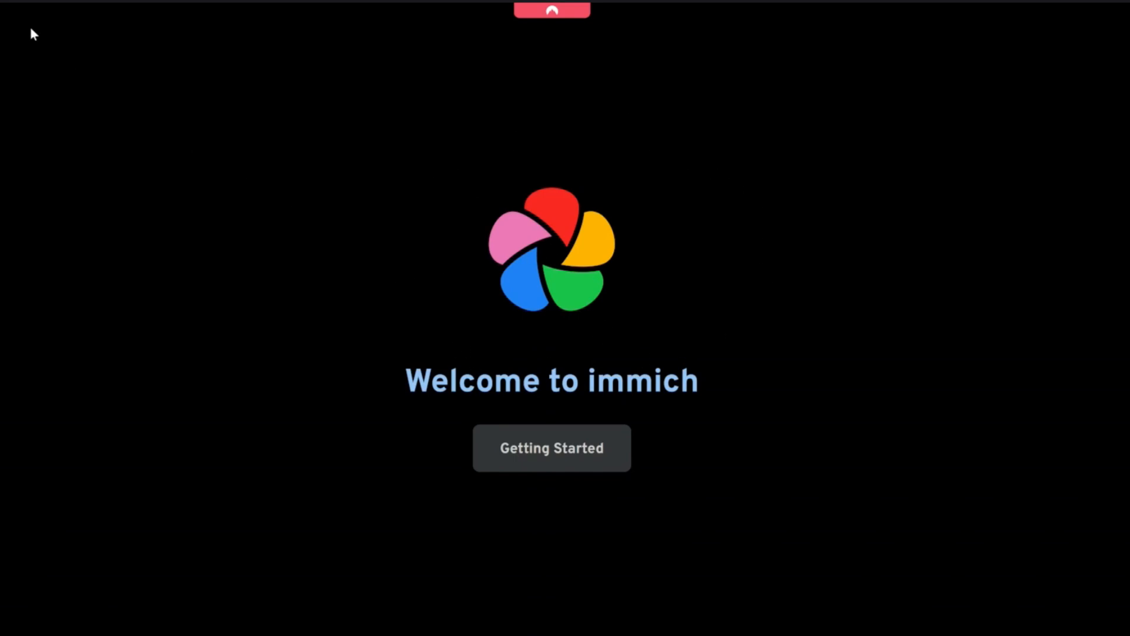
{"action": "left_click", "coordinate": [551, 447]}
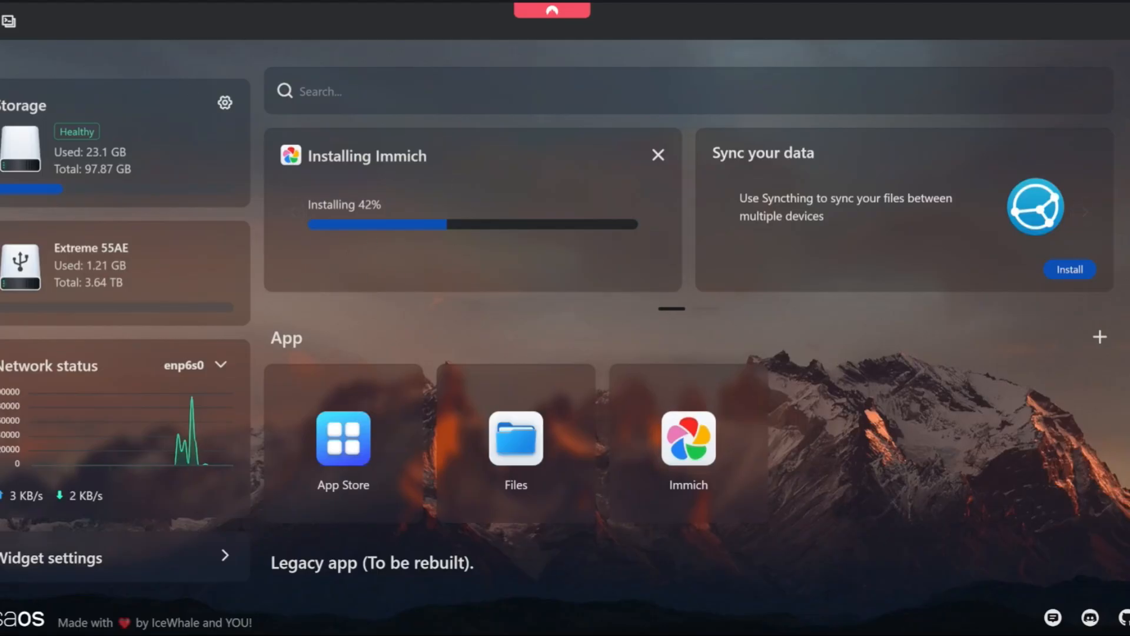
{"action": "left_click", "coordinate": [686, 437]}
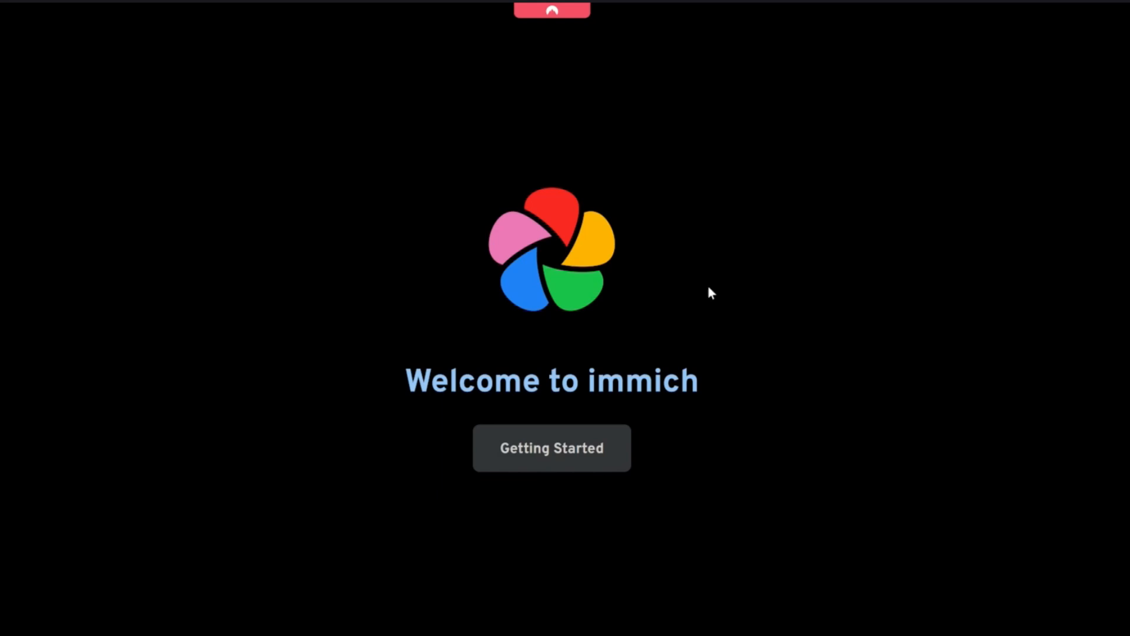
{"action": "mouse_move", "coordinate": [520, 172]}
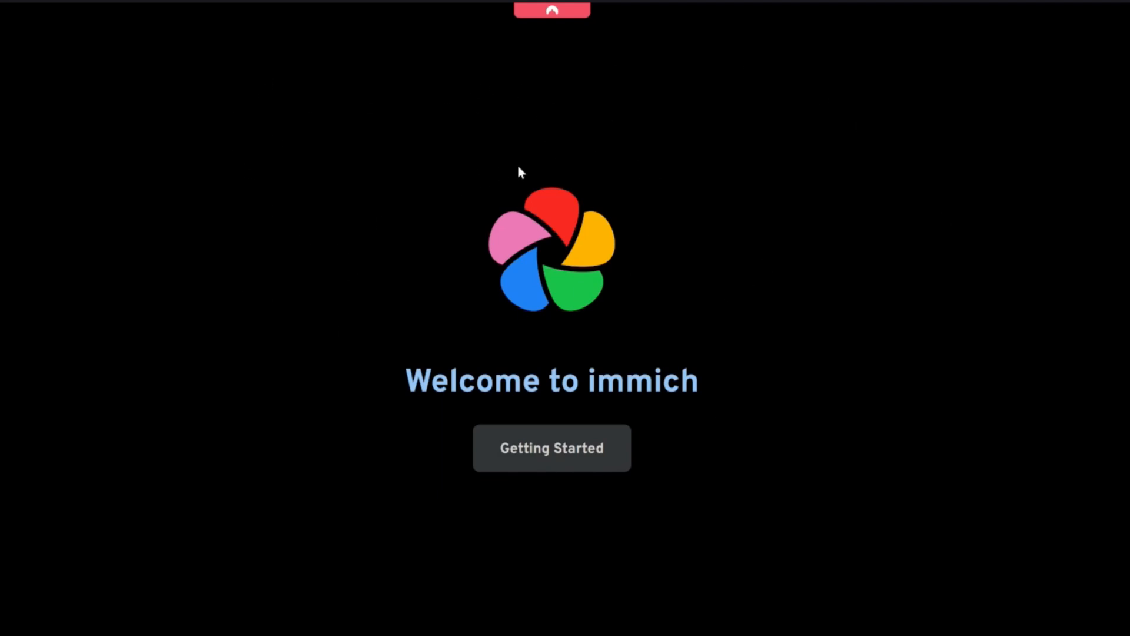
{"action": "mouse_move", "coordinate": [722, 179]}
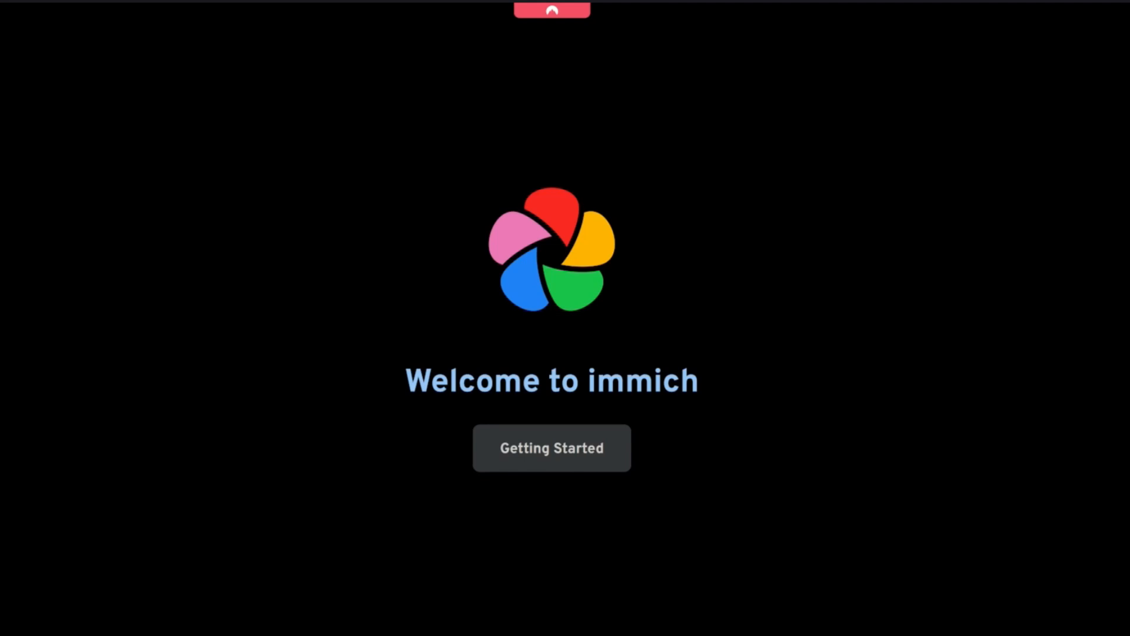
{"action": "mouse_move", "coordinate": [253, 281]}
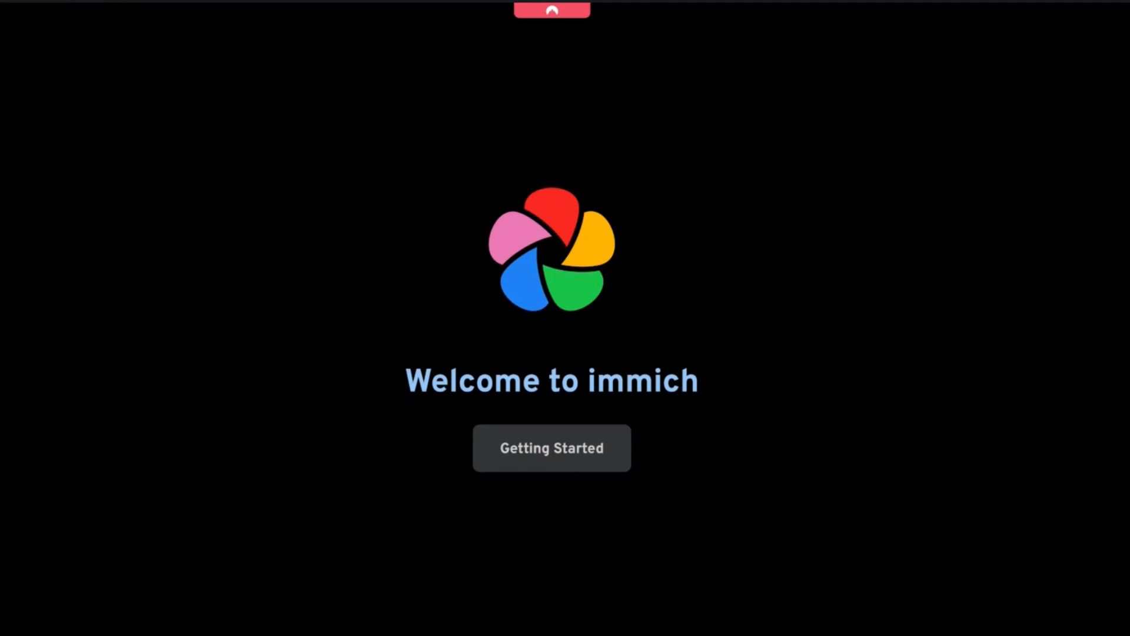
{"action": "left_click", "coordinate": [550, 447]}
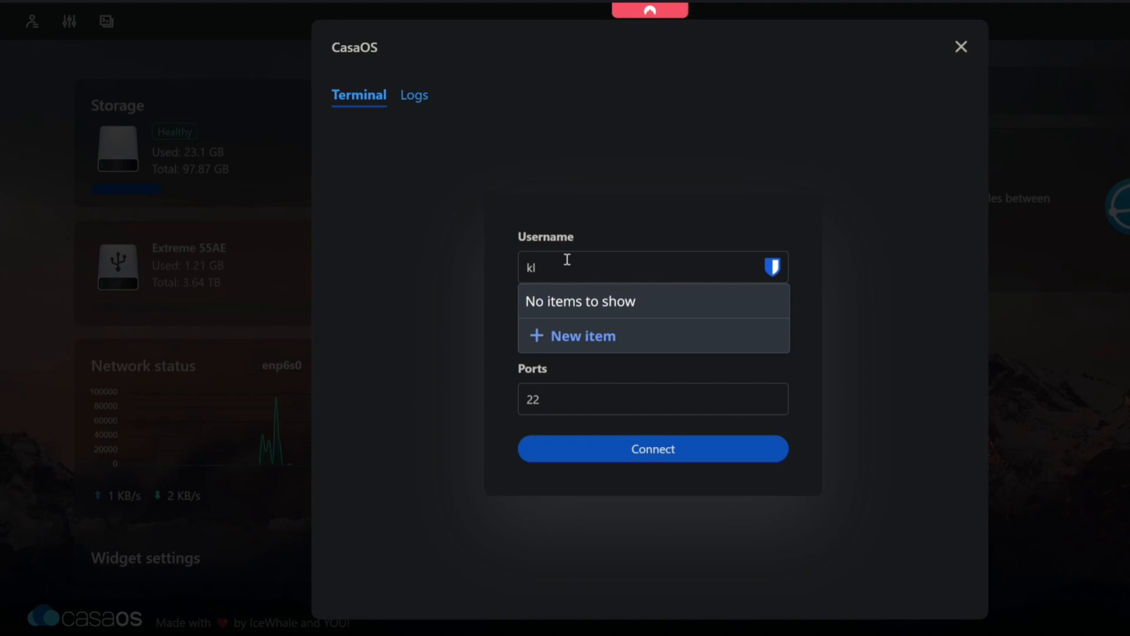
Connect the terminal and run sudo ufw status numbered to list allowed ports.
{"action": "left_click", "coordinate": [651, 449]}
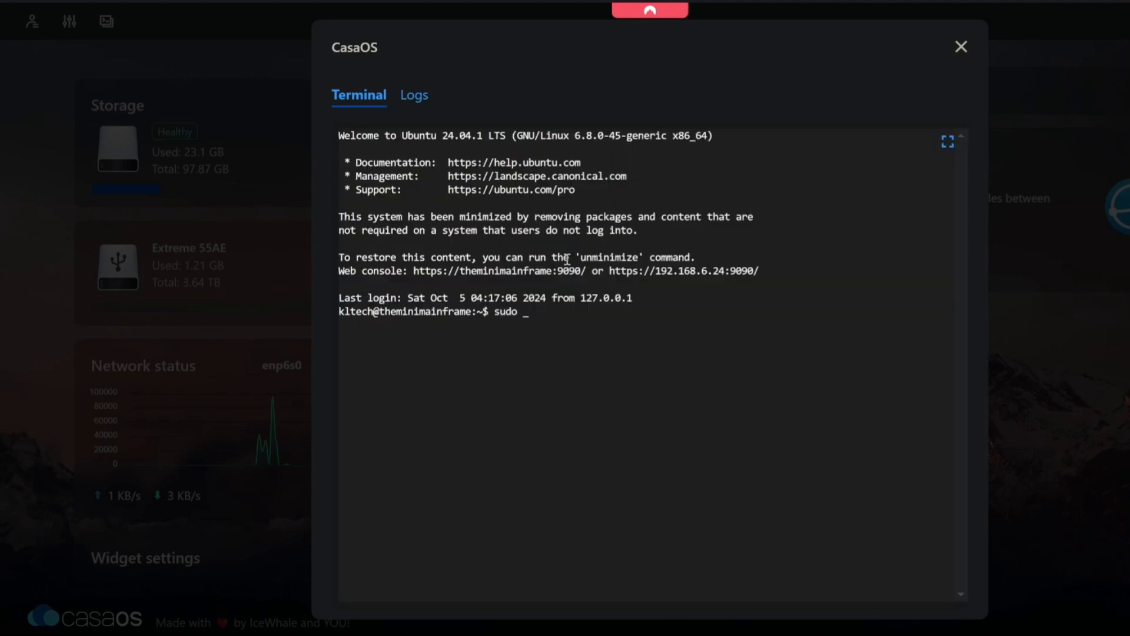
{"action": "type", "text": "ufw"}
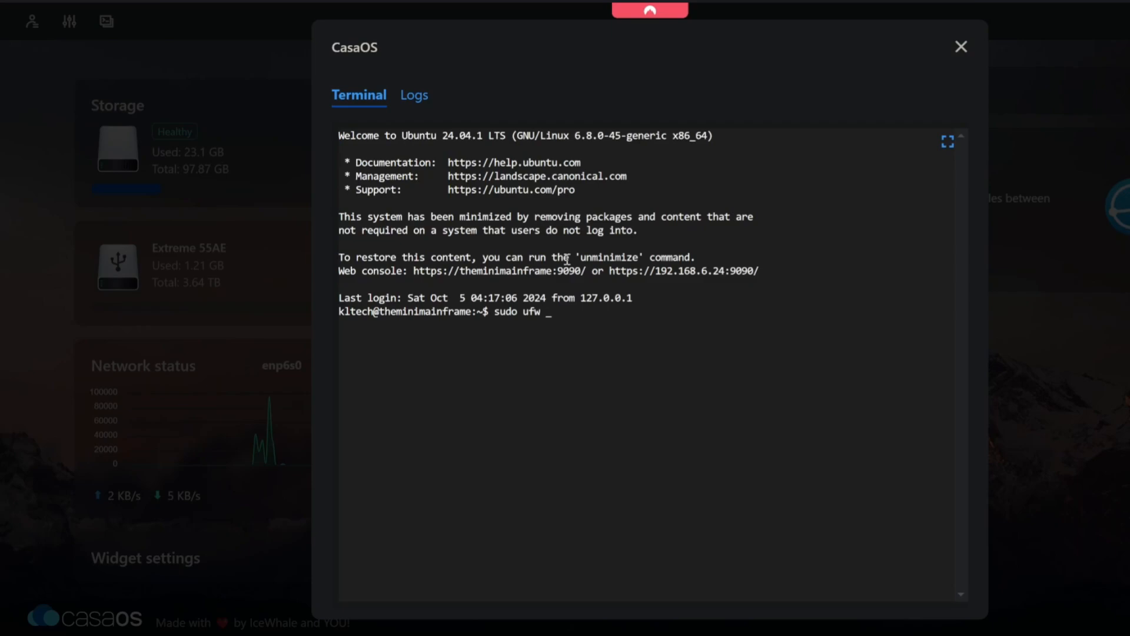
{"action": "type", "text": "status numbered"}
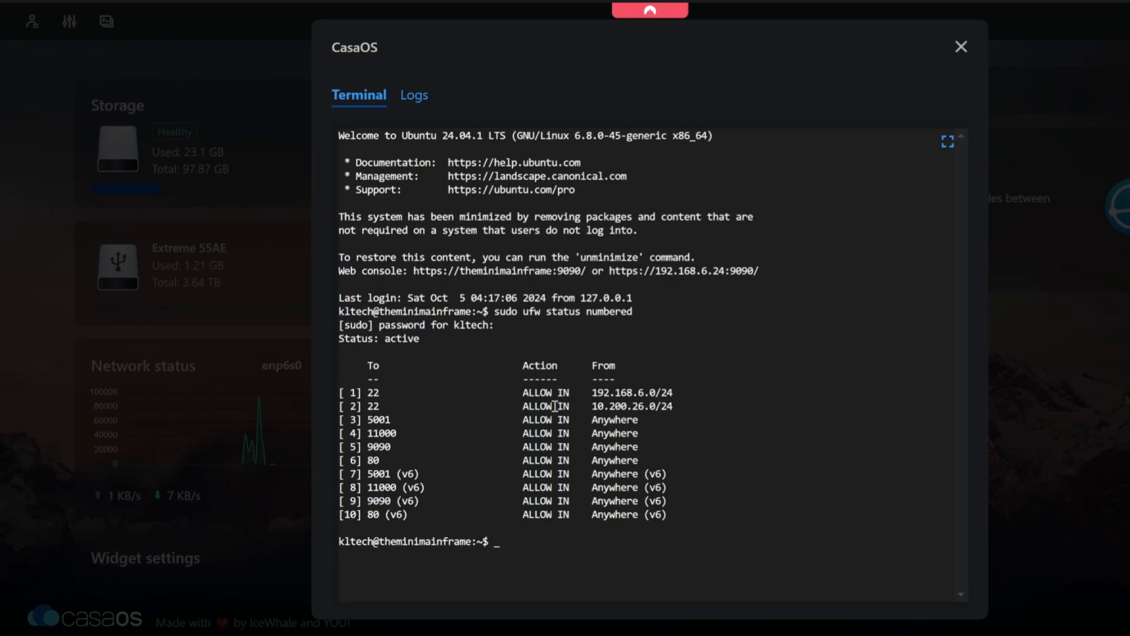
{"action": "mouse_move", "coordinate": [554, 400]}
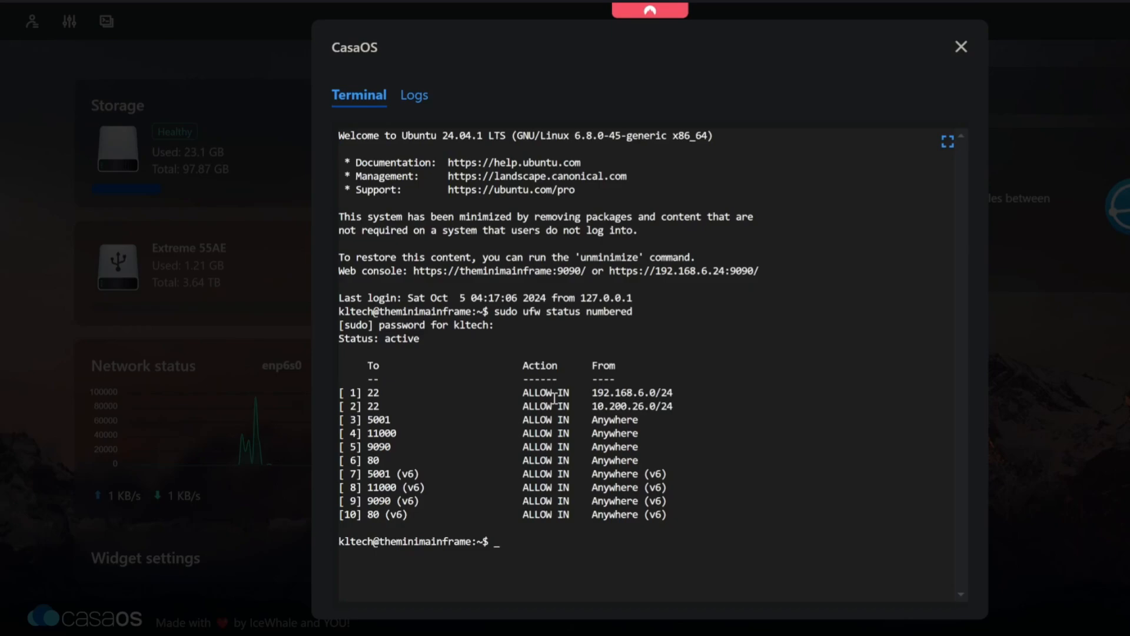
{"action": "mouse_move", "coordinate": [553, 397]}
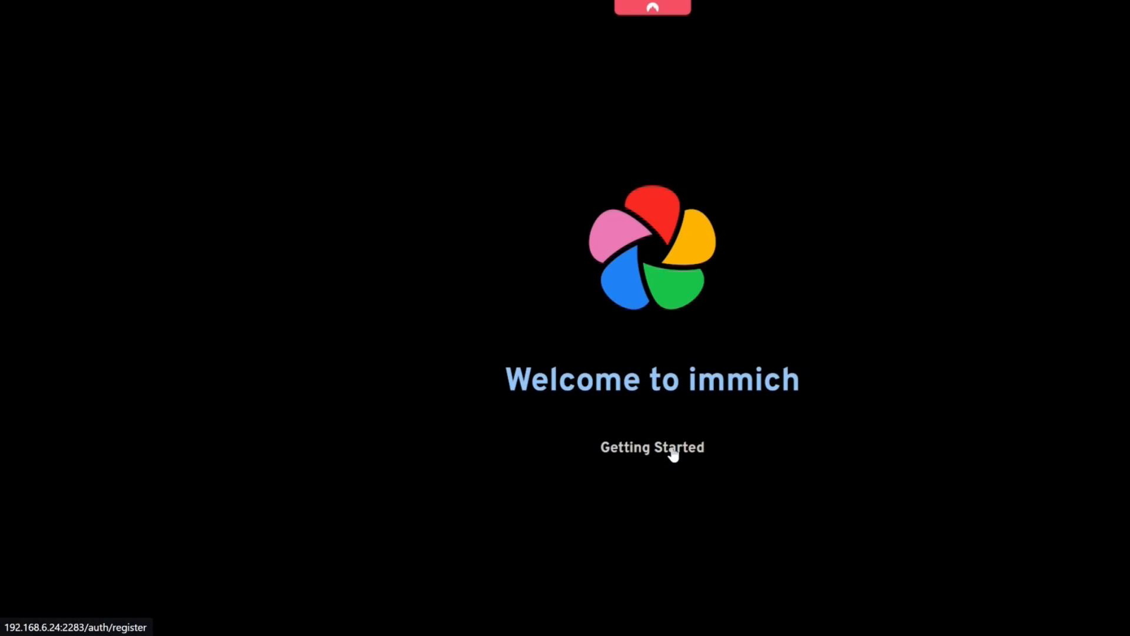
Register the admin and finish onboarding with Dark theme and storage template engine enabled.
{"action": "left_click", "coordinate": [651, 448]}
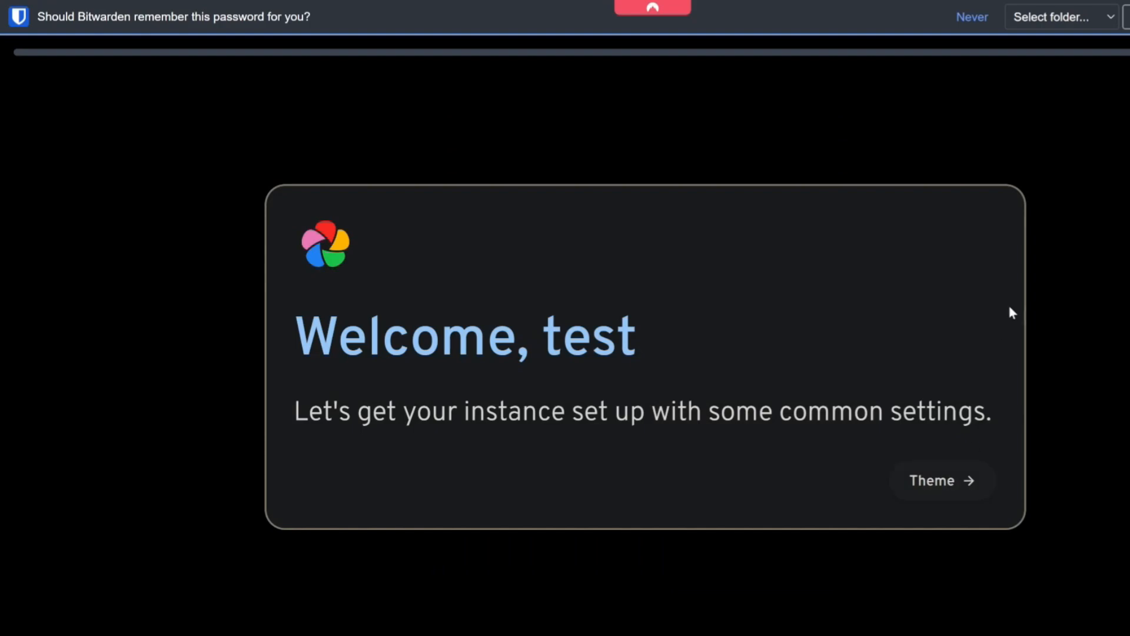
{"action": "left_click", "coordinate": [930, 480]}
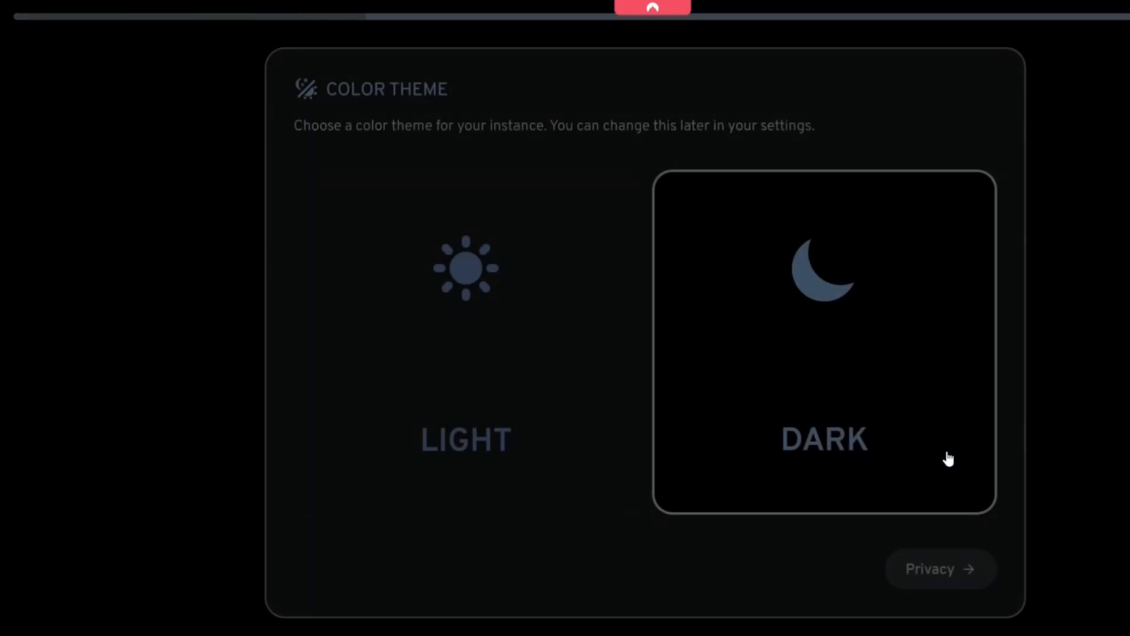
{"action": "left_click", "coordinate": [929, 569]}
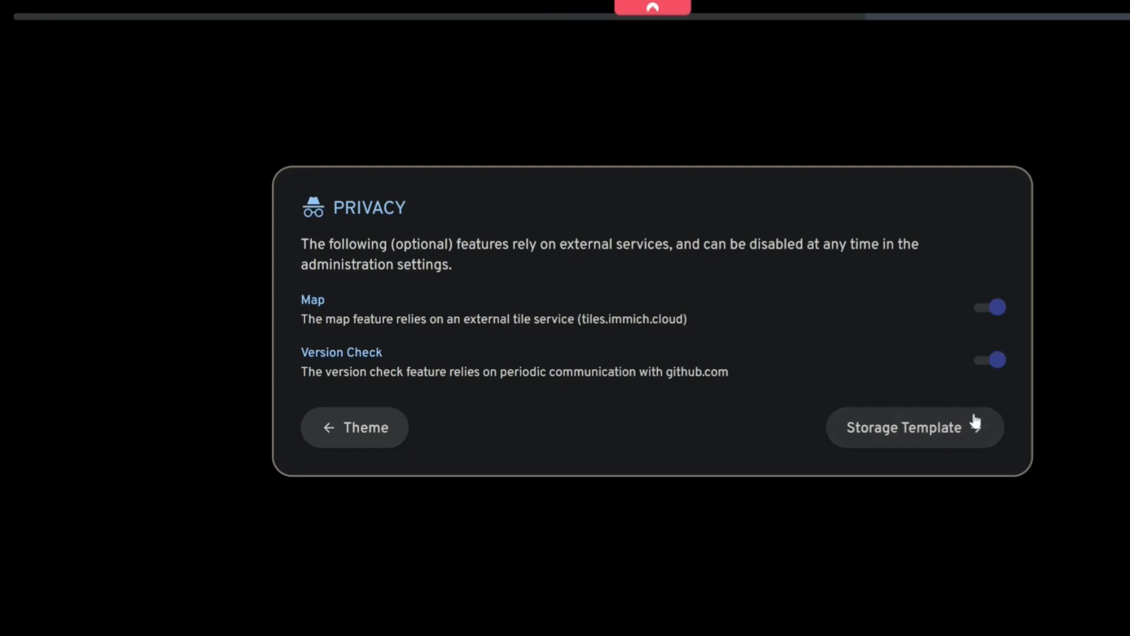
{"action": "left_click", "coordinate": [913, 427]}
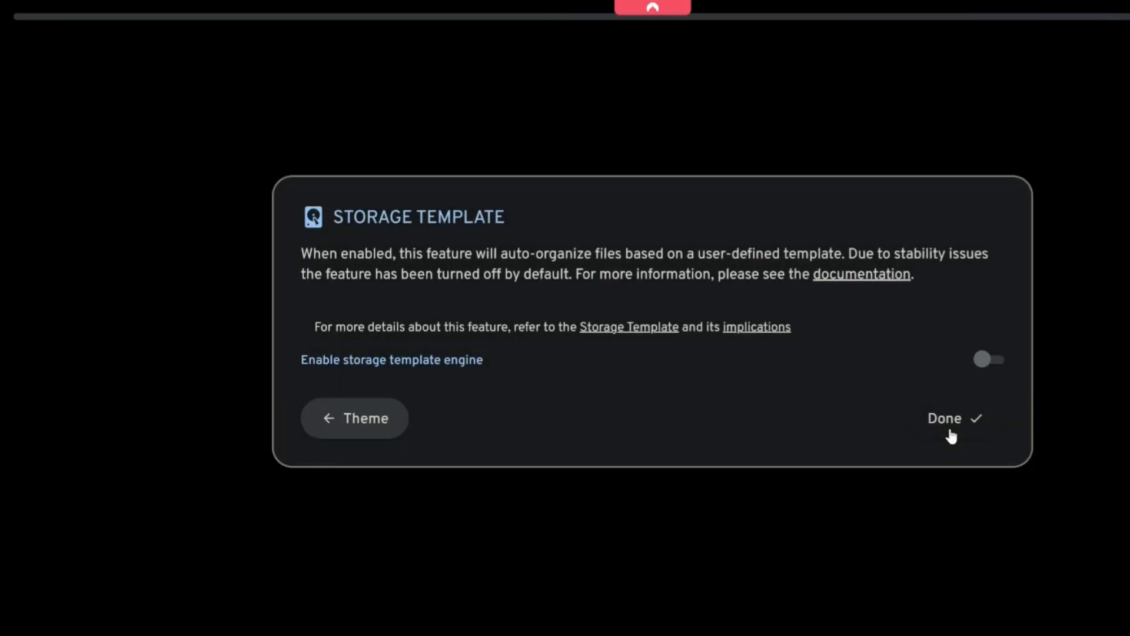
{"action": "mouse_move", "coordinate": [984, 361]}
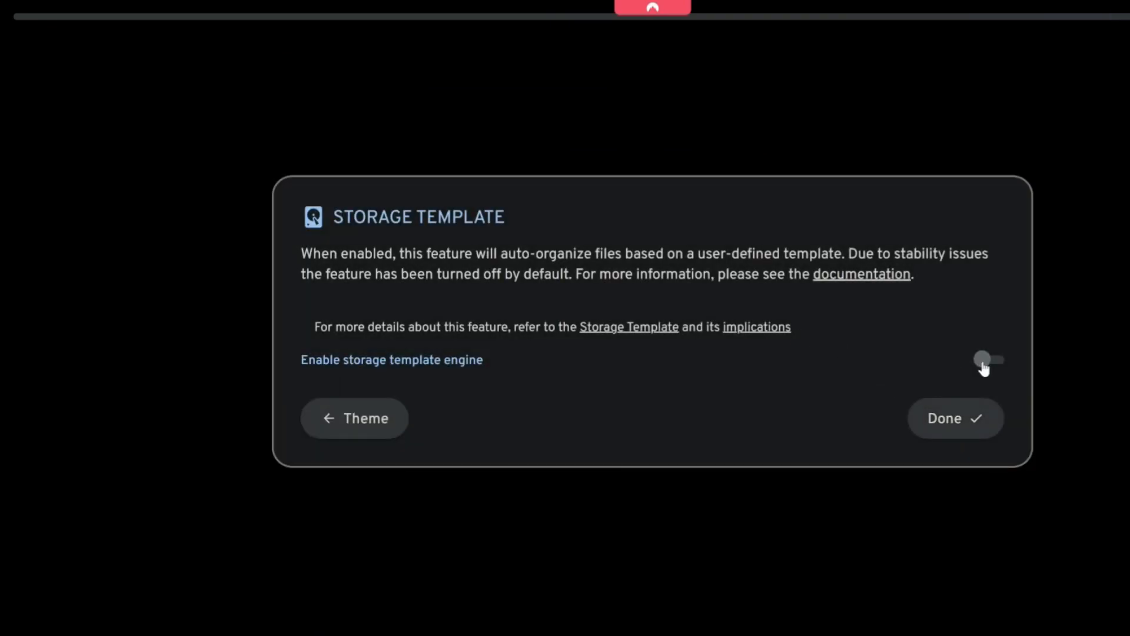
{"action": "left_click", "coordinate": [985, 360]}
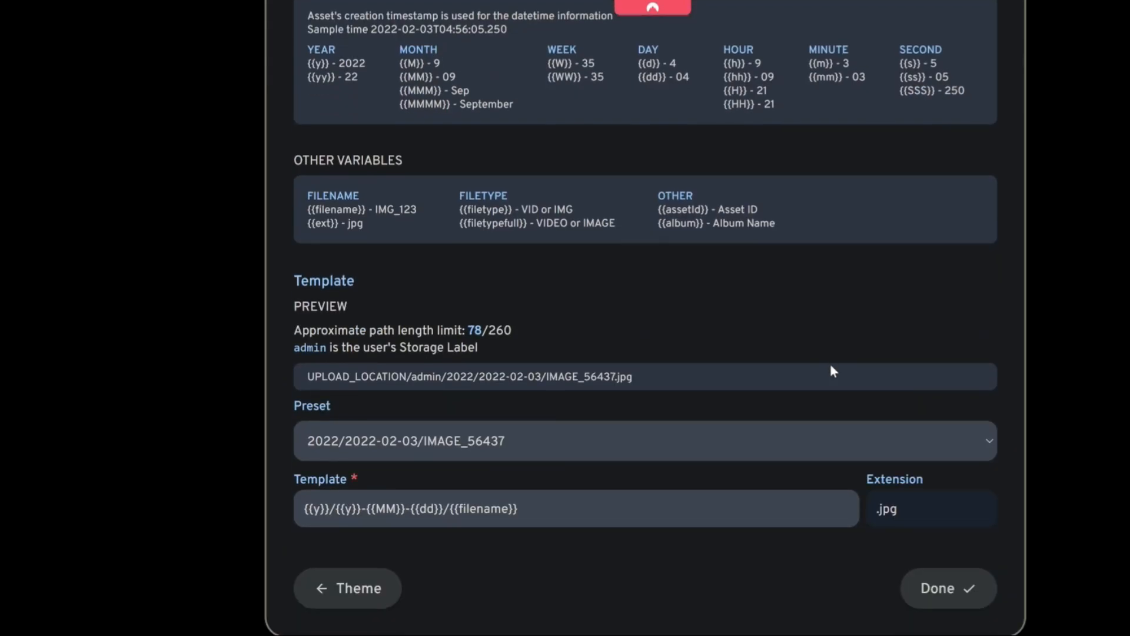
{"action": "left_click", "coordinate": [948, 588]}
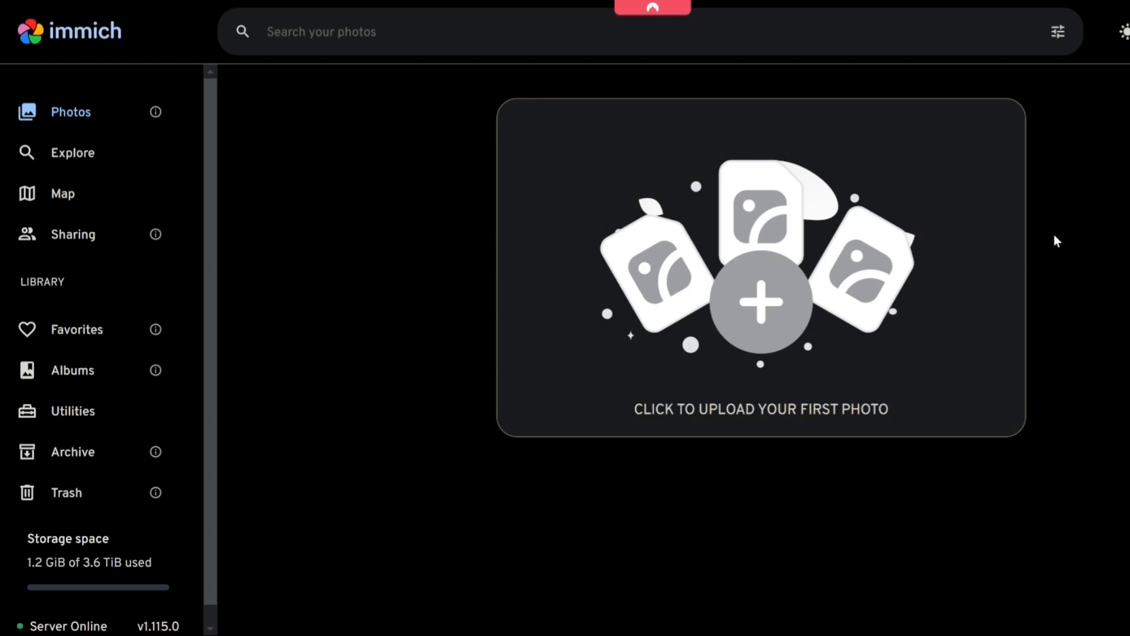
{"action": "mouse_move", "coordinate": [590, 381]}
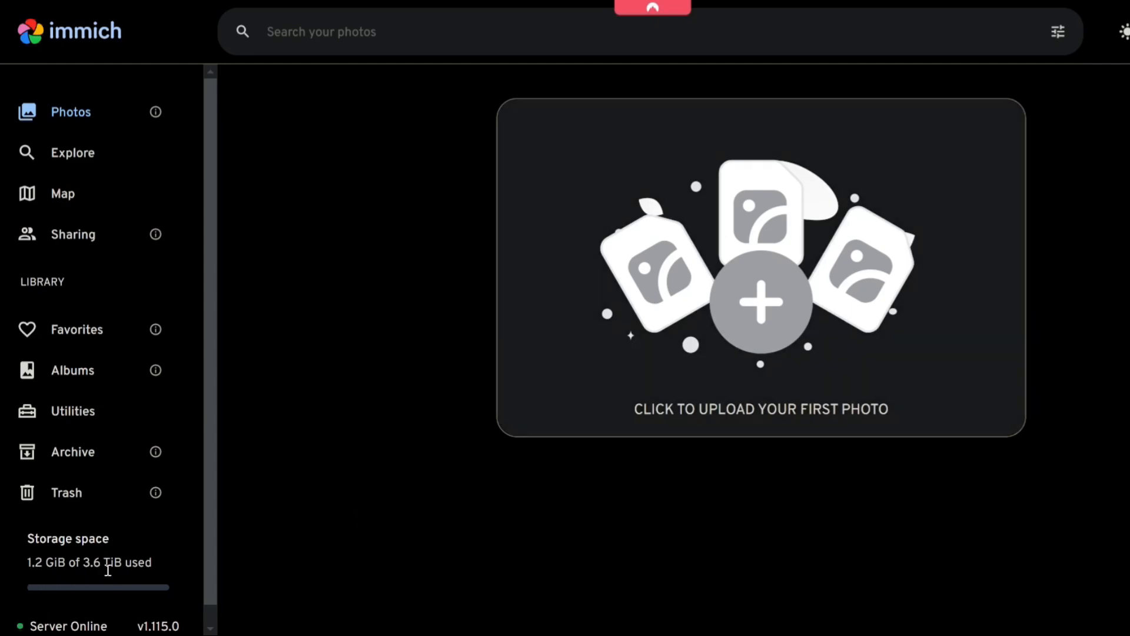
{"action": "mouse_move", "coordinate": [399, 481]}
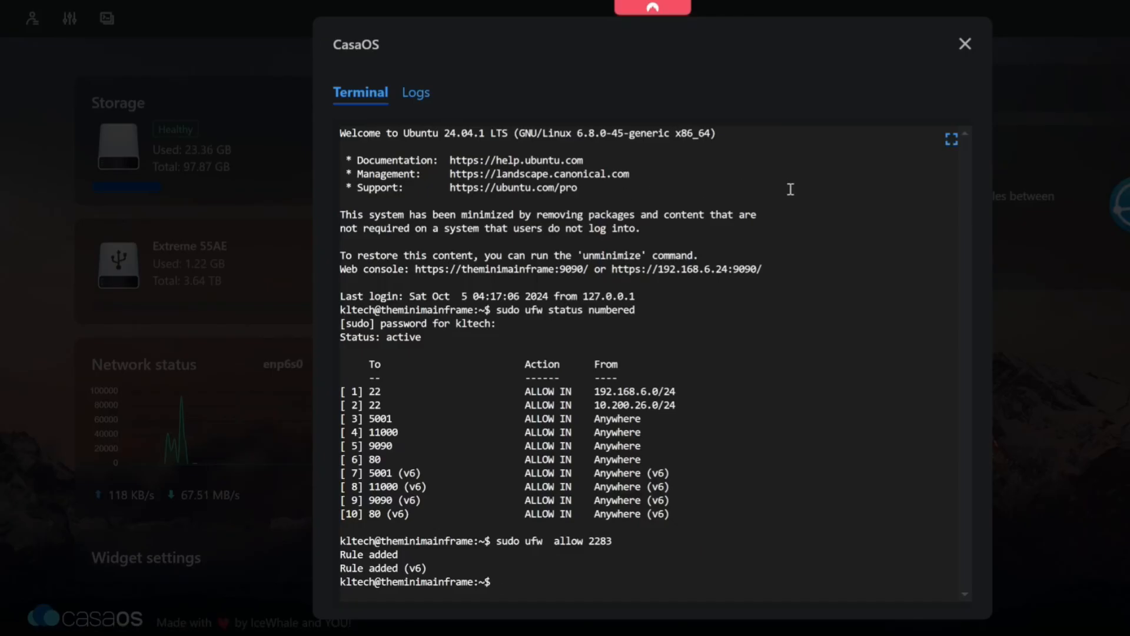
{"action": "mouse_move", "coordinate": [720, 493]}
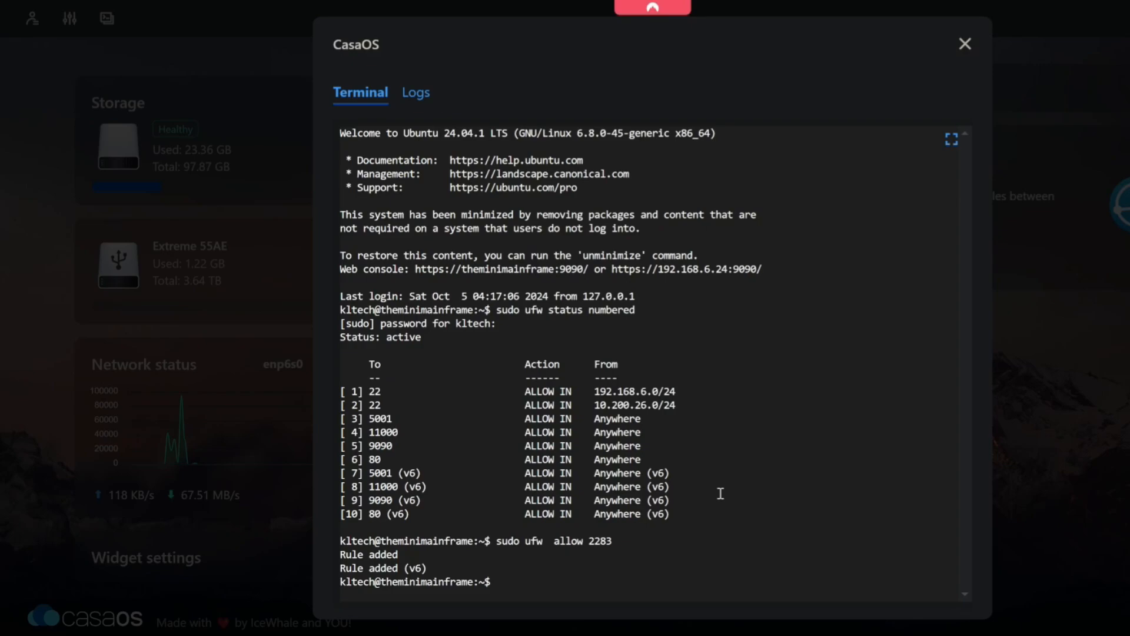
cd and ls down to /mnt/sandisk/immich/library/admin/2024/2024-09-23 to find the uploaded photo.
{"action": "type", "text": "c"}
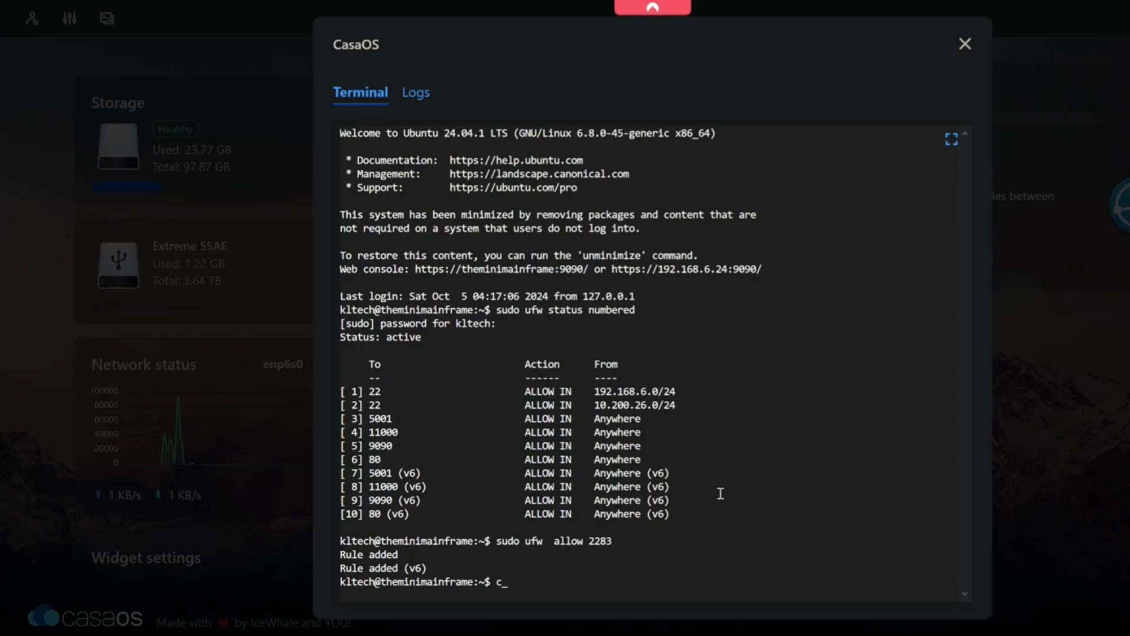
{"action": "type", "text": "d"}
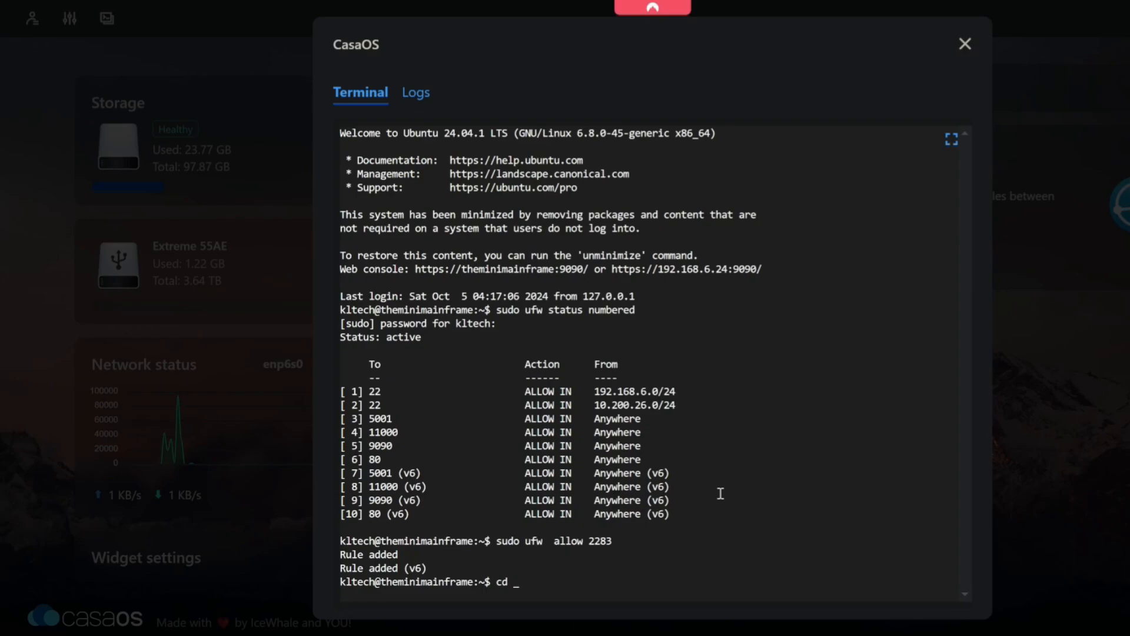
{"action": "type", "text": "/mnt/sandisk"}
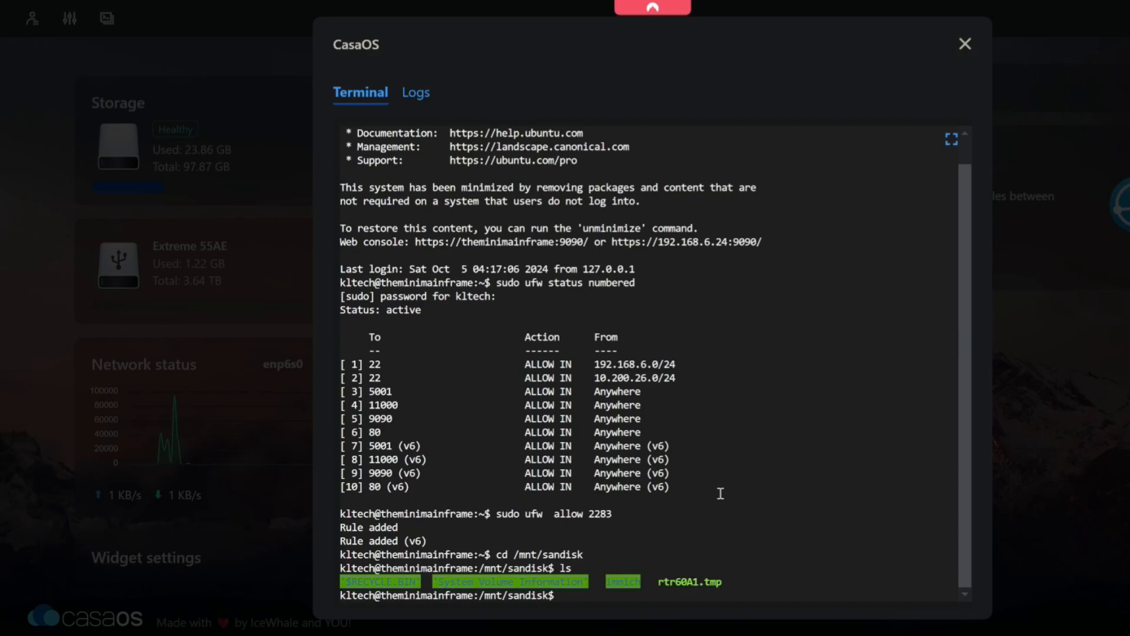
{"action": "type", "text": "cd 20204"}
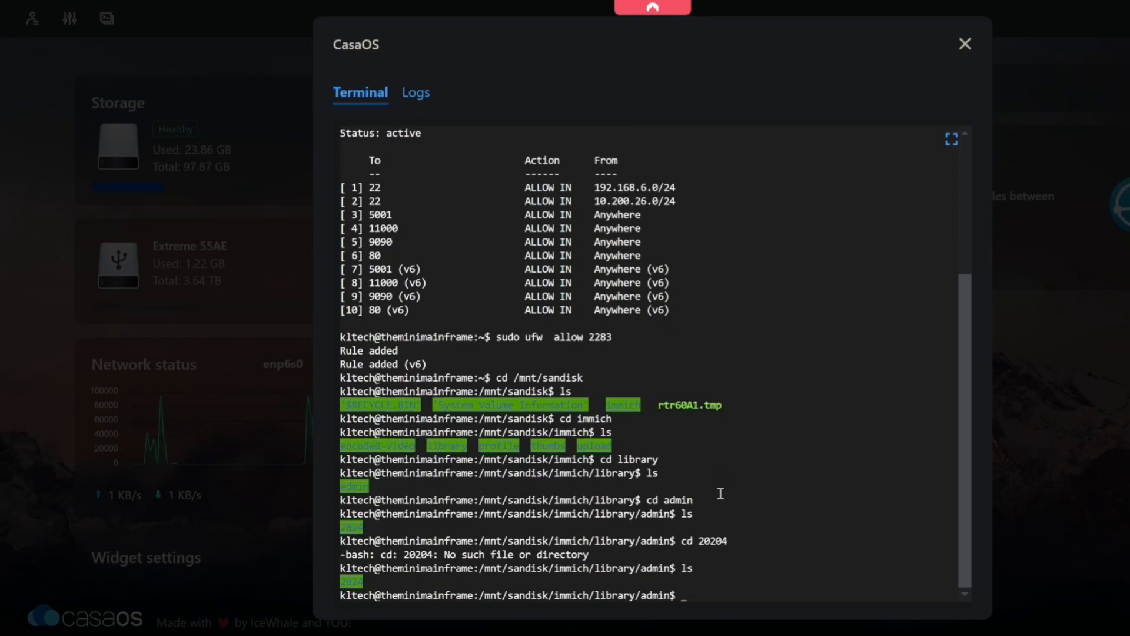
{"action": "type", "text": "ls"}
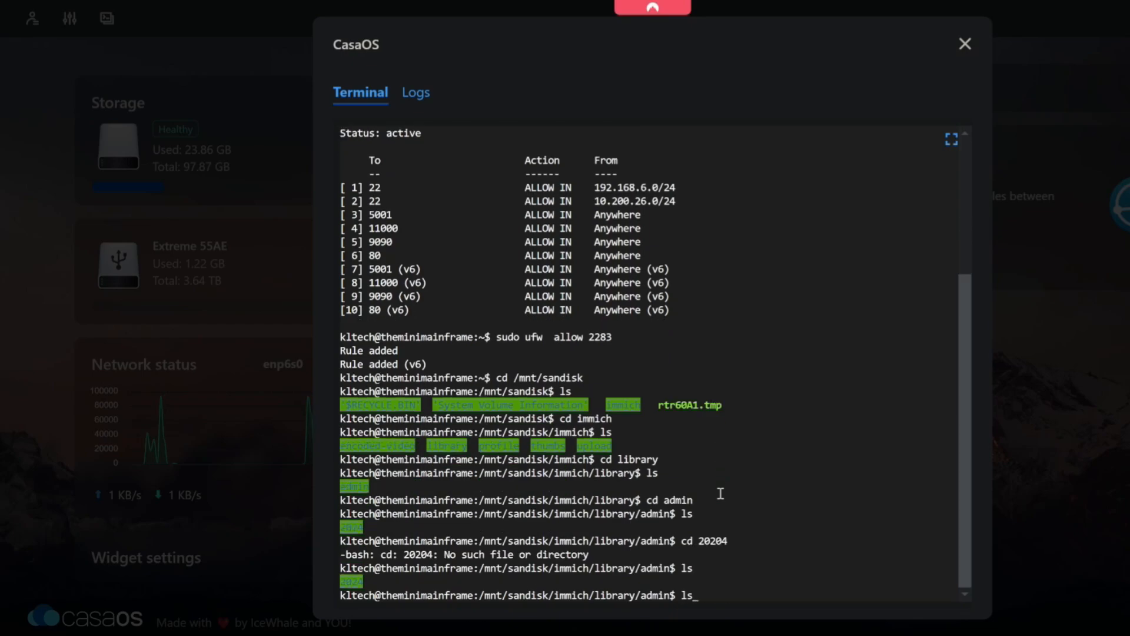
{"action": "type", "text": "cd 2024"}
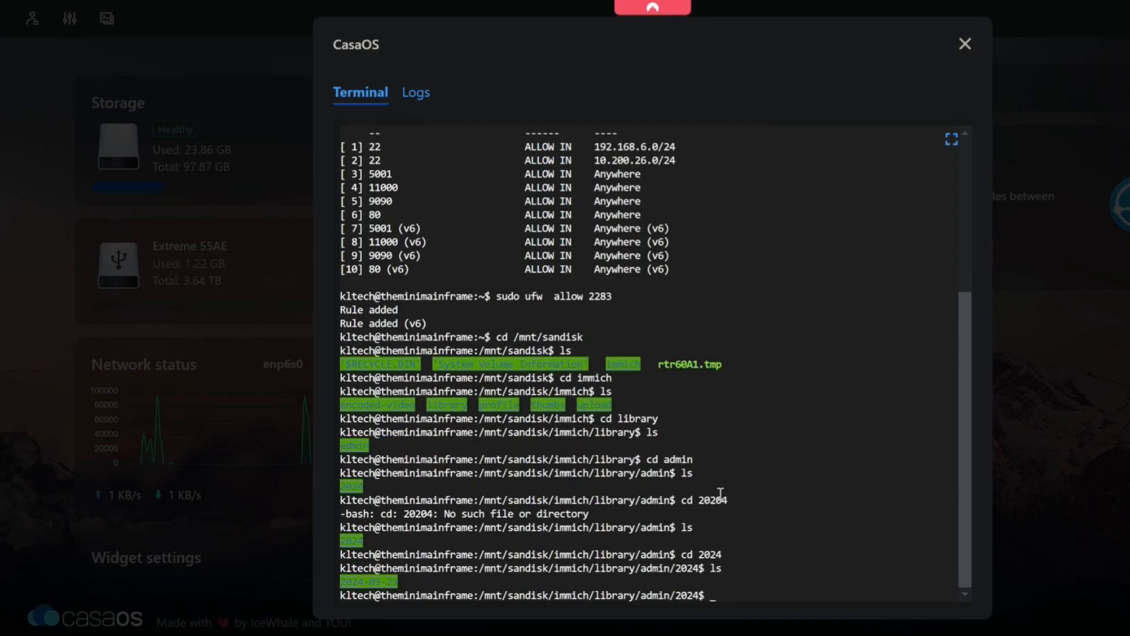
{"action": "mouse_move", "coordinate": [717, 493]}
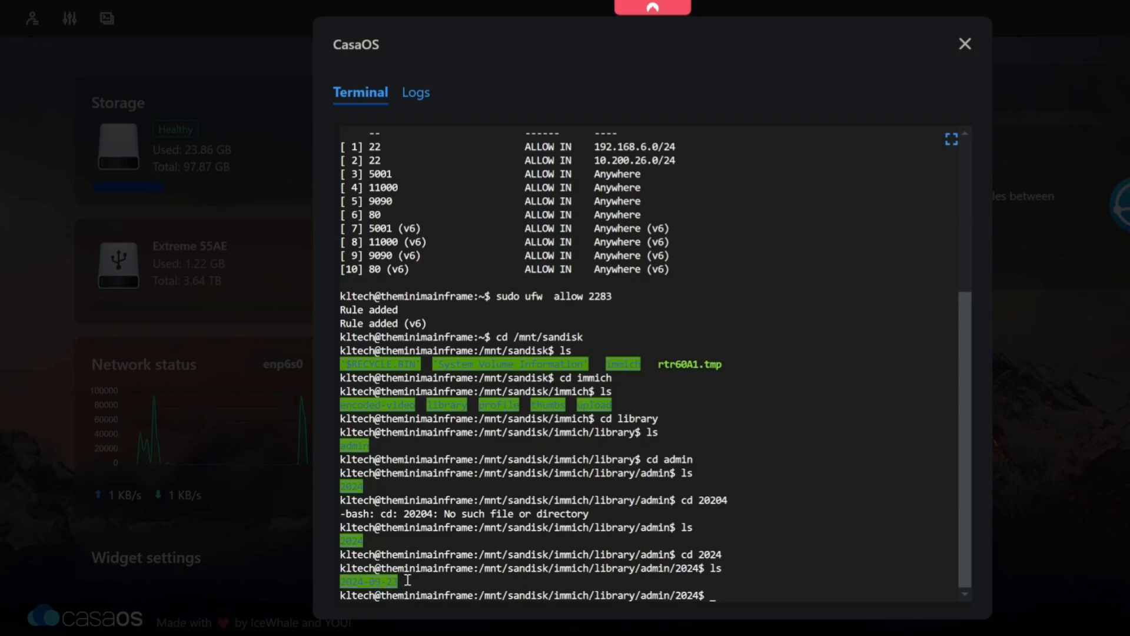
{"action": "type", "text": "cd 2024-09-23"}
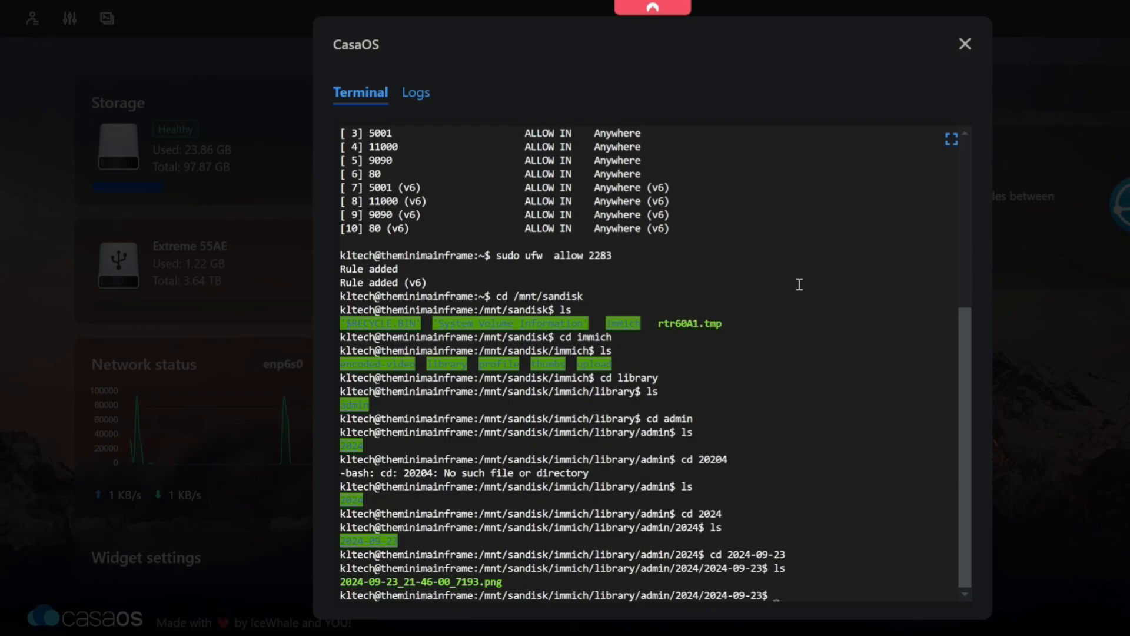
{"action": "left_click", "coordinate": [965, 43]}
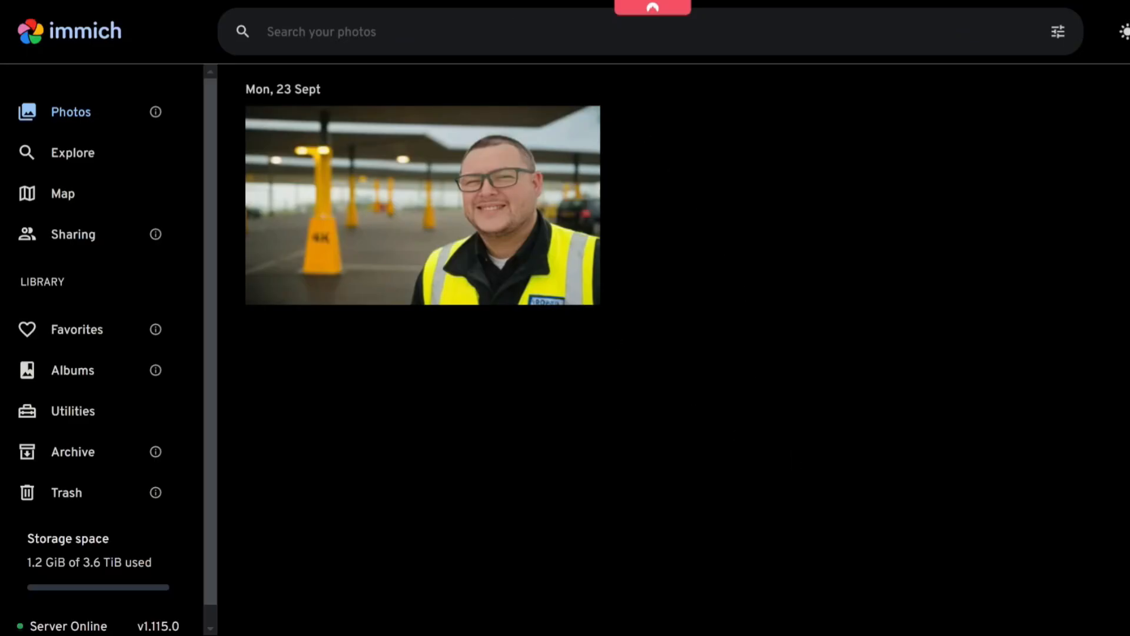
{"action": "mouse_move", "coordinate": [825, 350]}
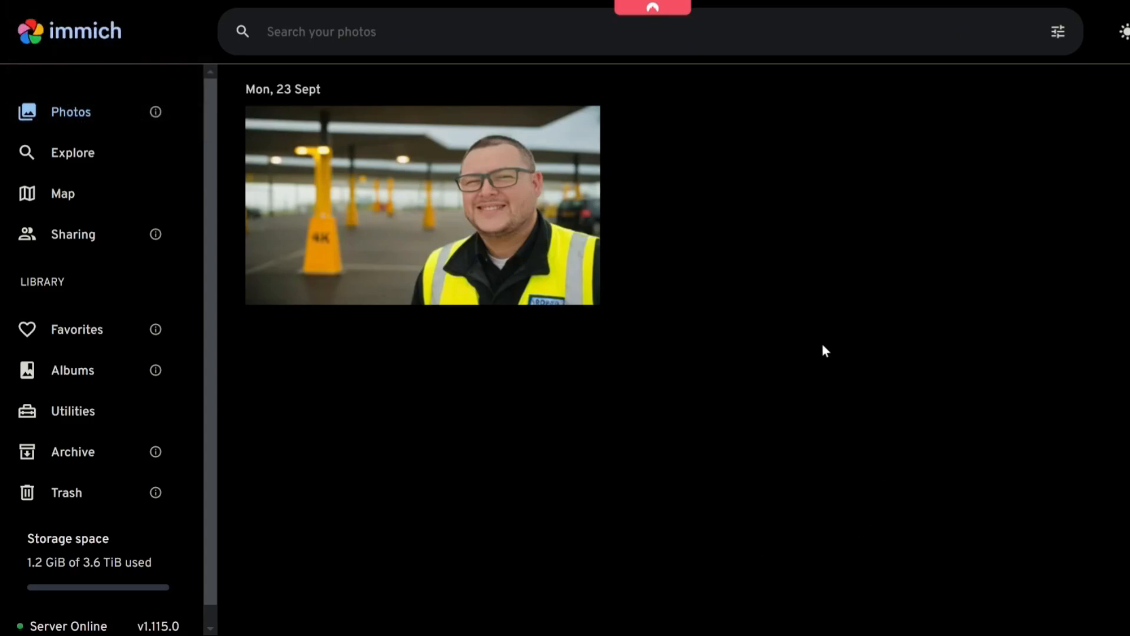
{"action": "mouse_move", "coordinate": [691, 413]}
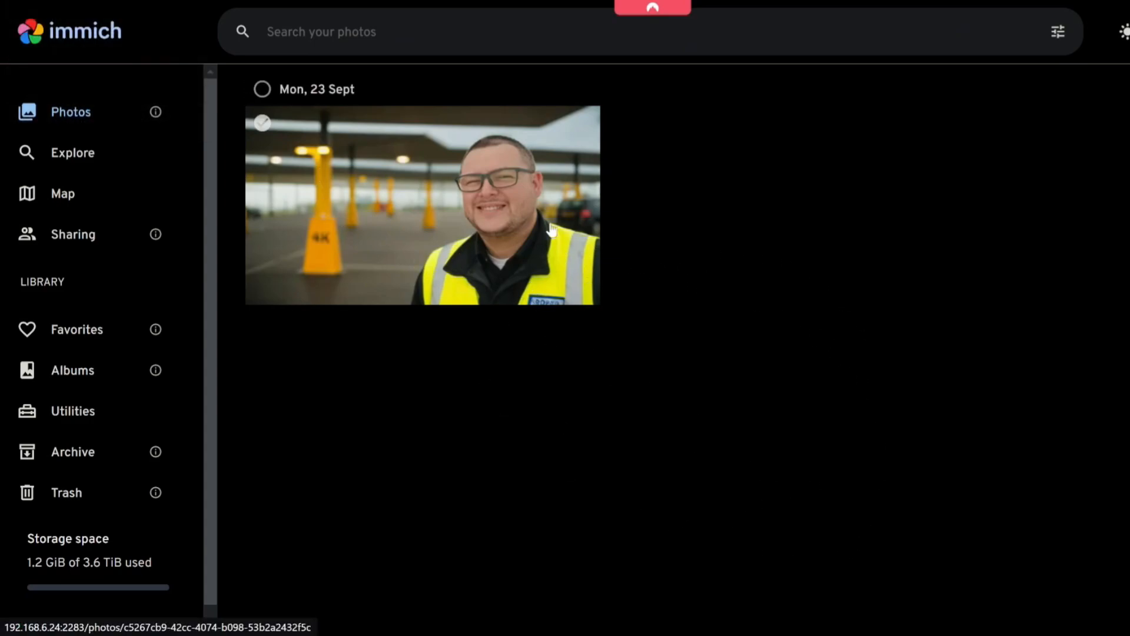
{"action": "mouse_move", "coordinate": [798, 328]}
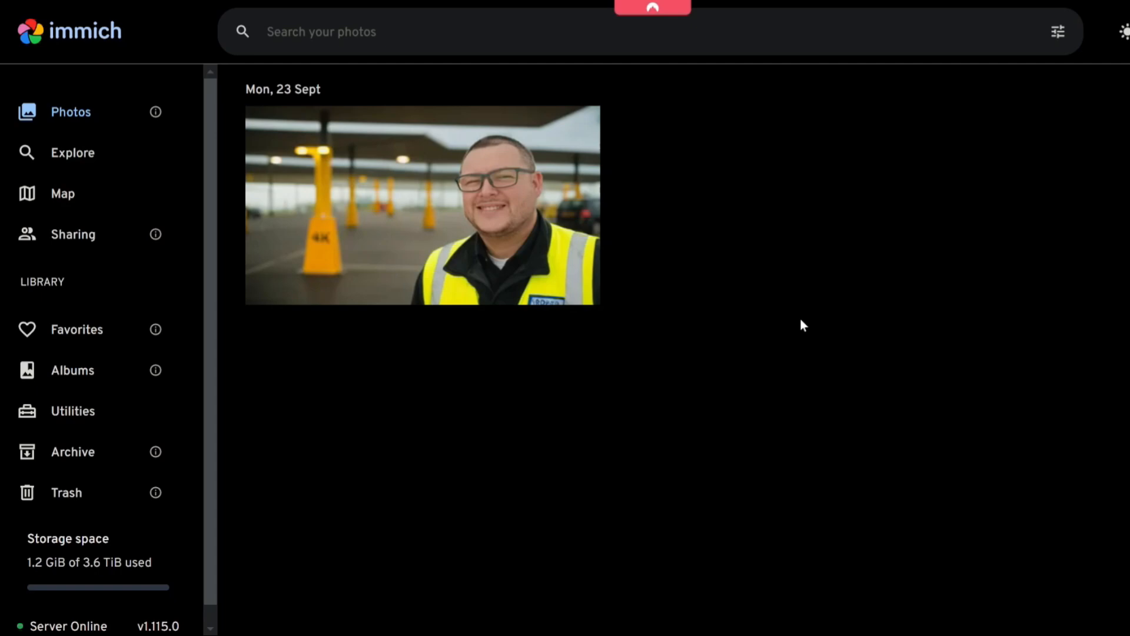
{"action": "mouse_move", "coordinate": [833, 293]}
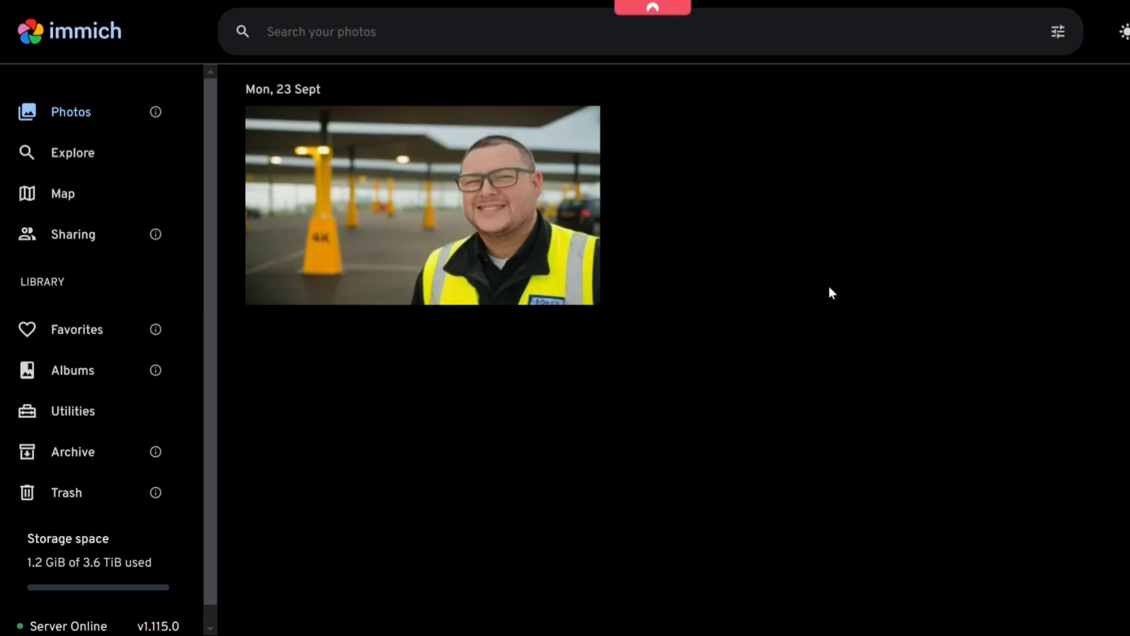
{"action": "mouse_move", "coordinate": [817, 285]}
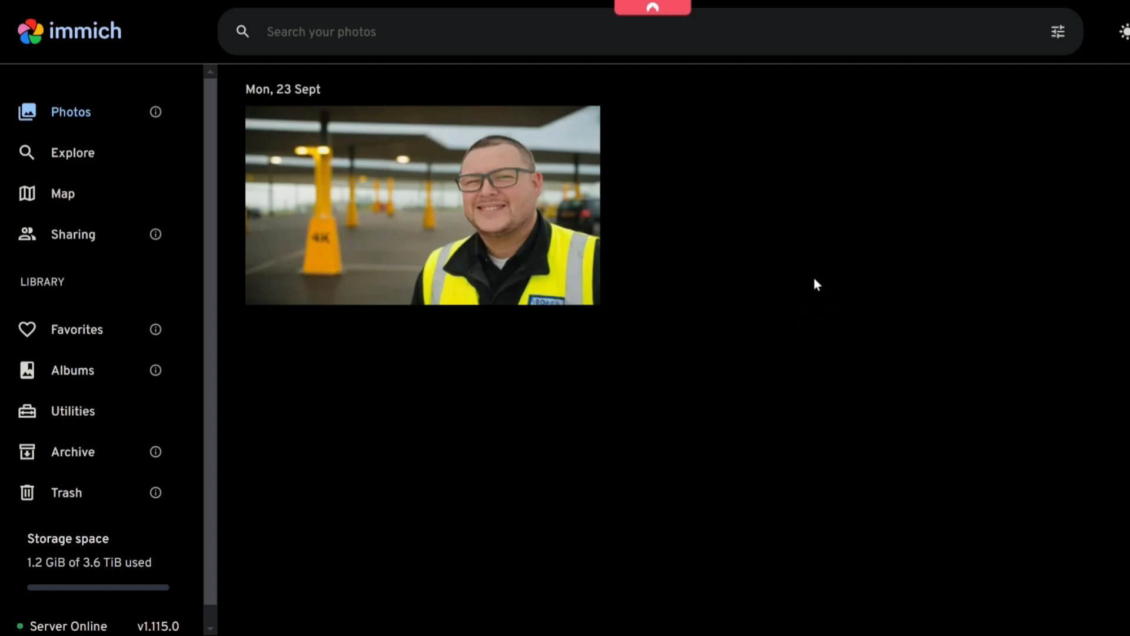
{"action": "mouse_move", "coordinate": [766, 431]}
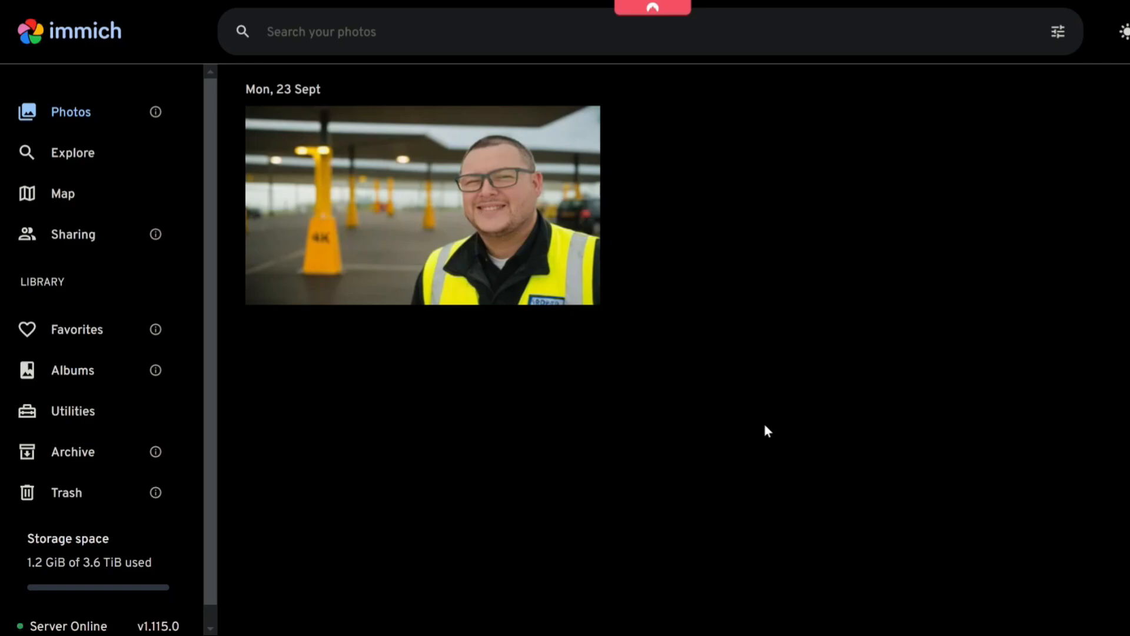
{"action": "mouse_move", "coordinate": [765, 425]}
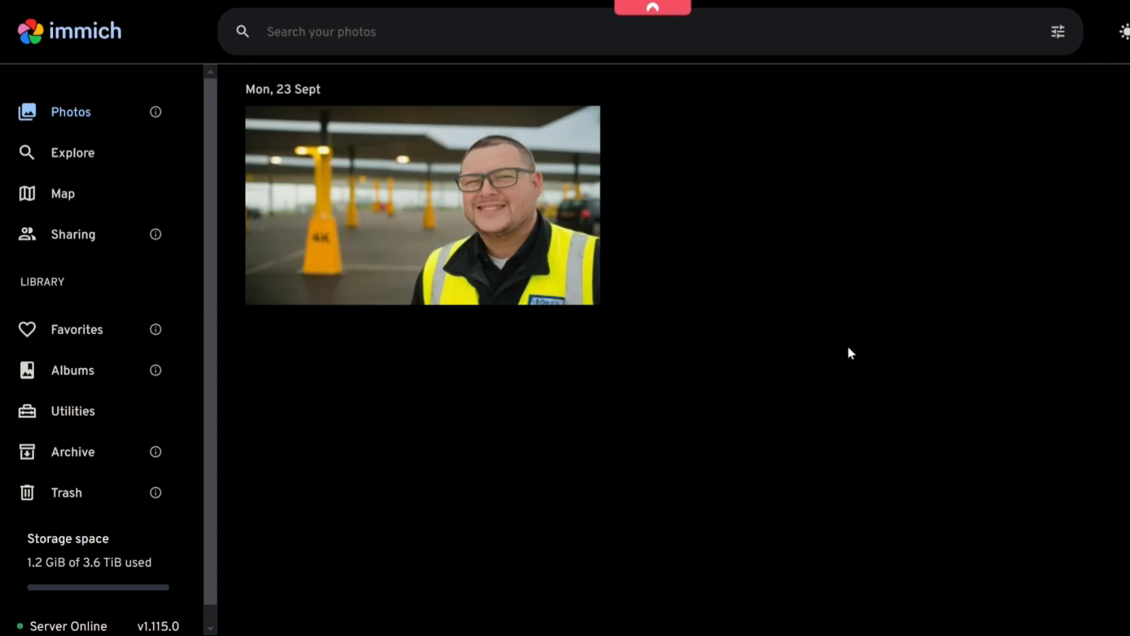
{"action": "mouse_move", "coordinate": [712, 422]}
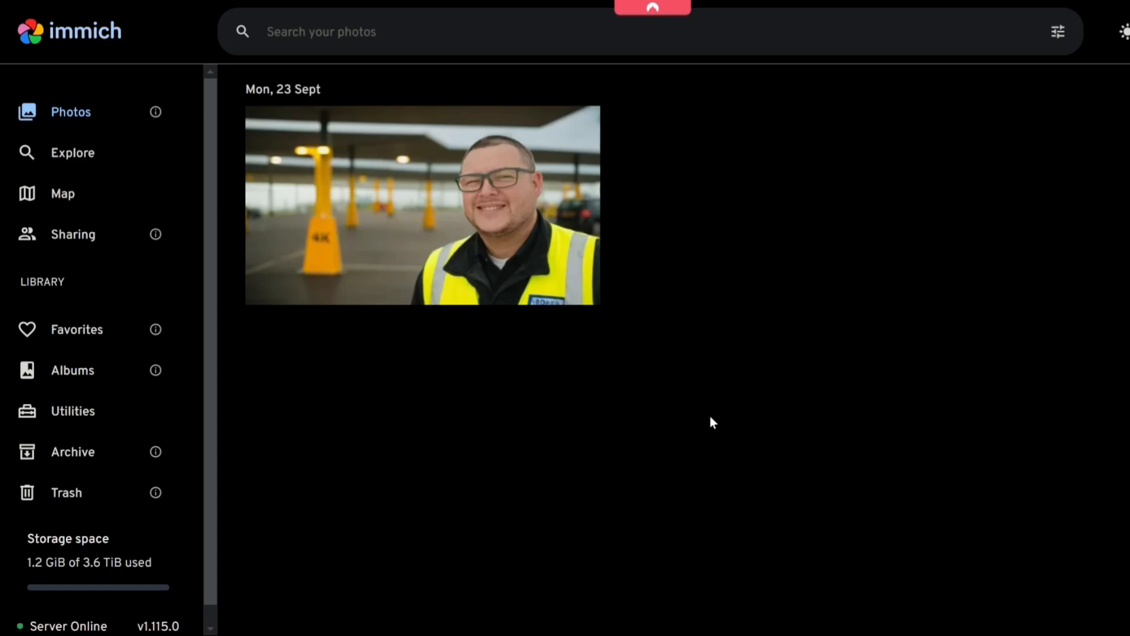
{"action": "mouse_move", "coordinate": [611, 420]}
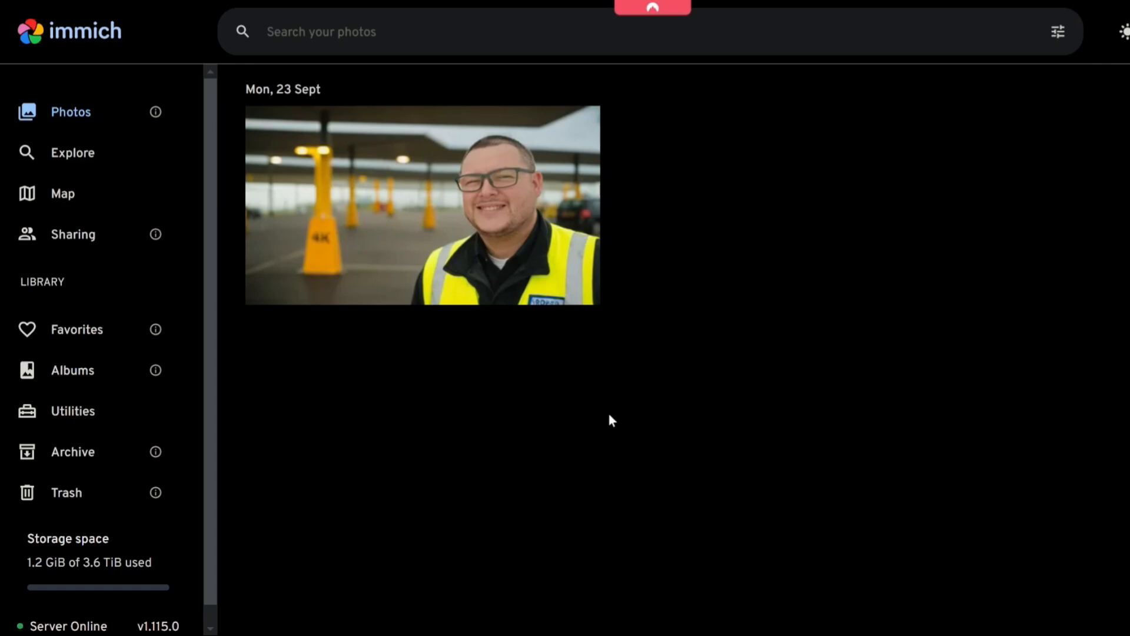
{"action": "mouse_move", "coordinate": [630, 408]}
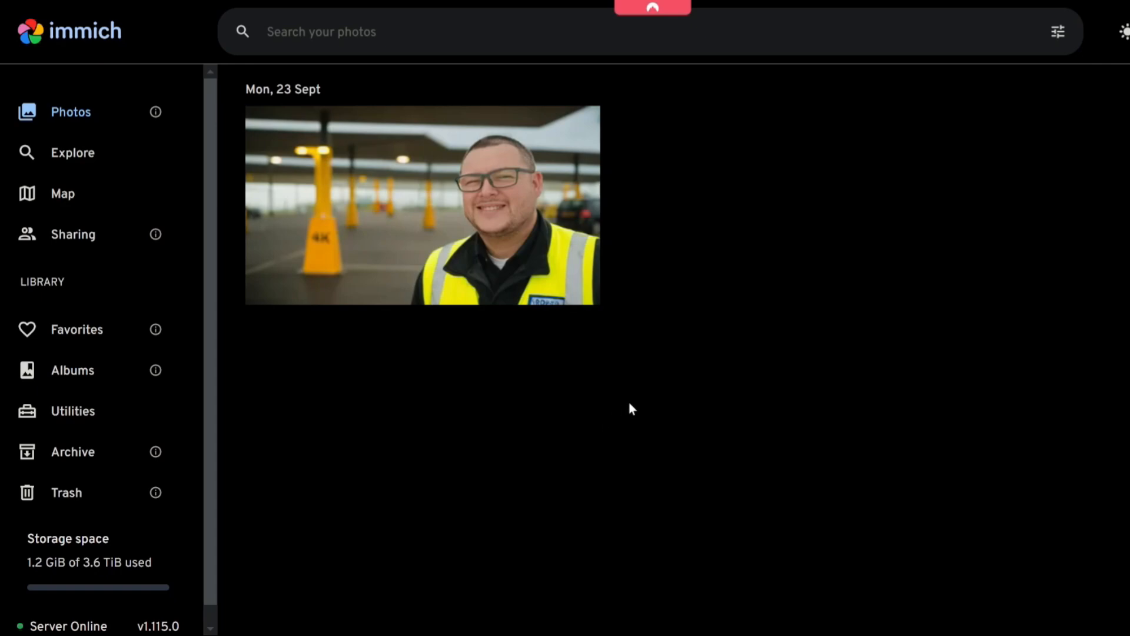
{"action": "mouse_move", "coordinate": [641, 396]}
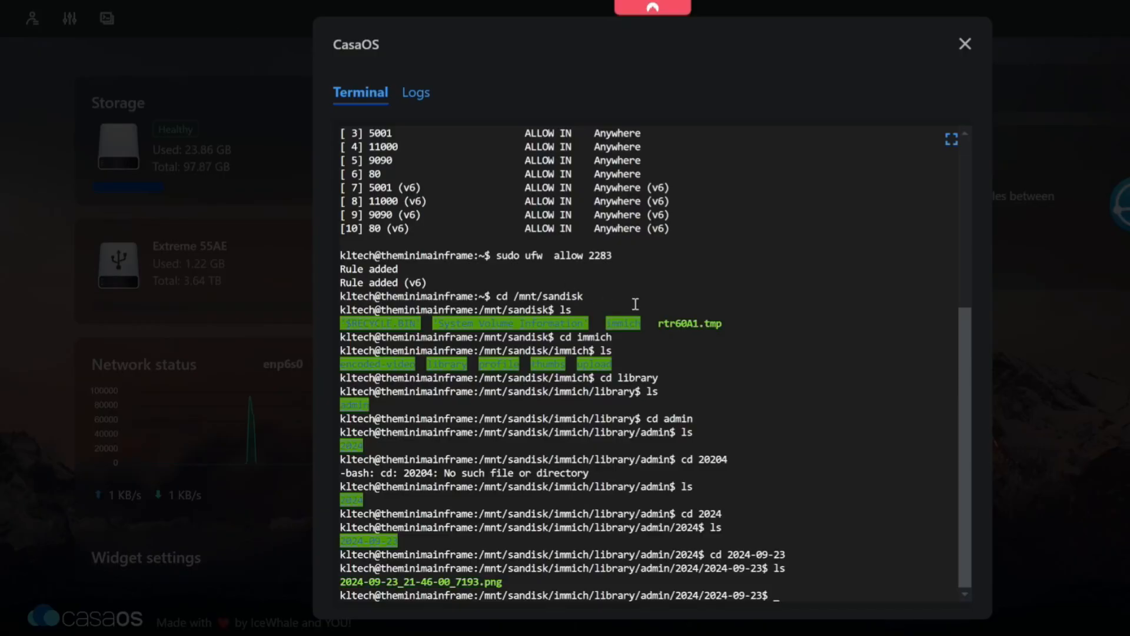
Close the terminal and bring up Immich's container settings from its app tile.
{"action": "left_click", "coordinate": [964, 44]}
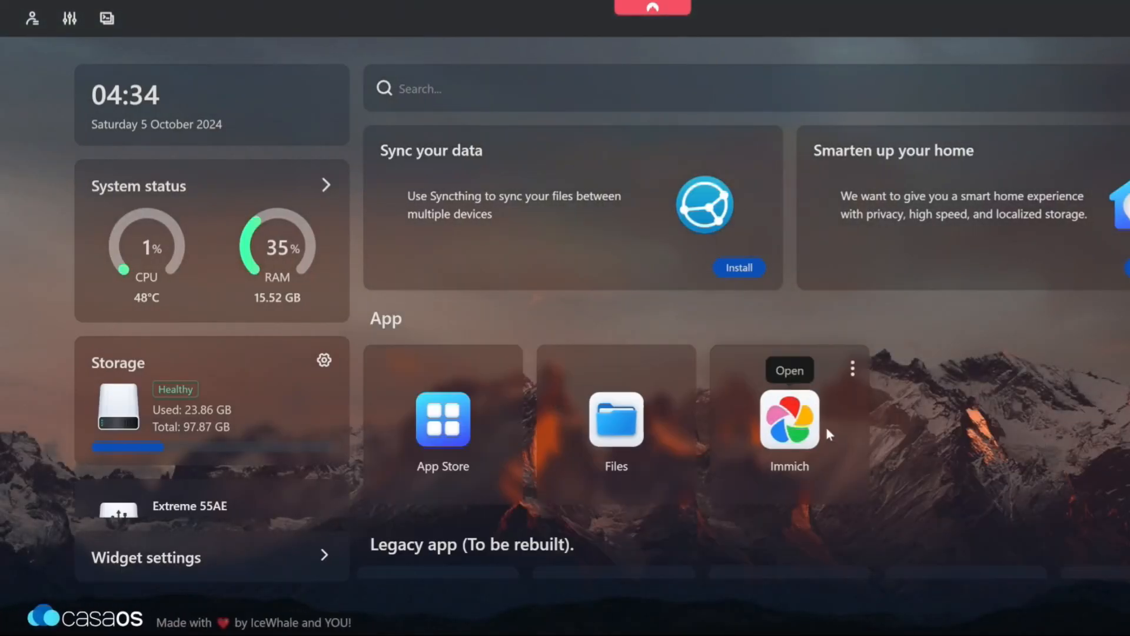
{"action": "mouse_move", "coordinate": [842, 367]}
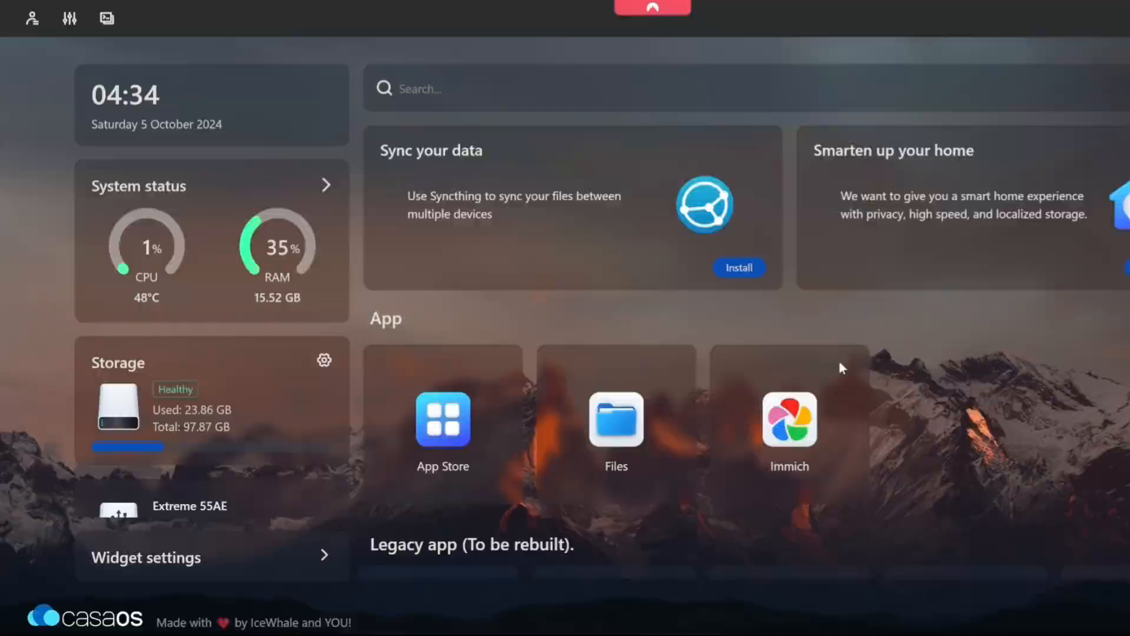
{"action": "left_click", "coordinate": [789, 420]}
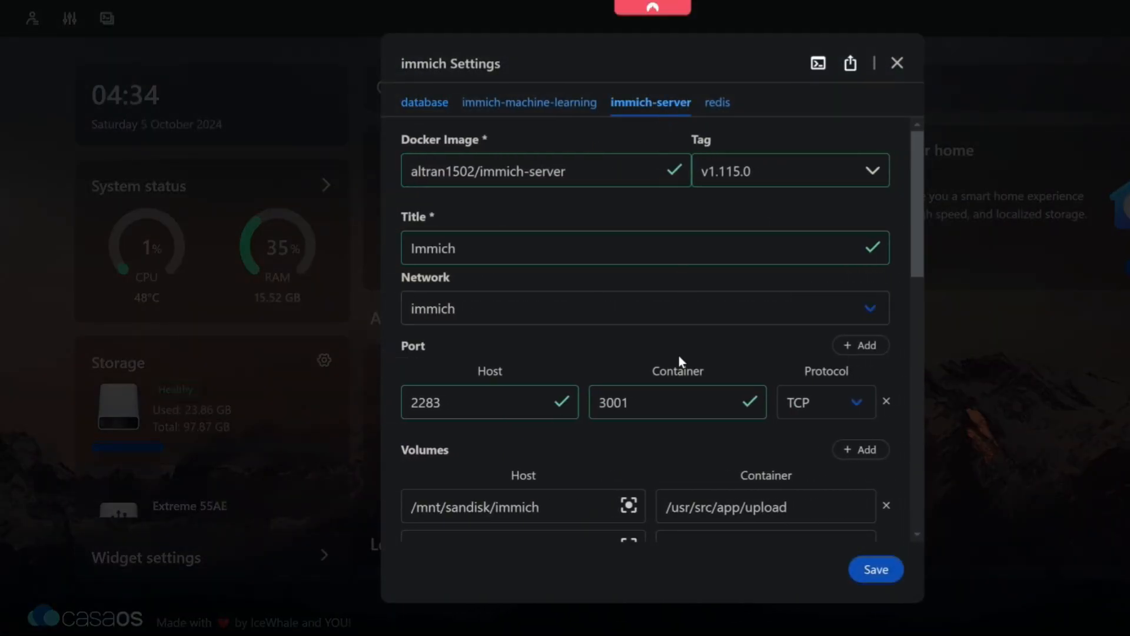
{"action": "scroll", "scroll_direction": "down", "scroll_amount": 3}
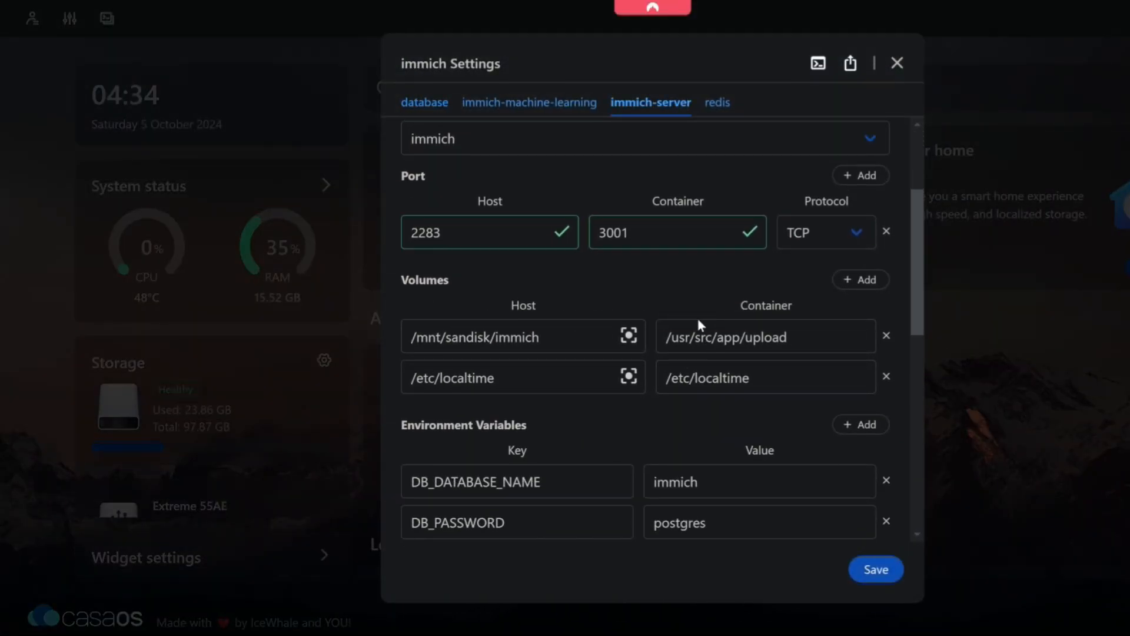
{"action": "scroll", "scroll_direction": "down", "scroll_amount": 3}
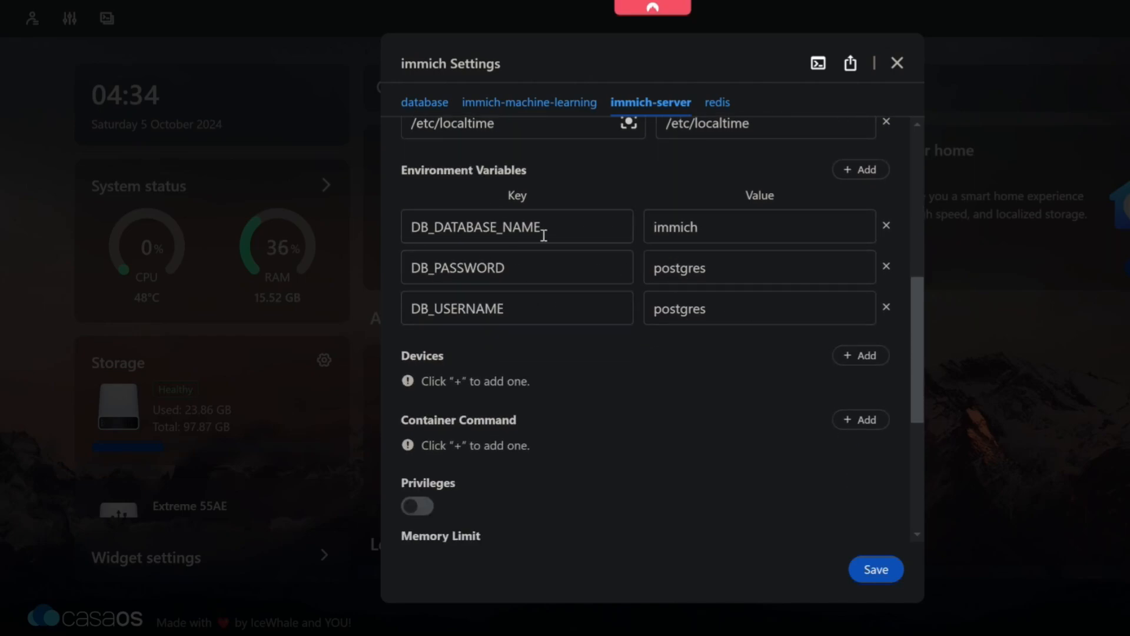
Review the database, machine-learning, server and redis containers, including the /mnt/sandisk/immich volume, then close.
{"action": "left_click", "coordinate": [425, 101]}
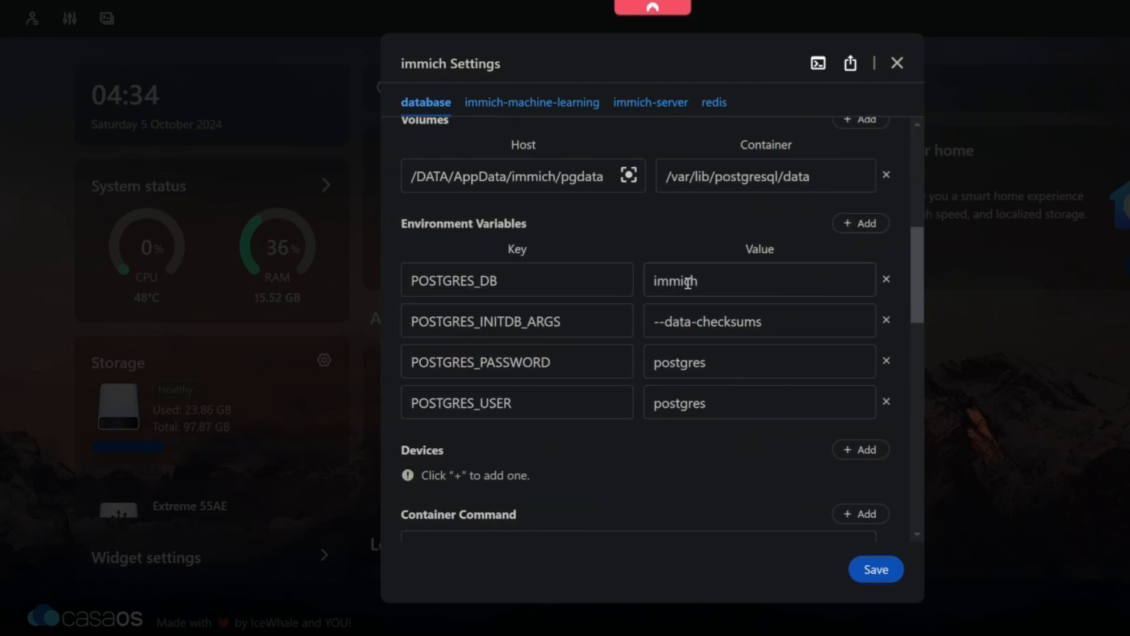
{"action": "left_click", "coordinate": [532, 101]}
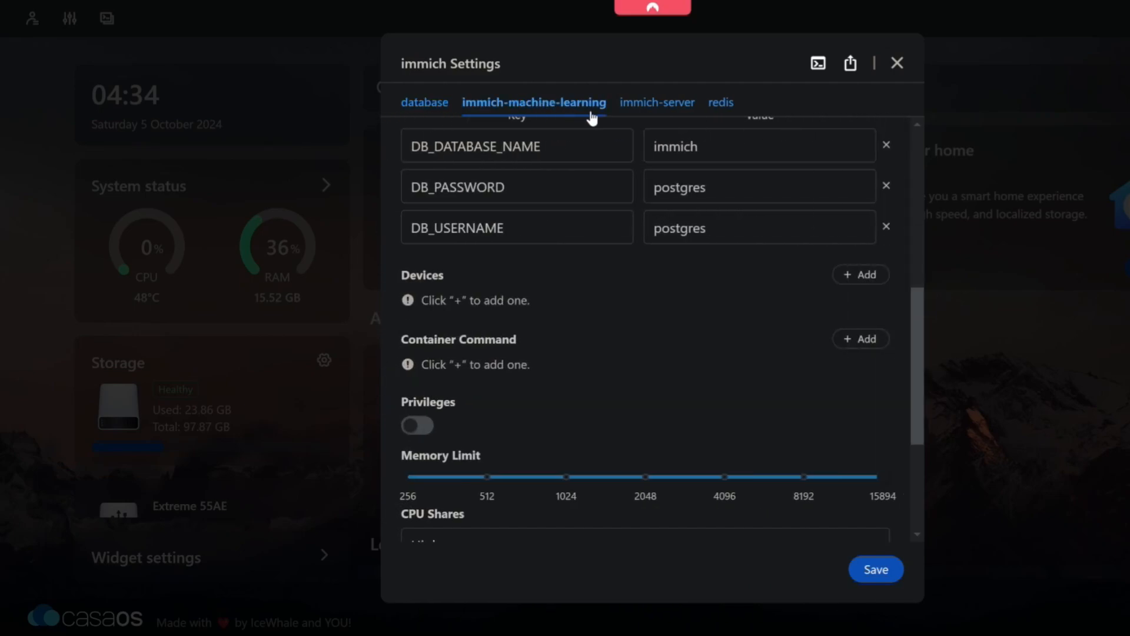
{"action": "left_click", "coordinate": [650, 101]}
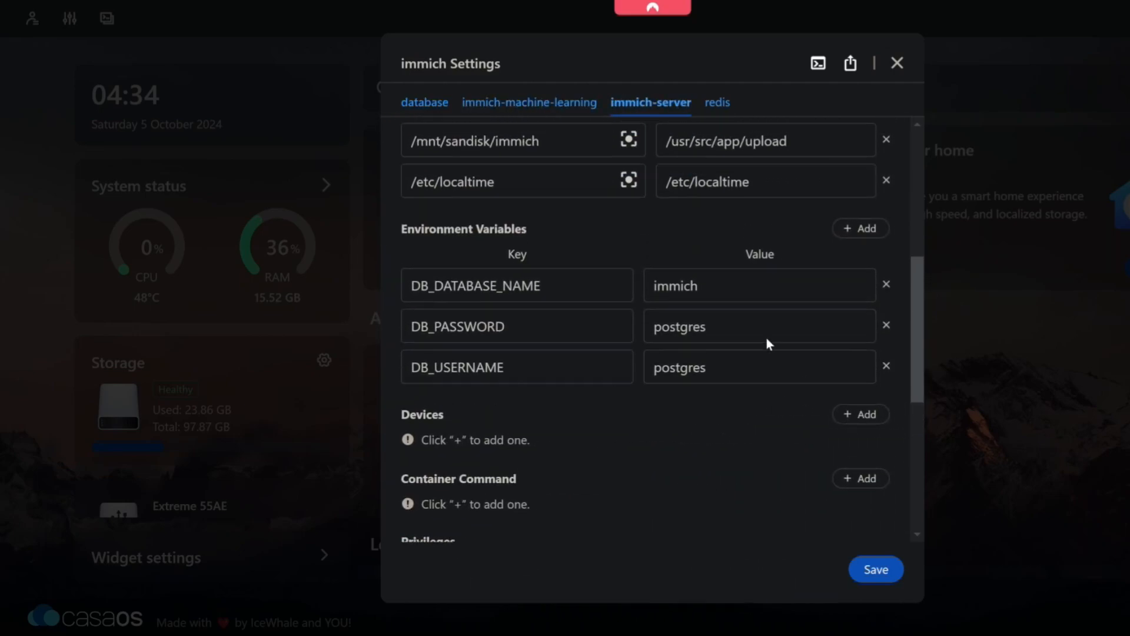
{"action": "left_click", "coordinate": [712, 101]}
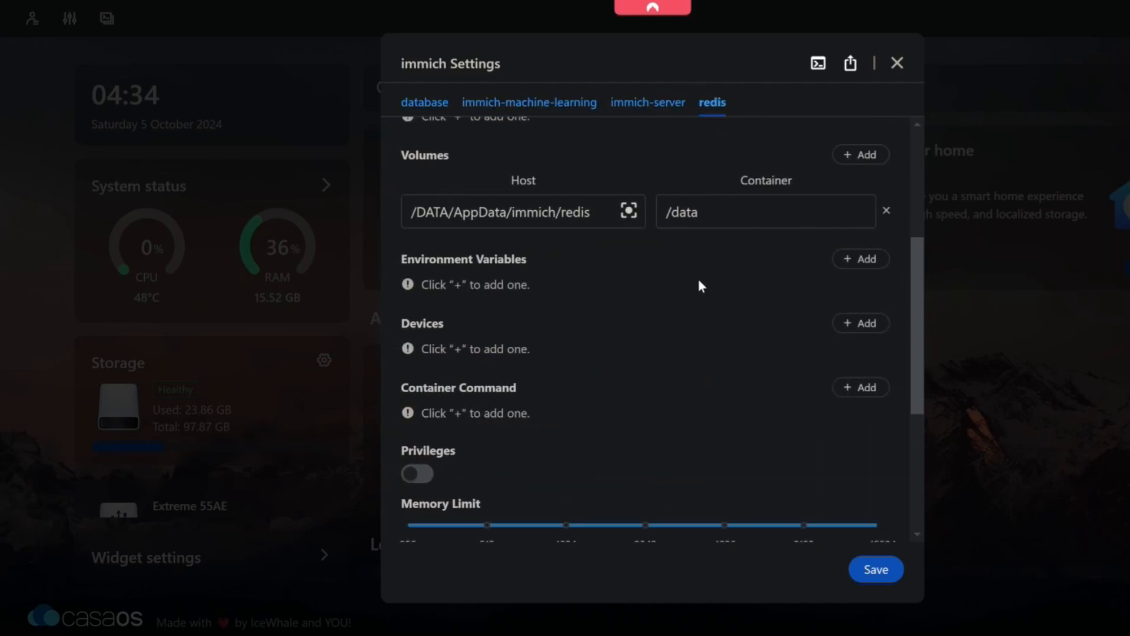
{"action": "left_click", "coordinate": [648, 101]}
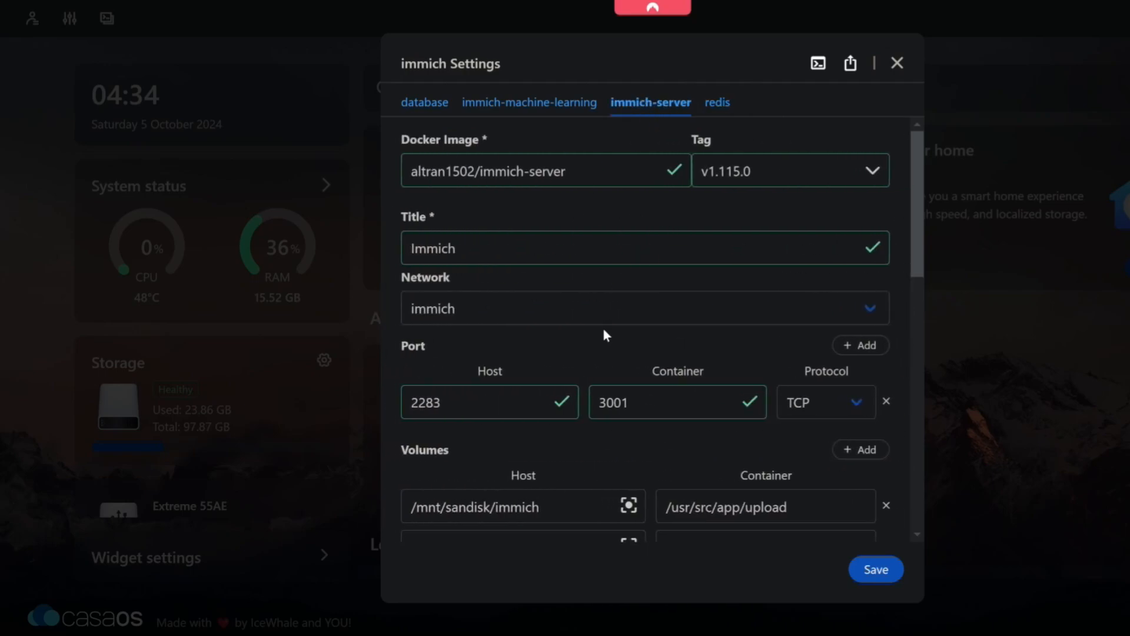
{"action": "scroll", "scroll_direction": "down", "scroll_amount": 3}
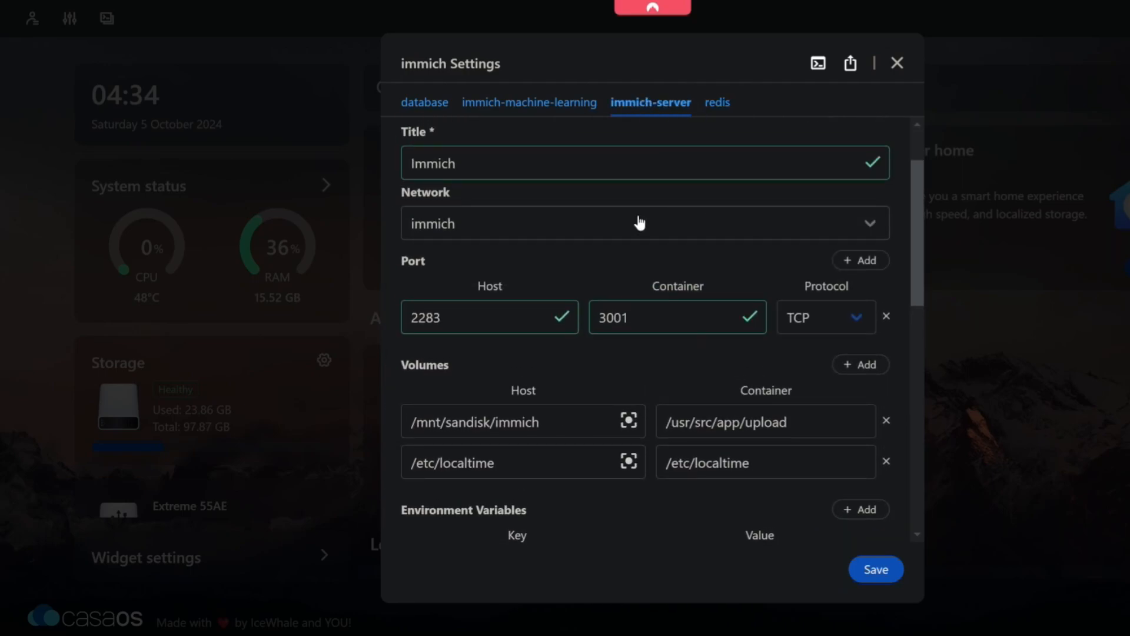
{"action": "scroll", "scroll_direction": "down", "scroll_amount": 3}
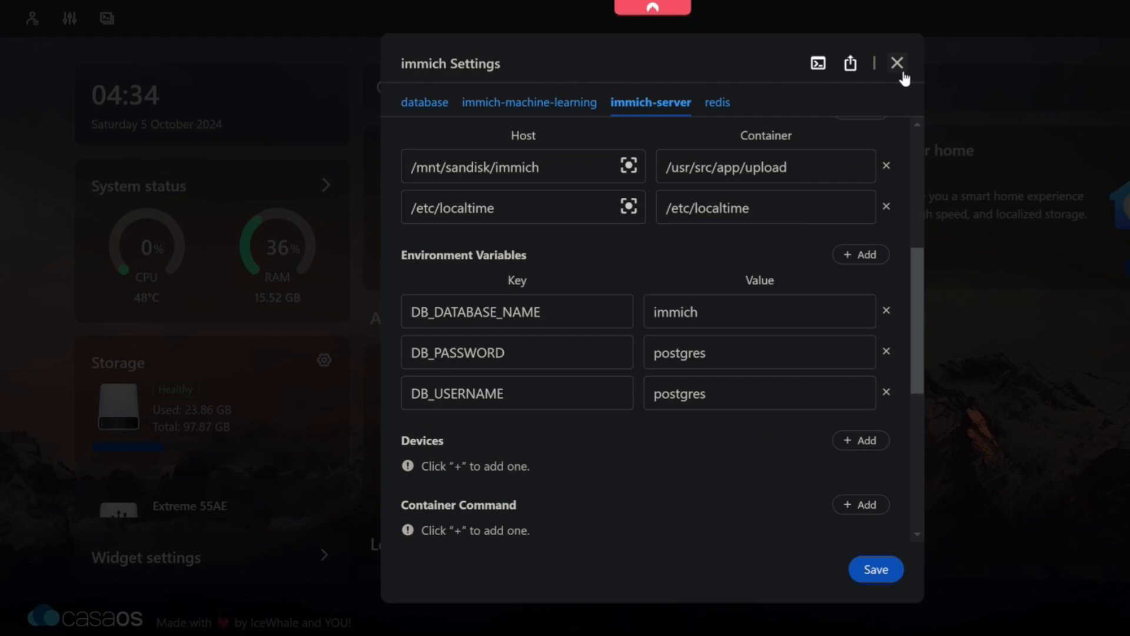
{"action": "left_click", "coordinate": [897, 64]}
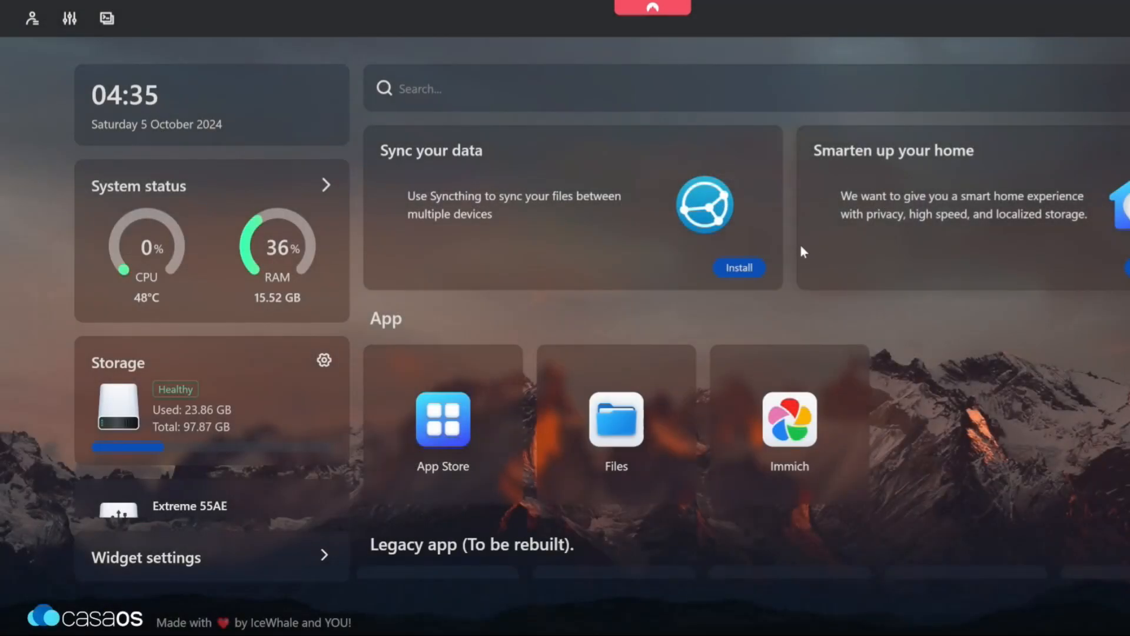